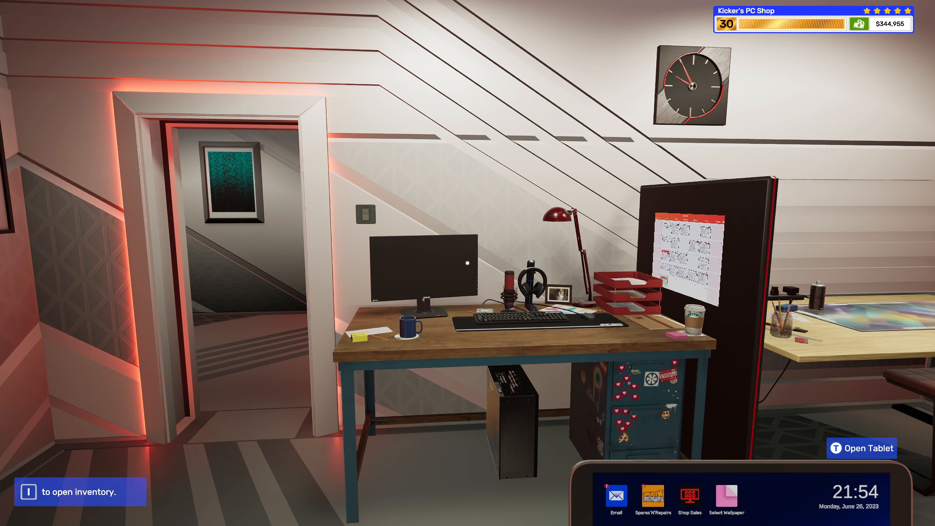
In the tablet Email app, delete the completed job emails and the AMD workshop theme offer
click(862, 448)
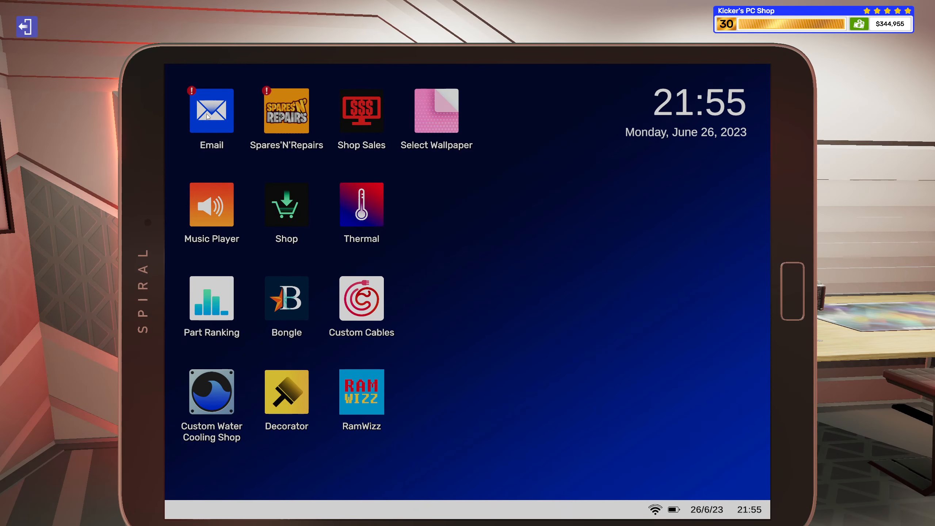
click(211, 110)
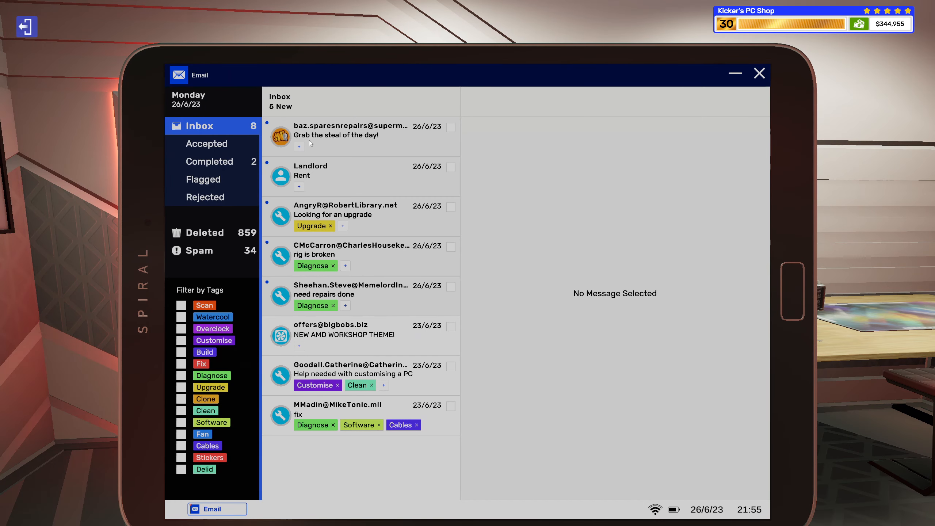
click(208, 161)
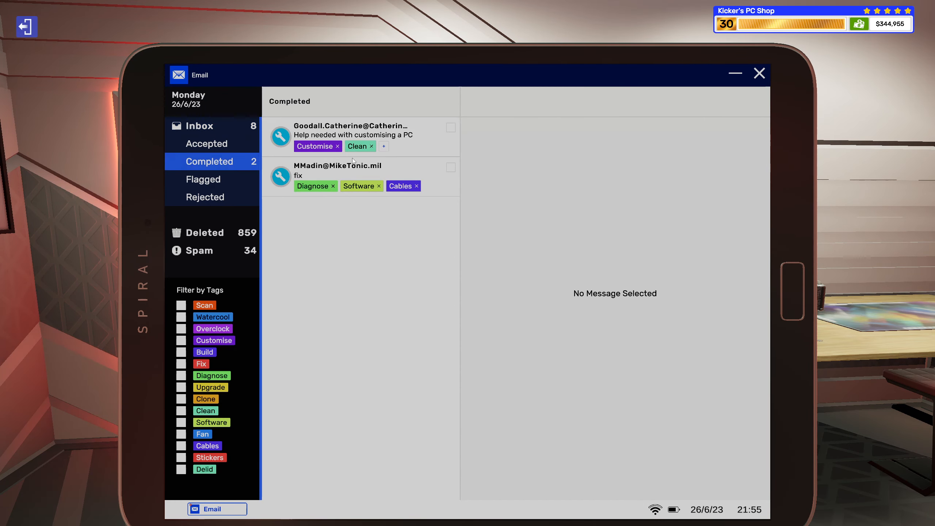
click(361, 175)
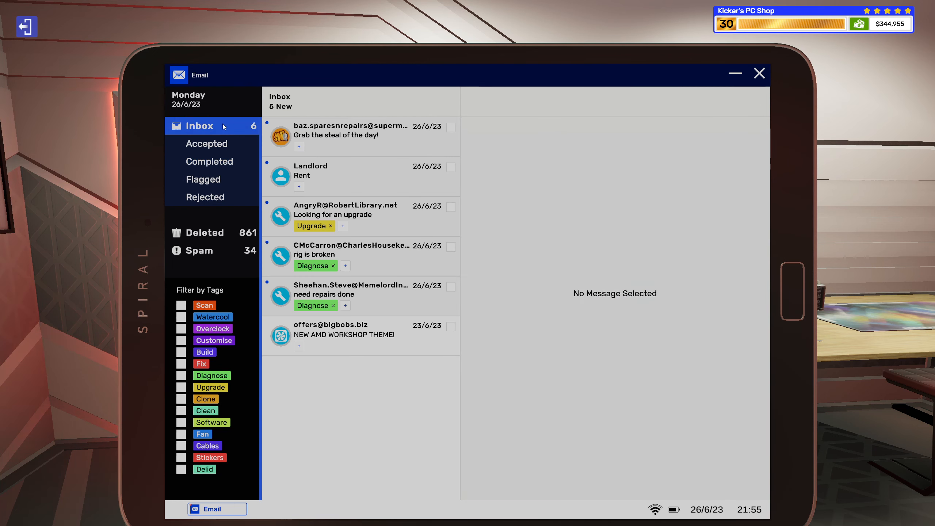
click(345, 335)
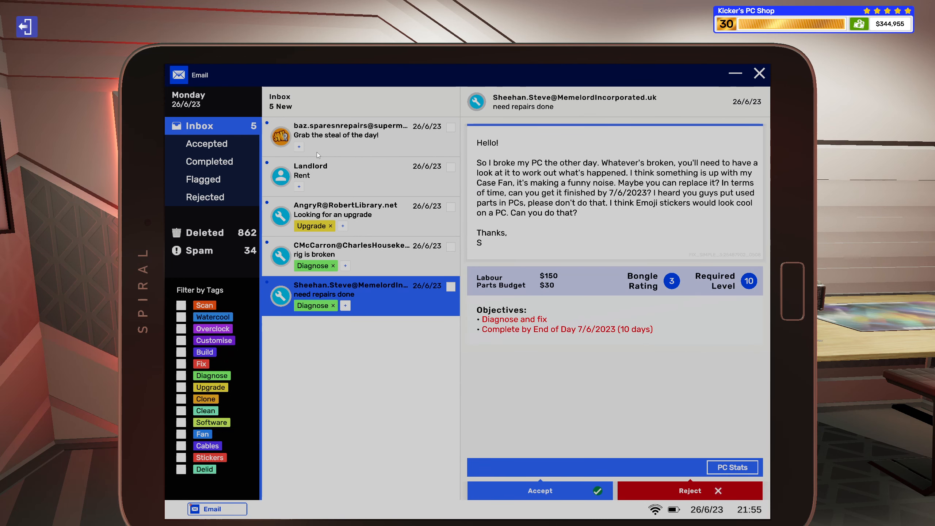
Pay the landlord's $800 rent, then delete the Spares'N'Repairs deals and rent receipt emails
click(310, 172)
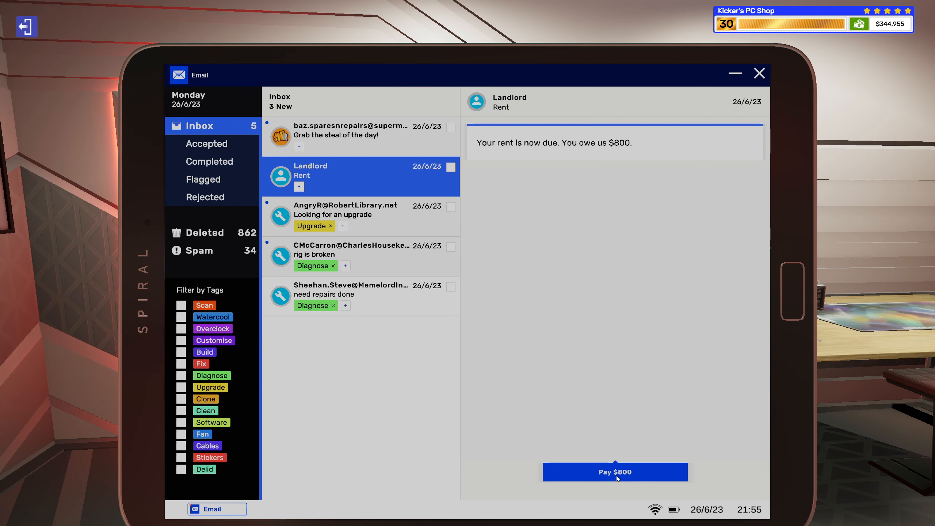
click(615, 472)
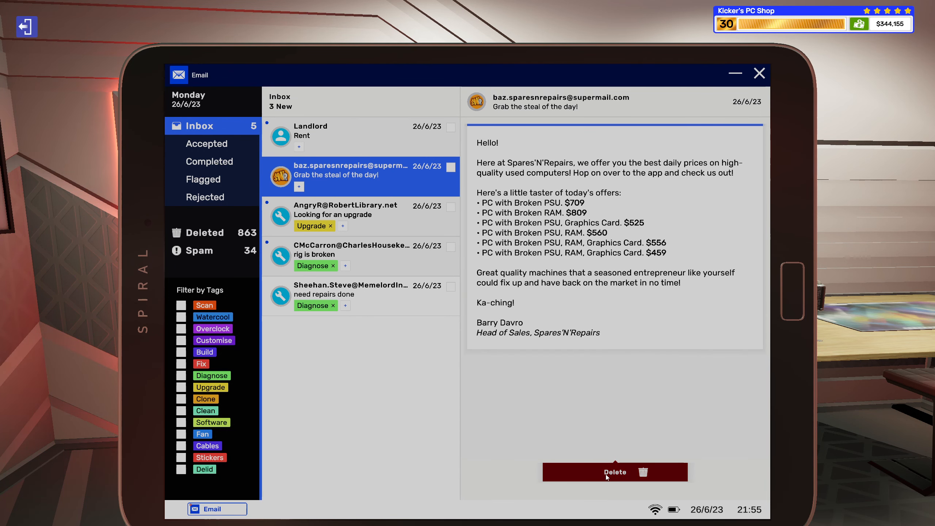
click(615, 472)
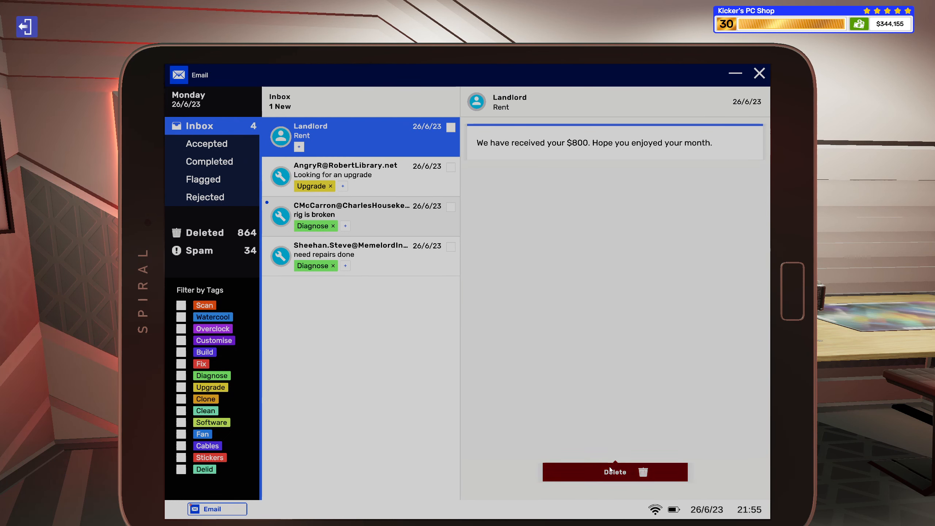
click(614, 472)
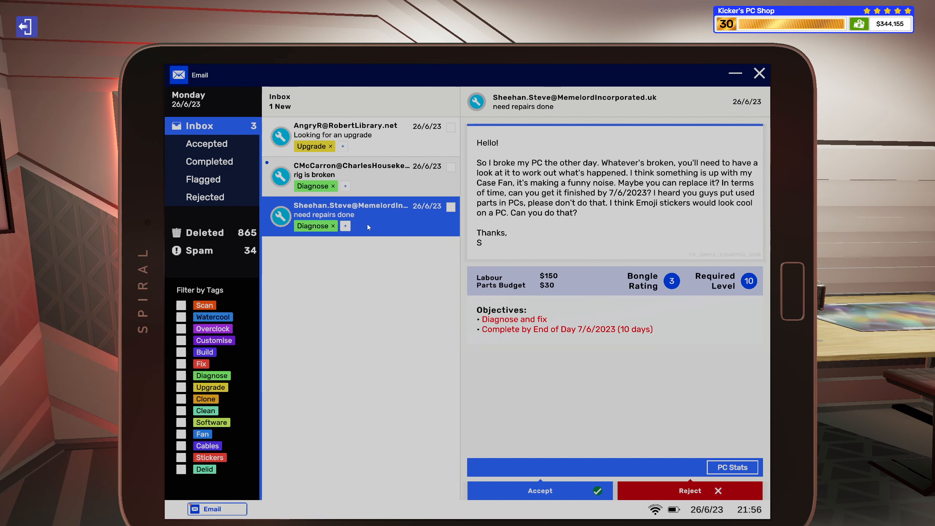
mouse_move(540, 491)
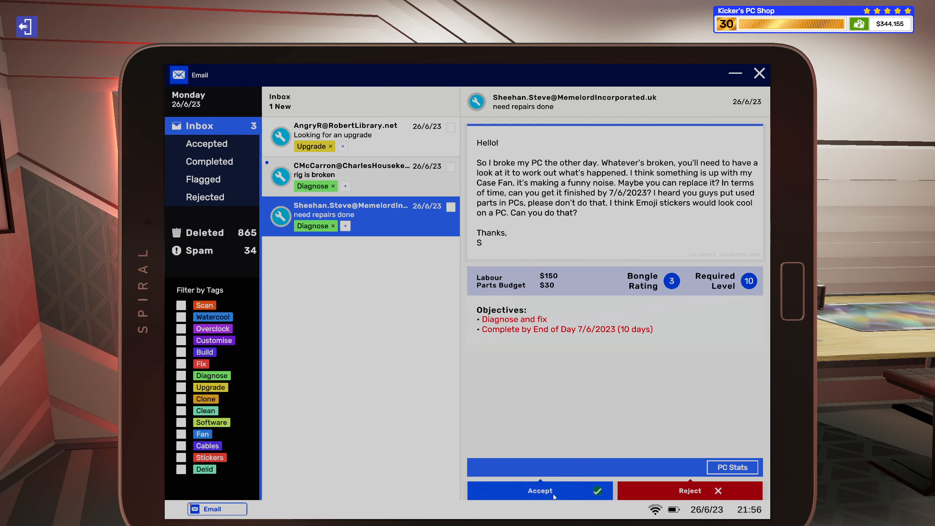
Accept the case fan job and add a Fractal Design Dynamic X2 GP-12 fan, linked to it
click(539, 490)
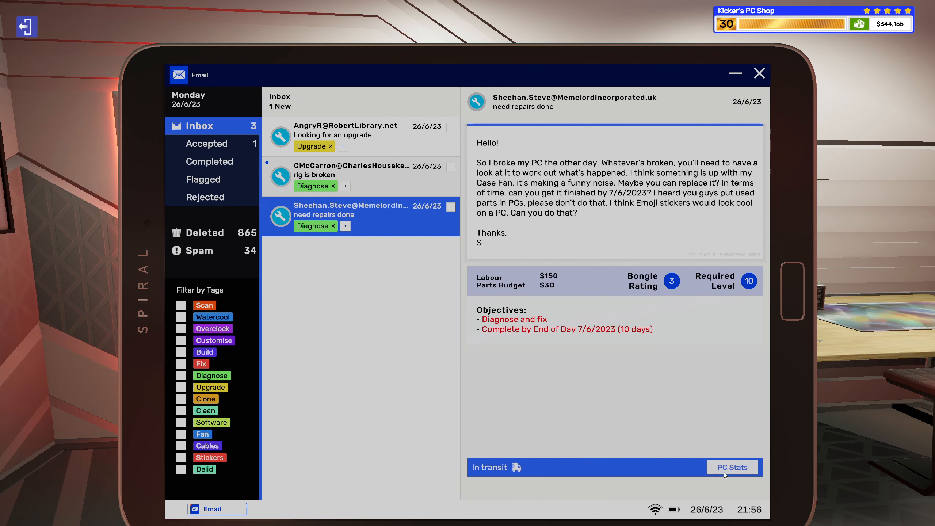
click(733, 467)
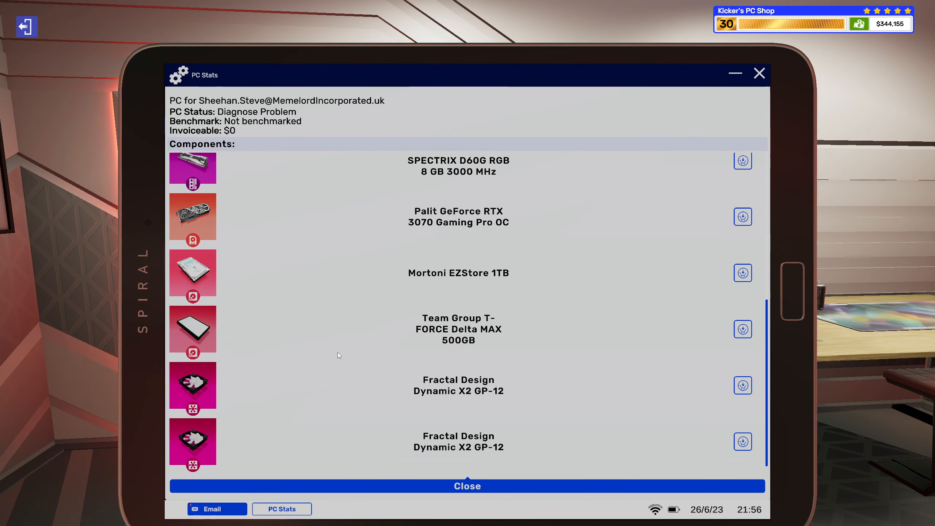
click(743, 386)
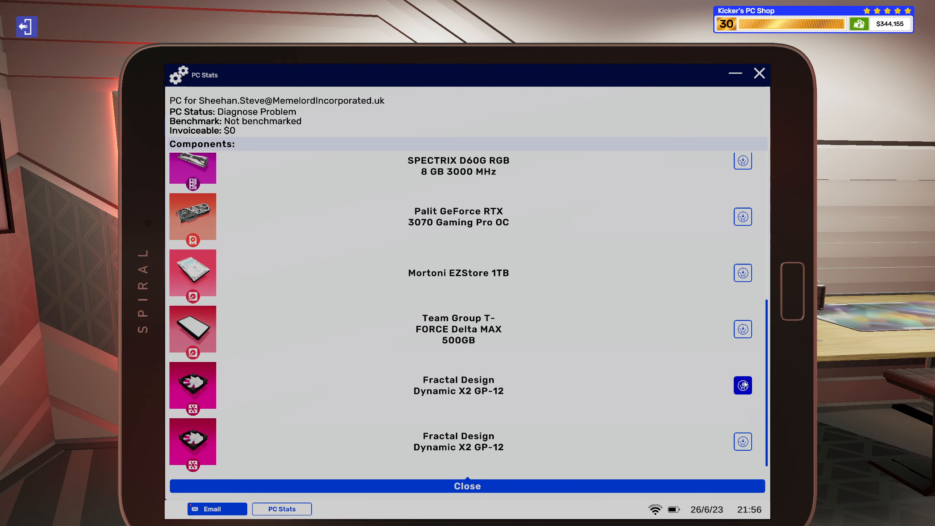
click(743, 385)
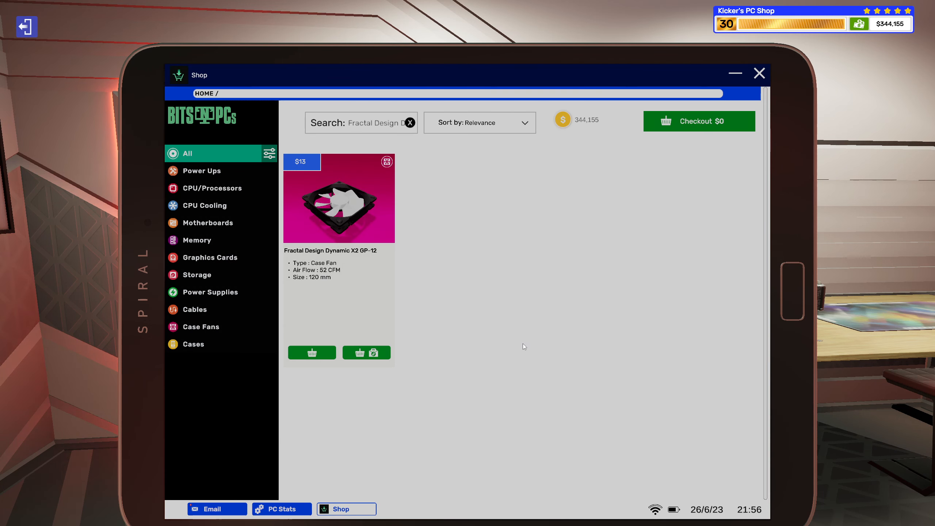
click(367, 353)
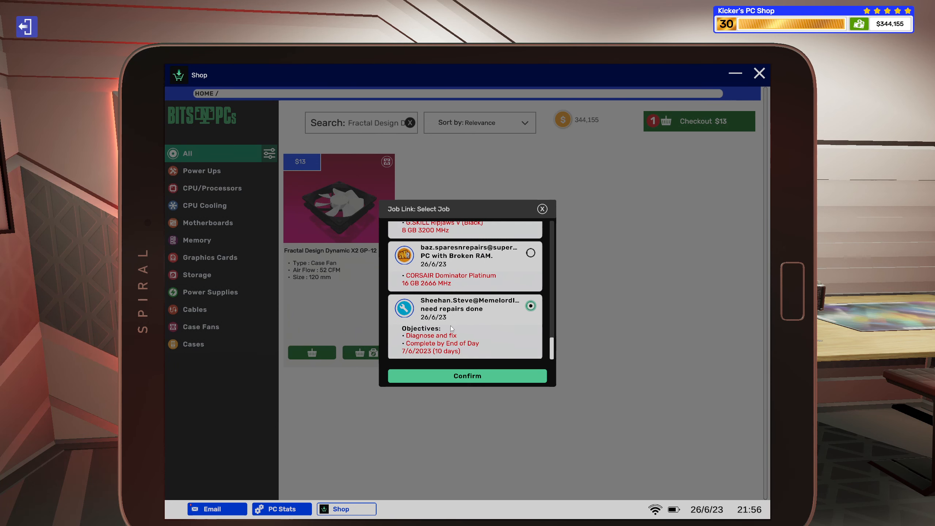
click(467, 376)
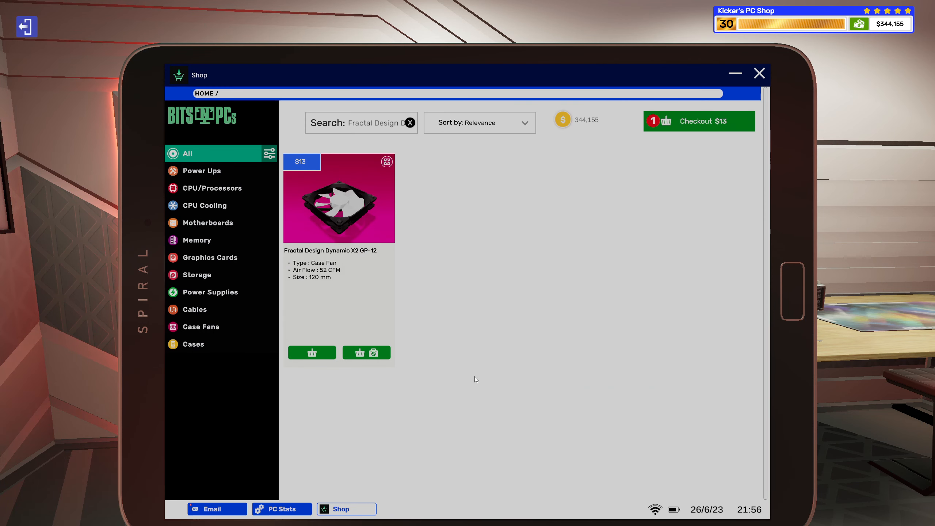
mouse_move(228, 509)
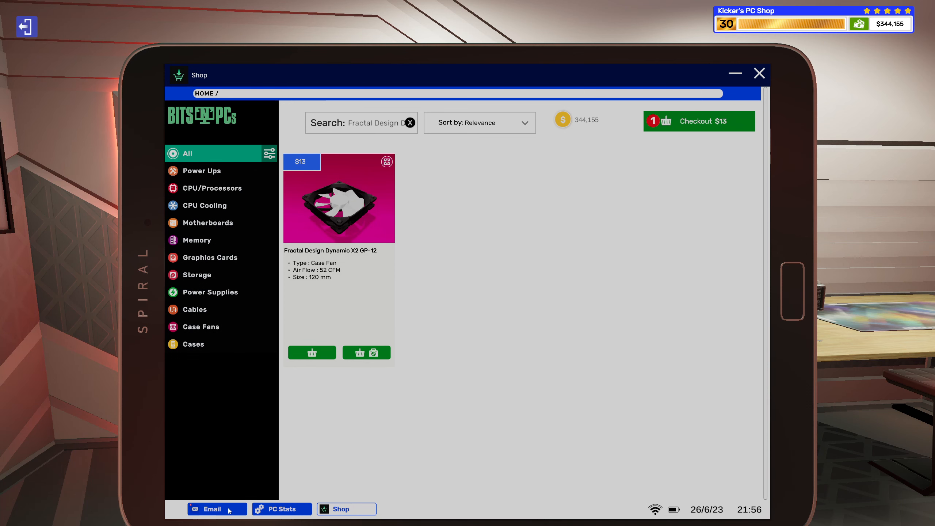
Switch between the job email, component list and shop windows
click(213, 509)
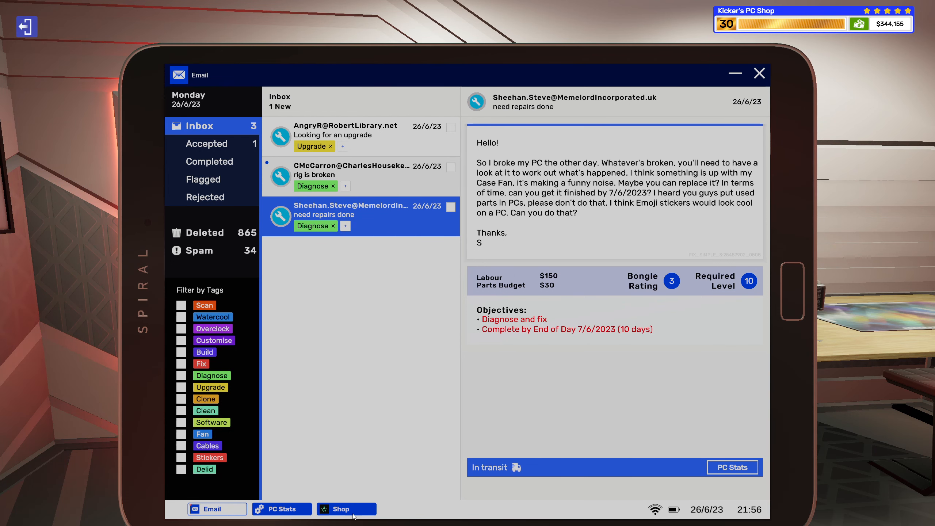
click(346, 509)
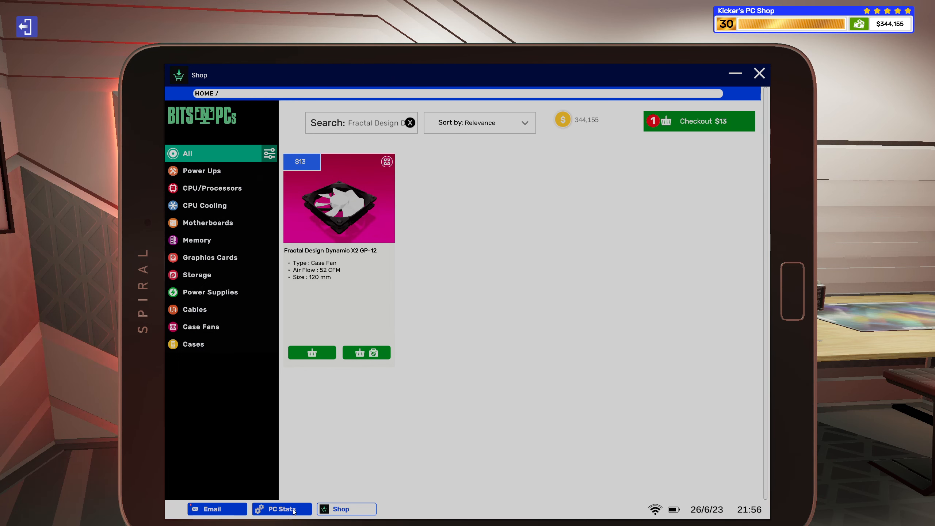
click(281, 509)
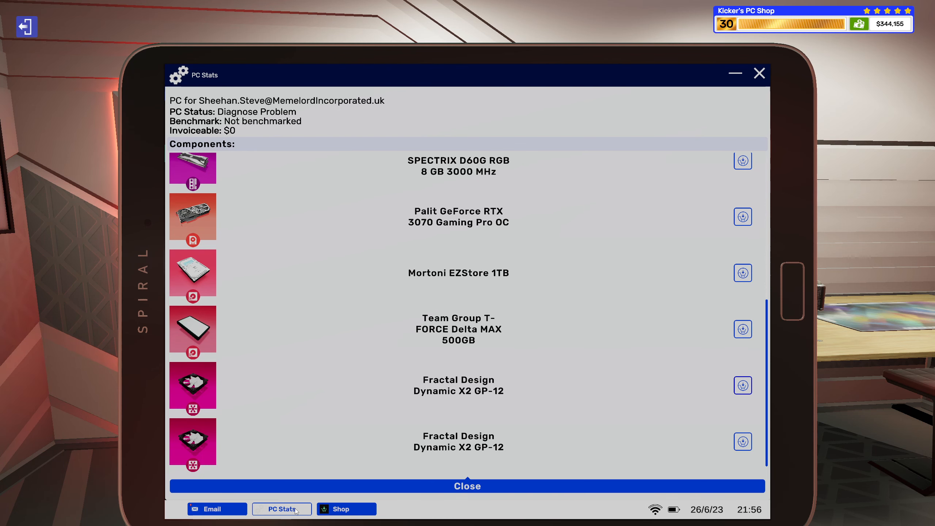
click(346, 509)
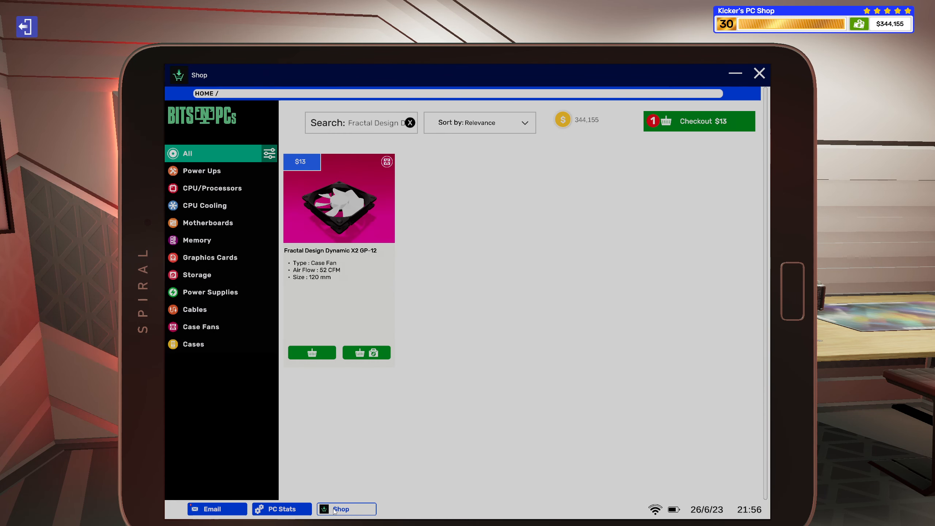
Change the basket's fan quantity to 2, bringing the total to $26
click(699, 121)
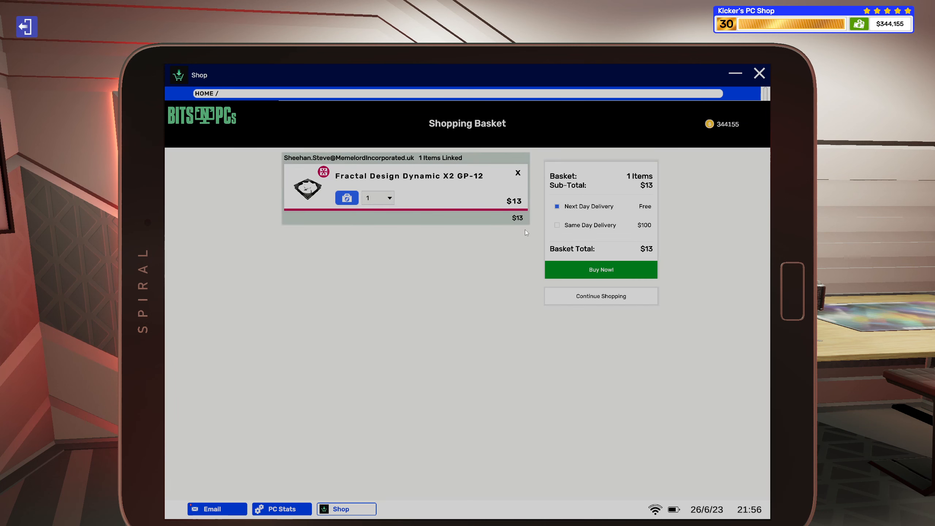
click(388, 198)
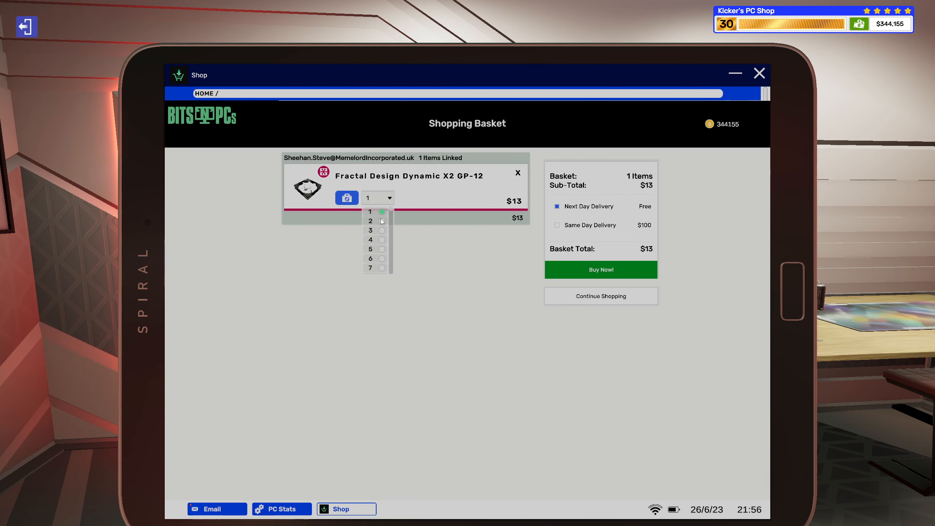
click(370, 221)
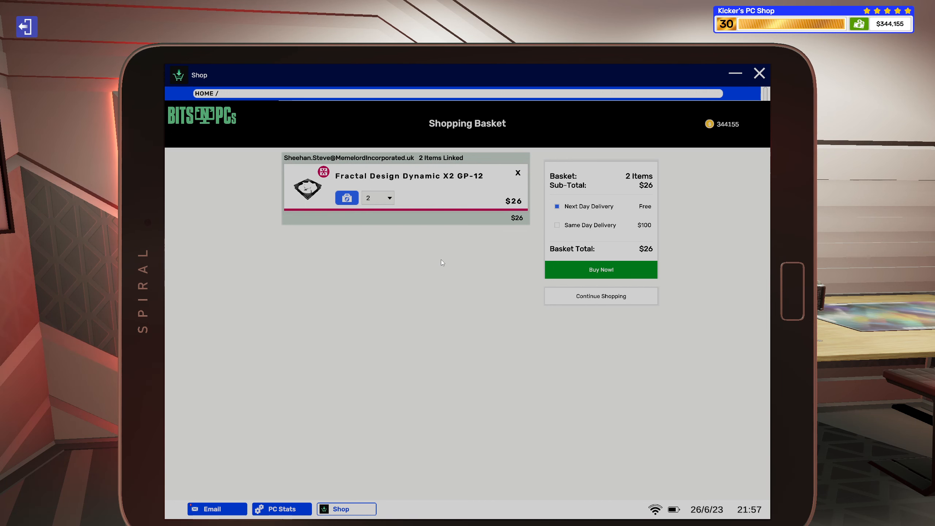
mouse_move(733, 80)
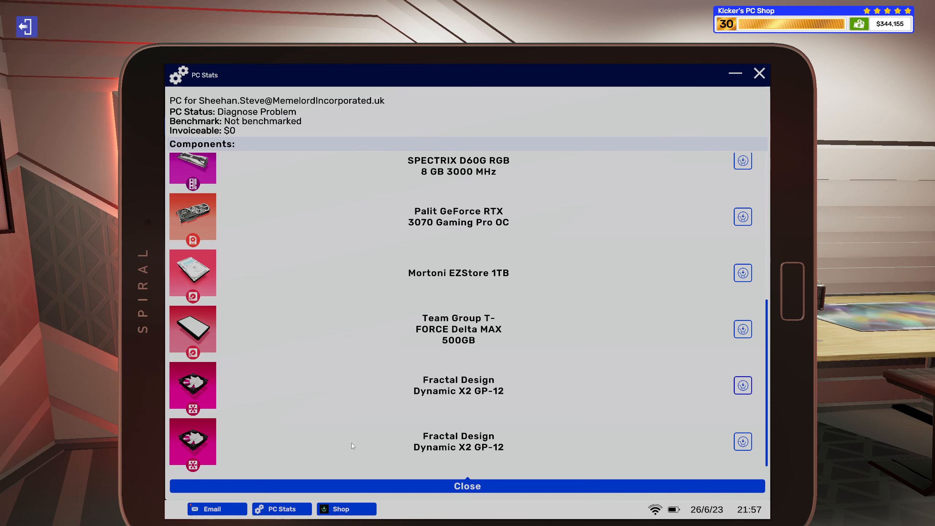
Reopen the repair PC's component list and look up the $25 be quiet! Pure Rock Slim cooler
click(216, 509)
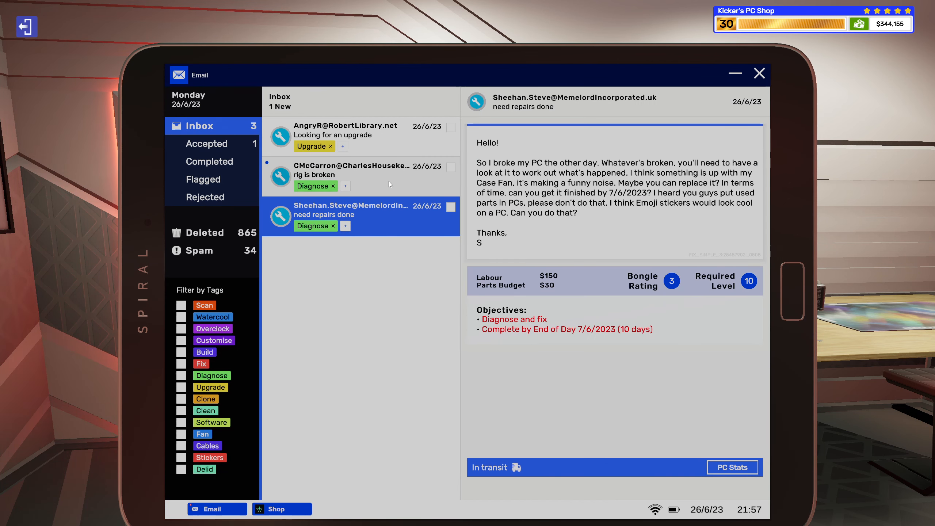
click(352, 175)
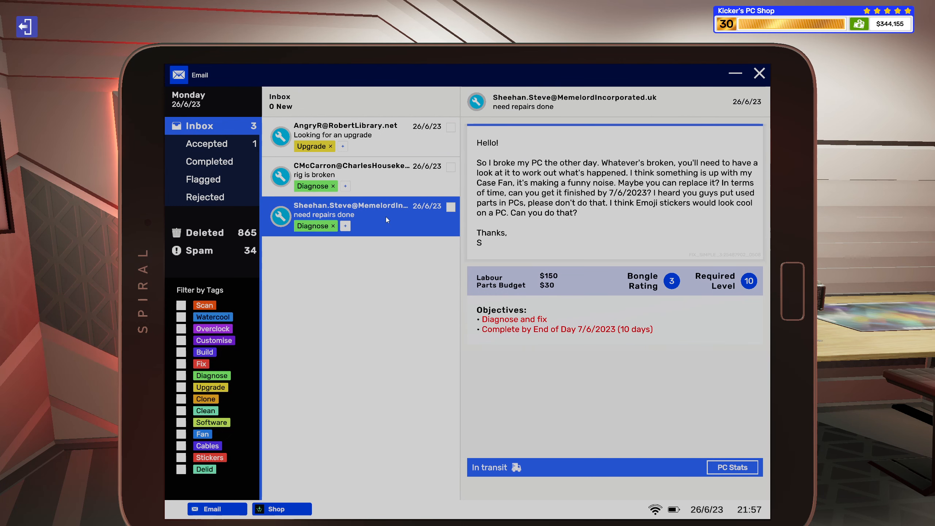
mouse_move(386, 182)
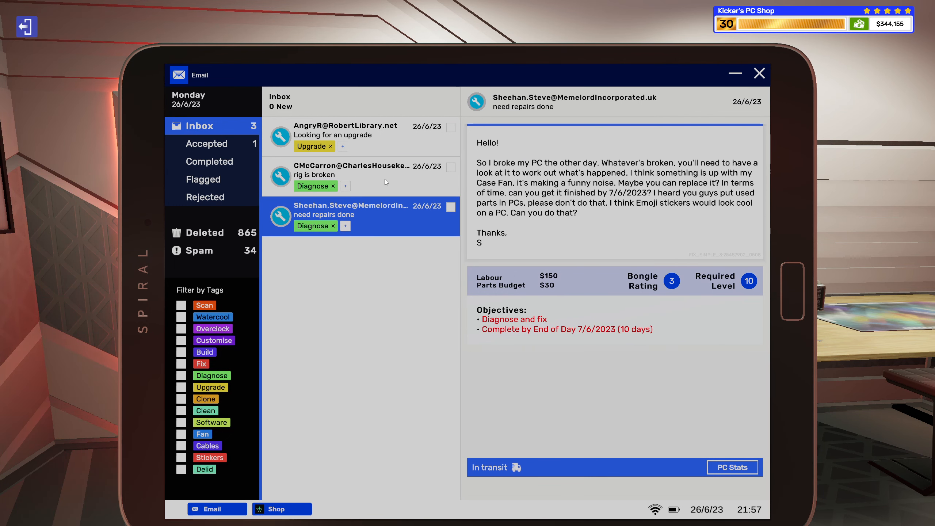
click(732, 468)
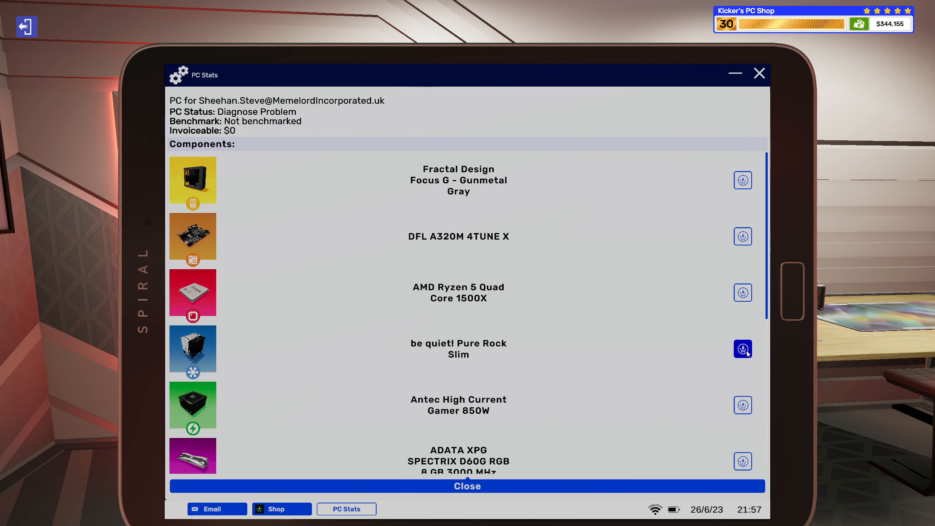
click(743, 349)
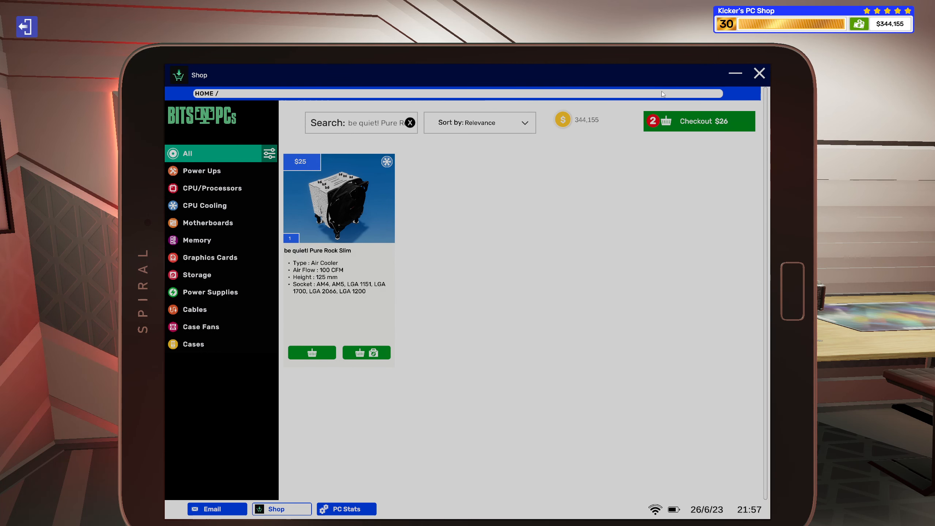
click(346, 509)
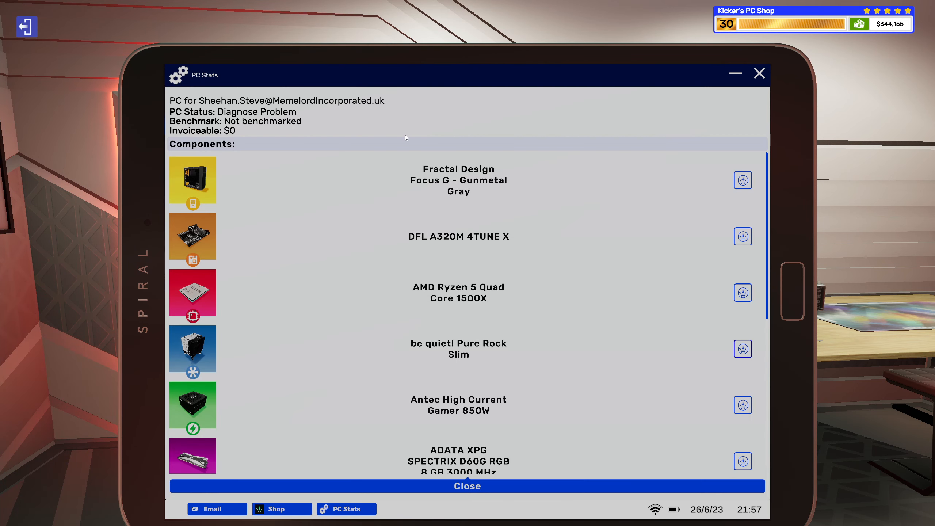
mouse_move(231, 512)
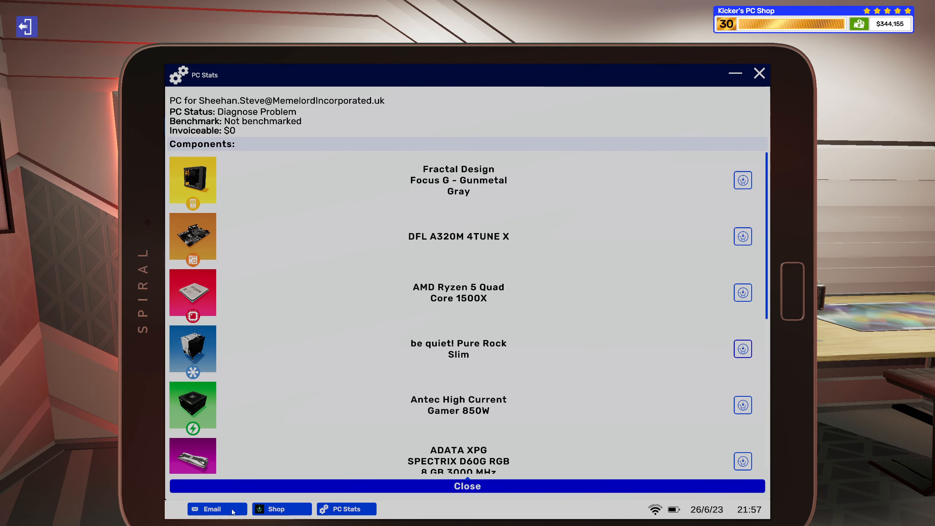
Return to the inbox and open CMcCarron's 'rig is broken' request with its $200 budget
click(212, 509)
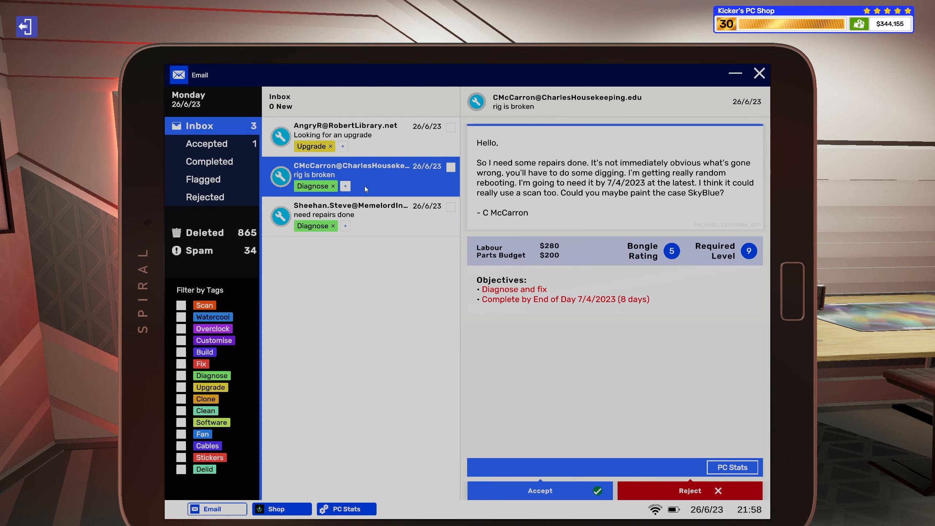
mouse_move(348, 194)
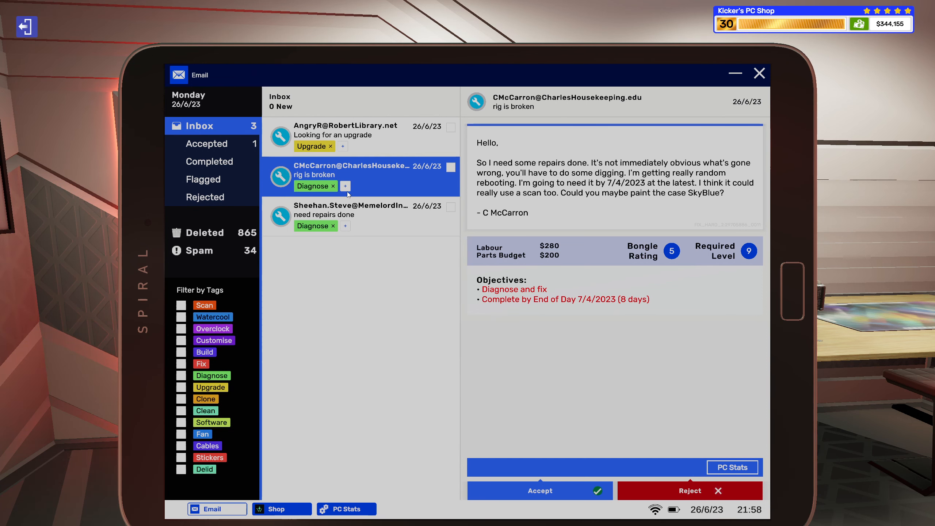
Tag the 'rig is broken' job with Customise and Scan
click(345, 186)
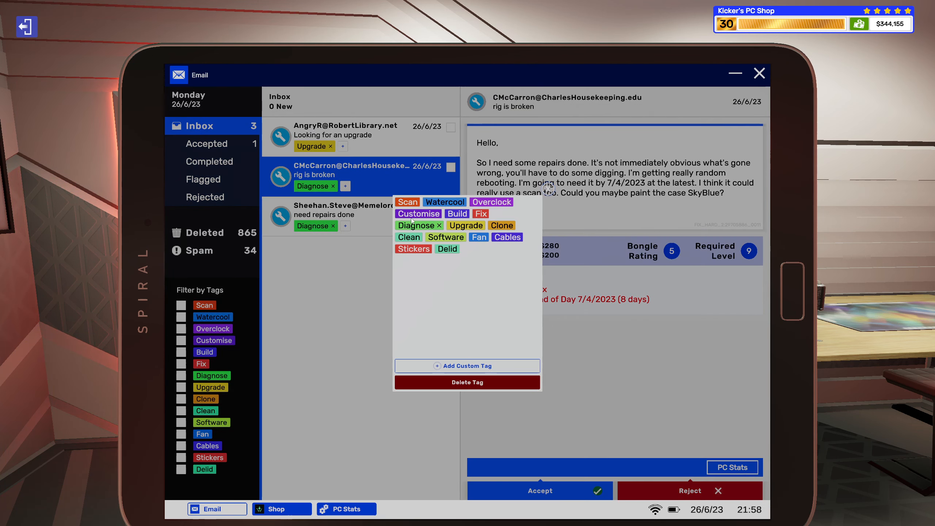
click(418, 213)
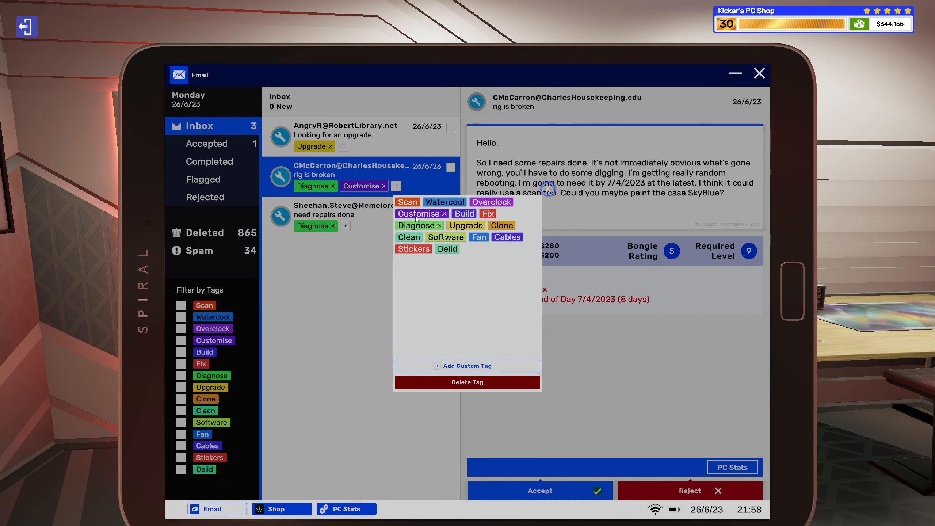
click(406, 201)
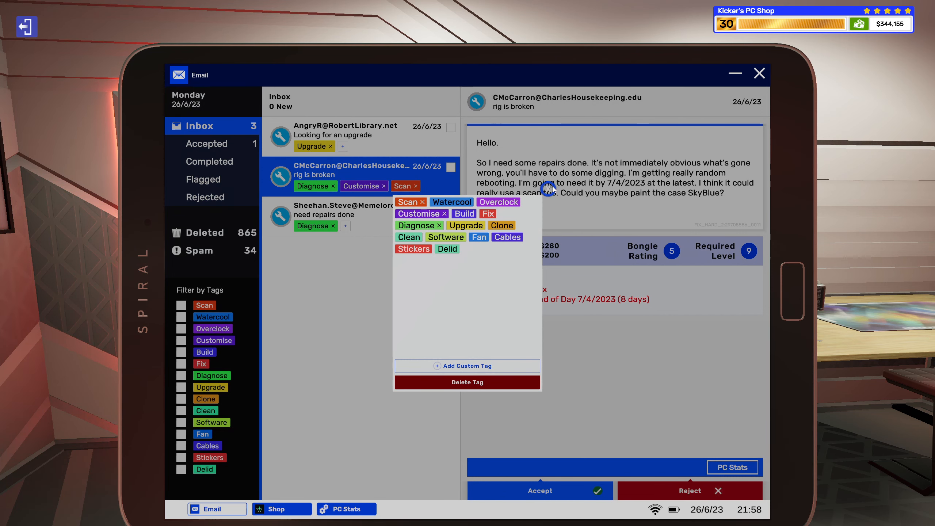
Tag the 'need repairs done' job with Stickers, then reopen the 'rig is broken' email
click(343, 214)
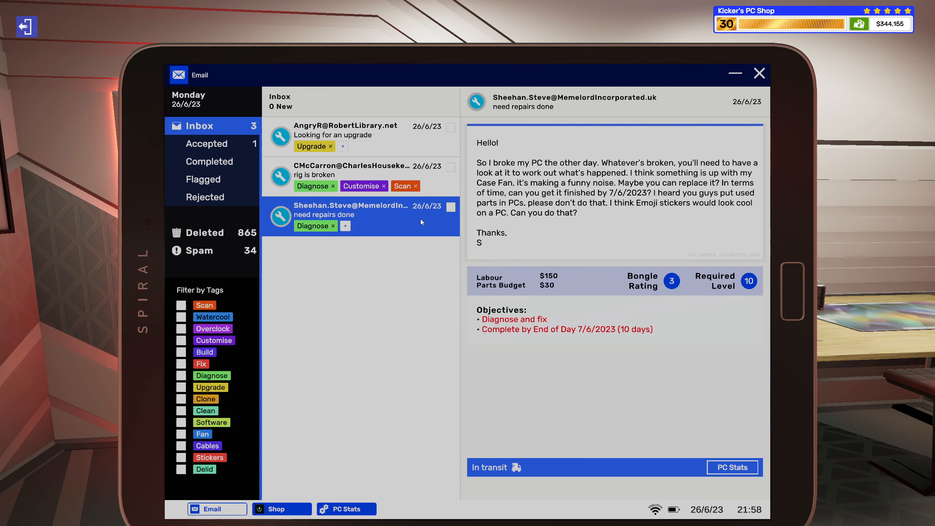
click(345, 225)
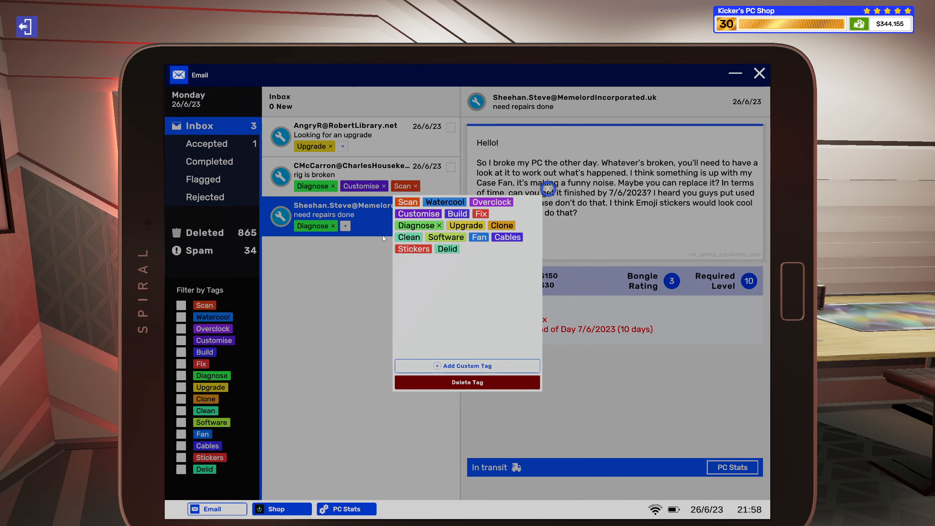
click(414, 249)
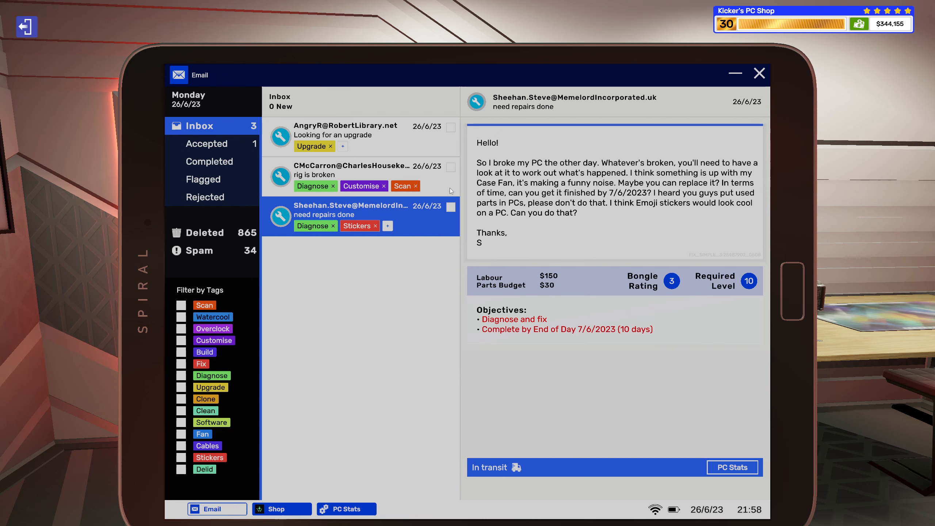
click(361, 176)
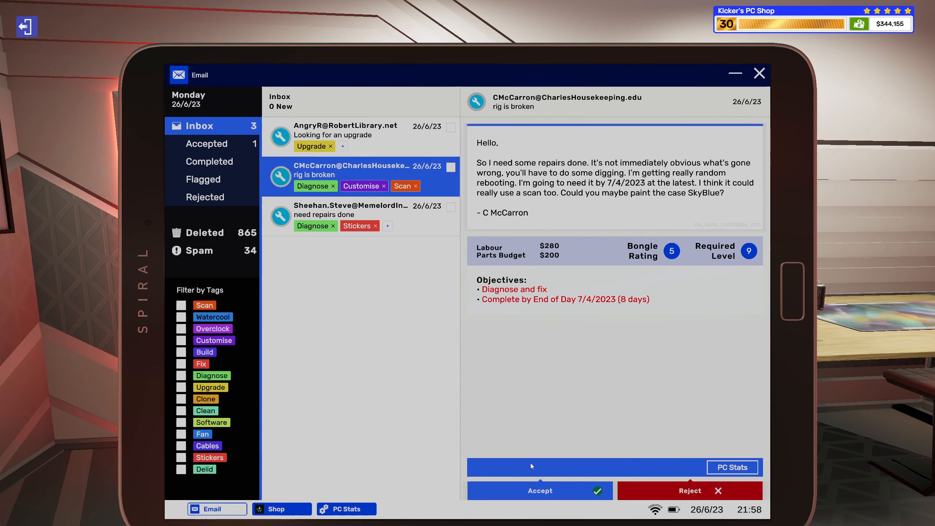
Accept CMcCarron's 'rig is broken' repair job, sending its PC into transit
click(540, 490)
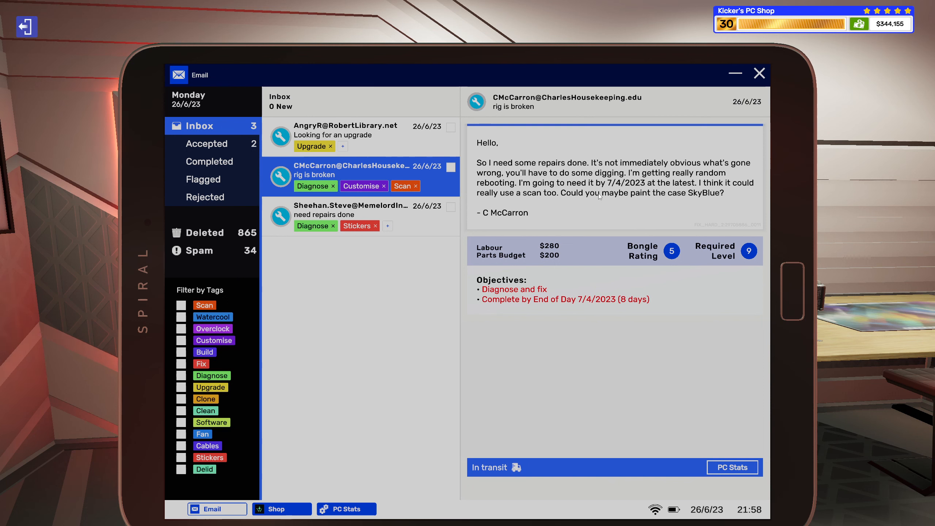
mouse_move(586, 157)
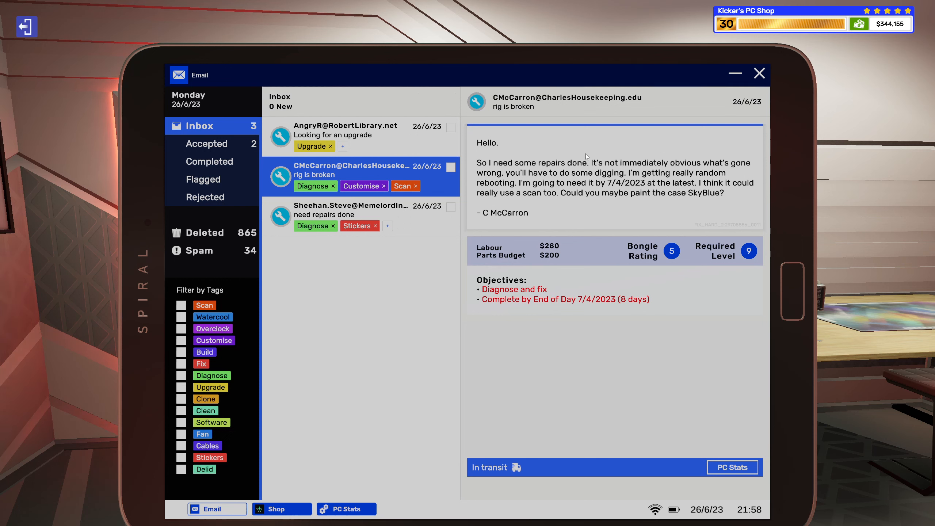
mouse_move(673, 65)
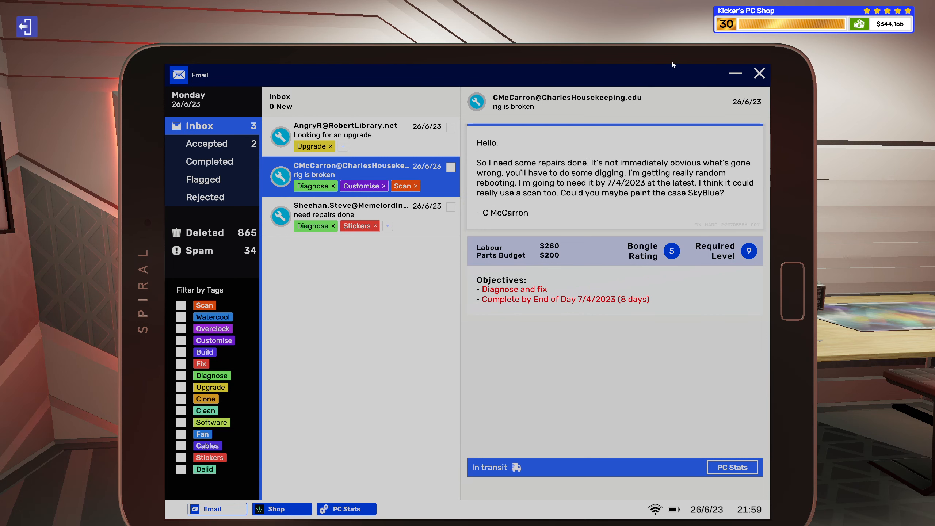
mouse_move(372, 140)
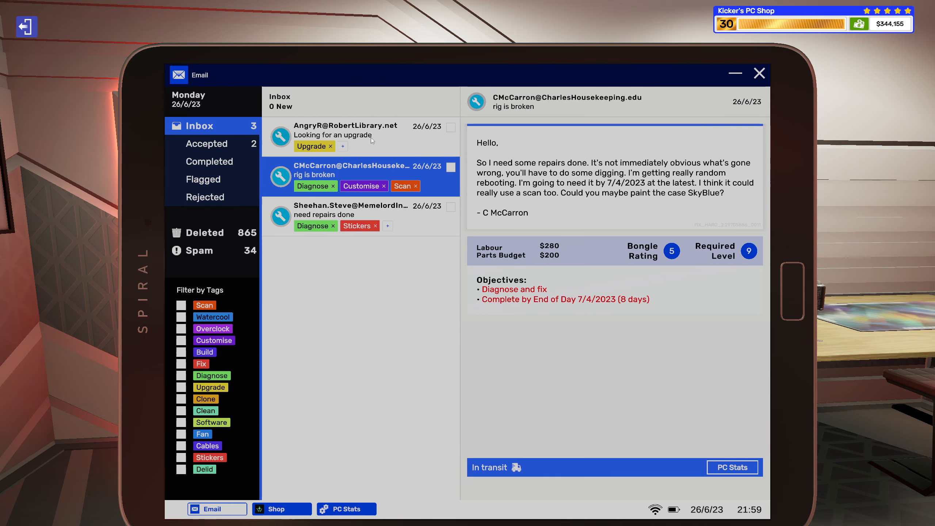
Open 'Looking for an upgrade', tag it with Stickers, and accept the job
click(361, 135)
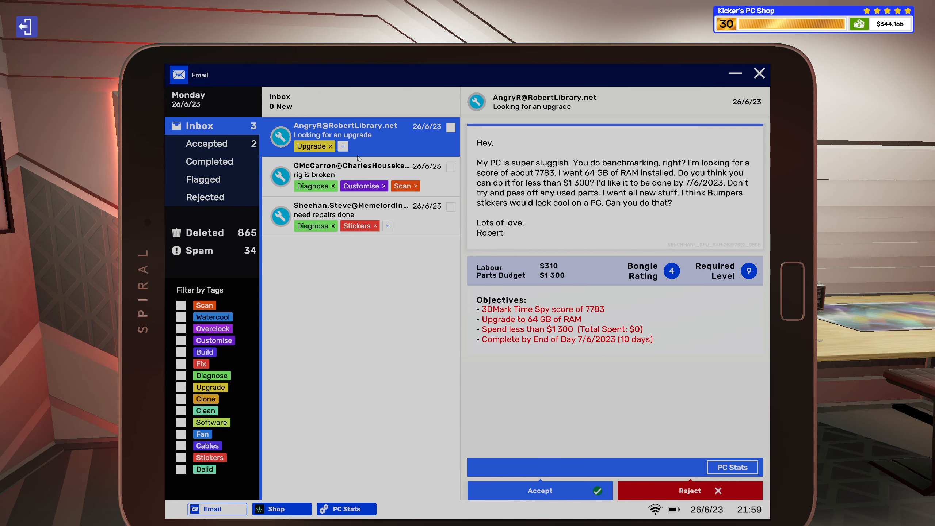
click(342, 147)
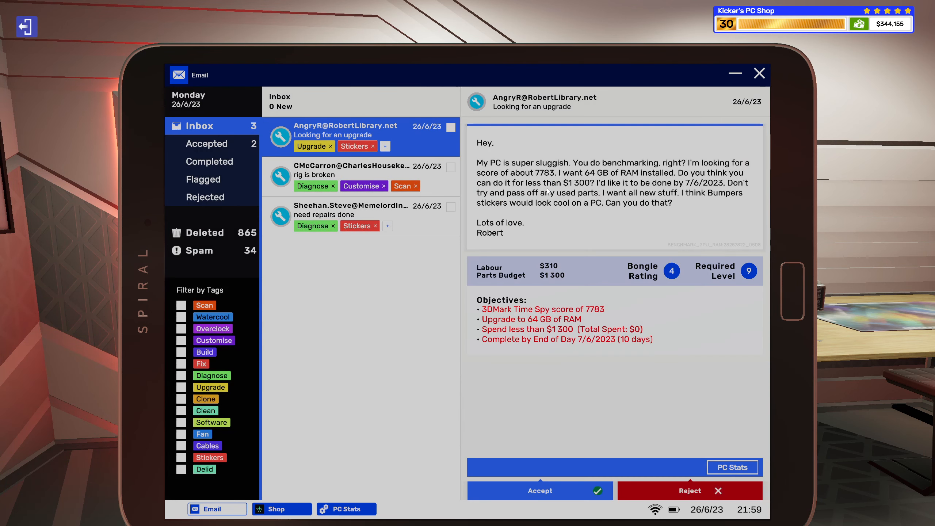
click(539, 491)
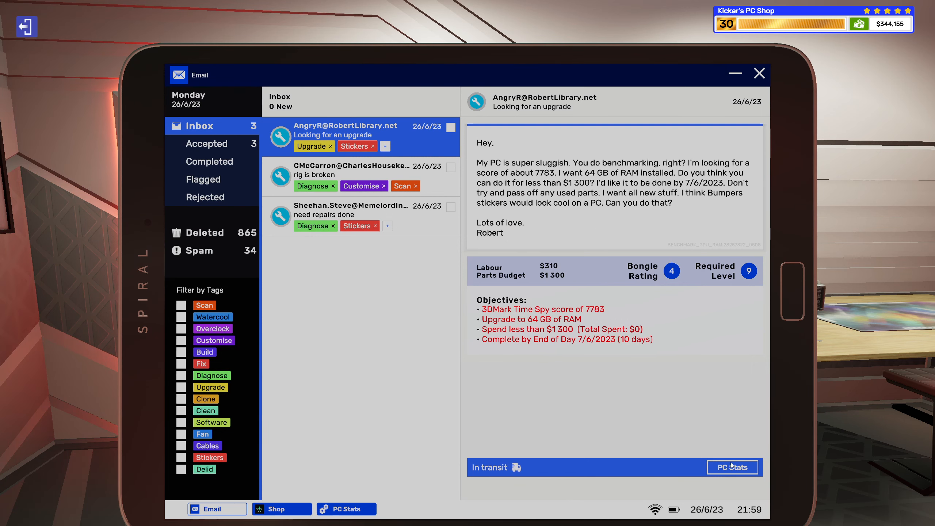
From the upgrade PC's parts list, find the $42 Team Group T-Force Night Hawk 16 GB RAM
click(732, 467)
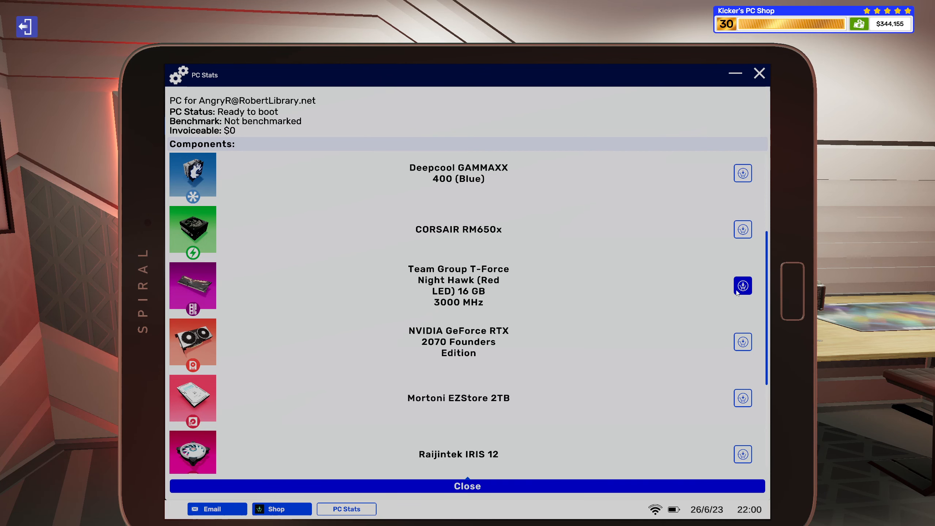
click(743, 286)
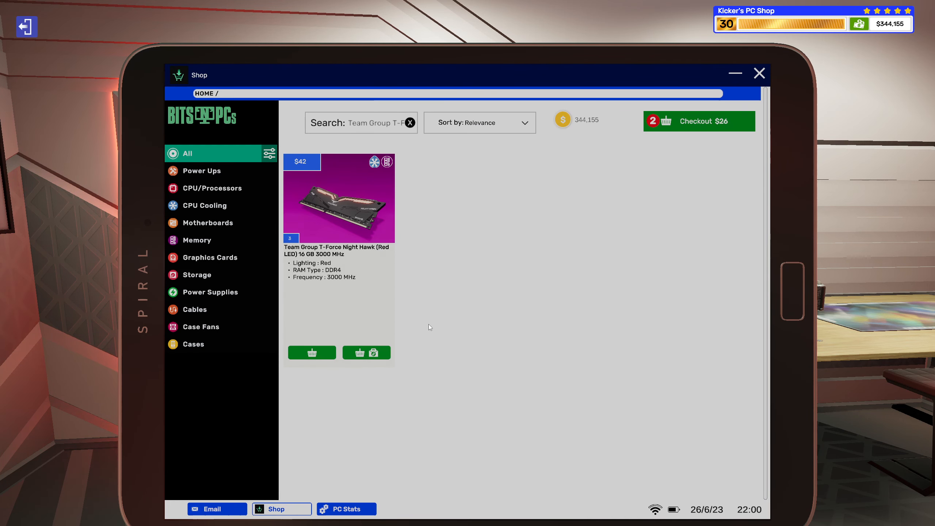
mouse_move(374, 237)
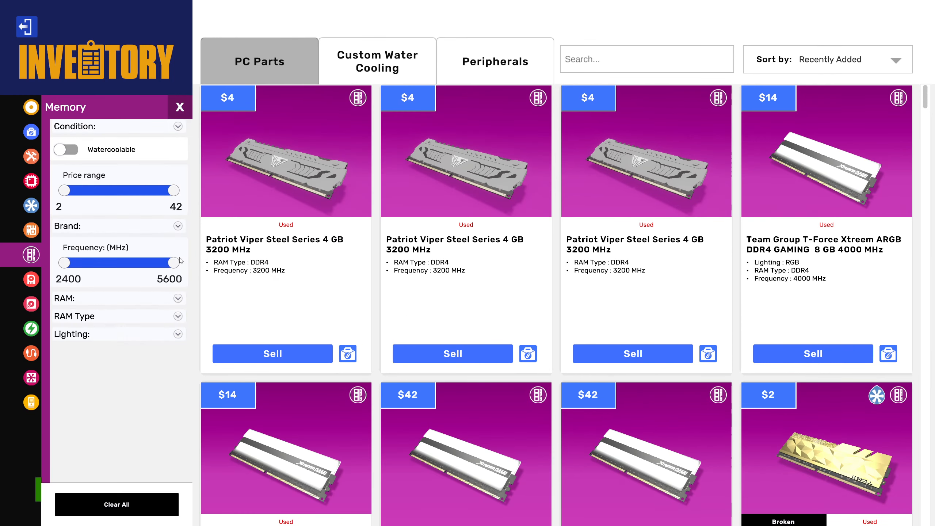
Filter the memory inventory to 3000 MHz minimum frequency and the Team Group brand
drag(60, 263, 84, 263)
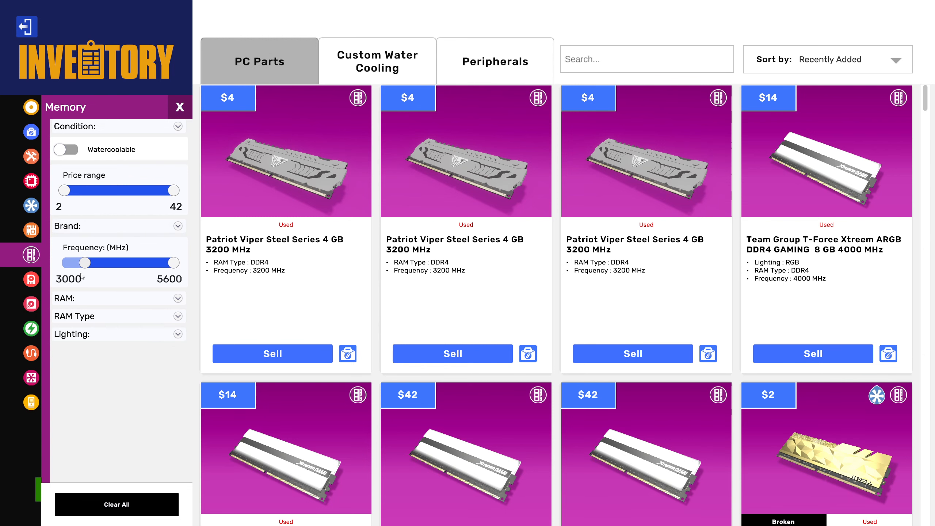
click(119, 298)
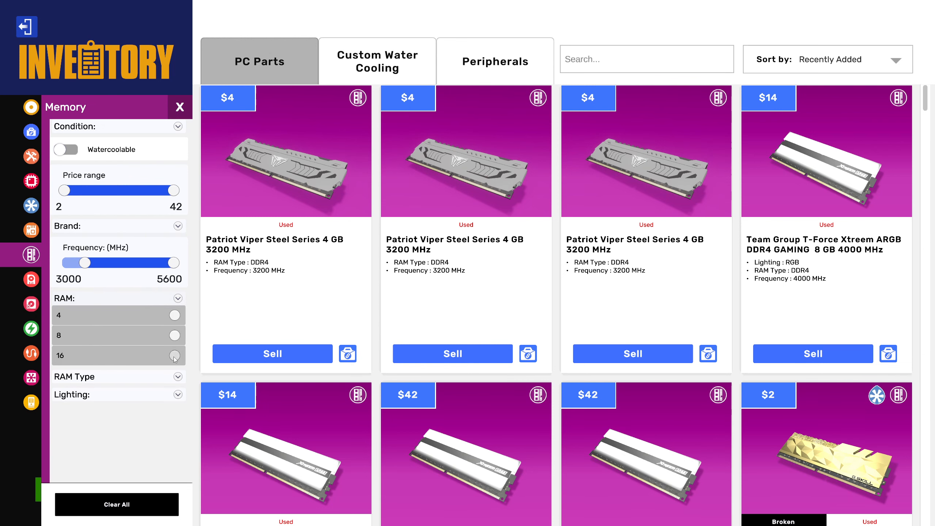
click(174, 355)
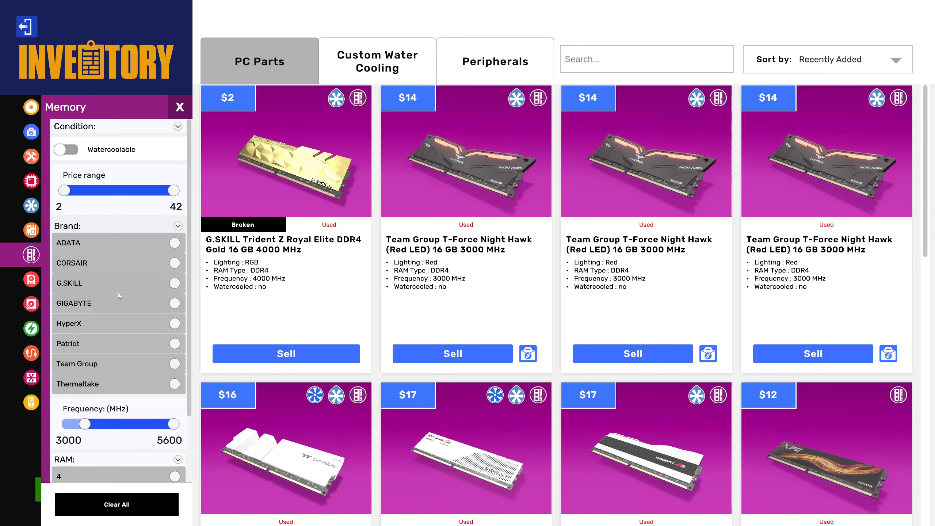
click(177, 363)
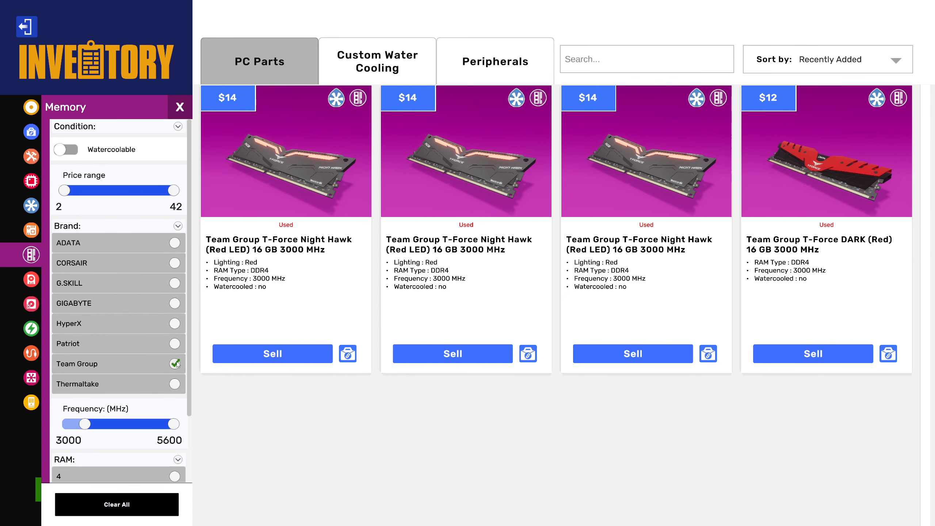
mouse_move(321, 270)
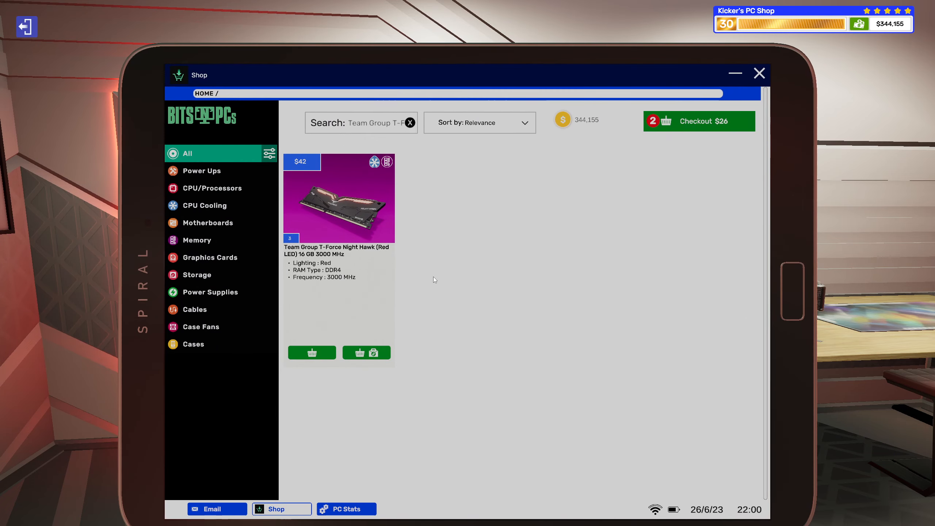
Add three Night Hawk 16 GB RAM sticks to the basket, linked to the upgrade job
click(366, 353)
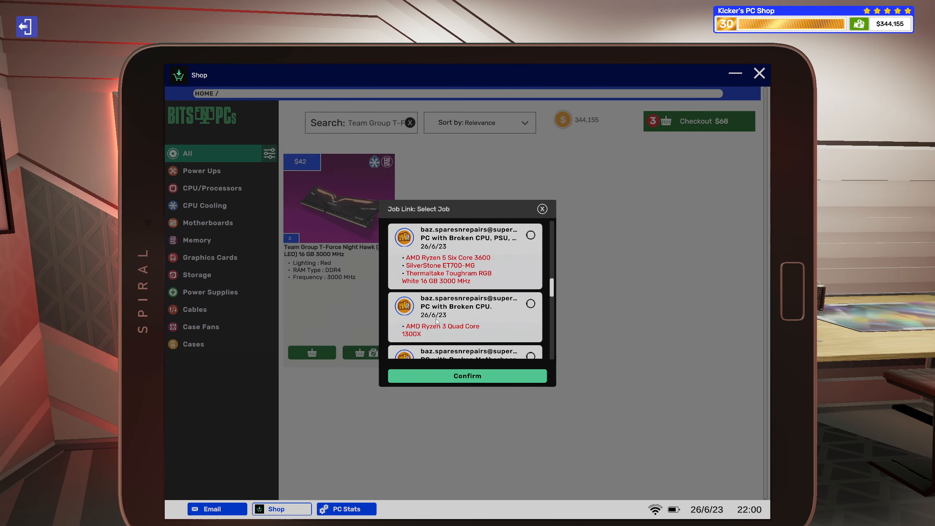
click(530, 274)
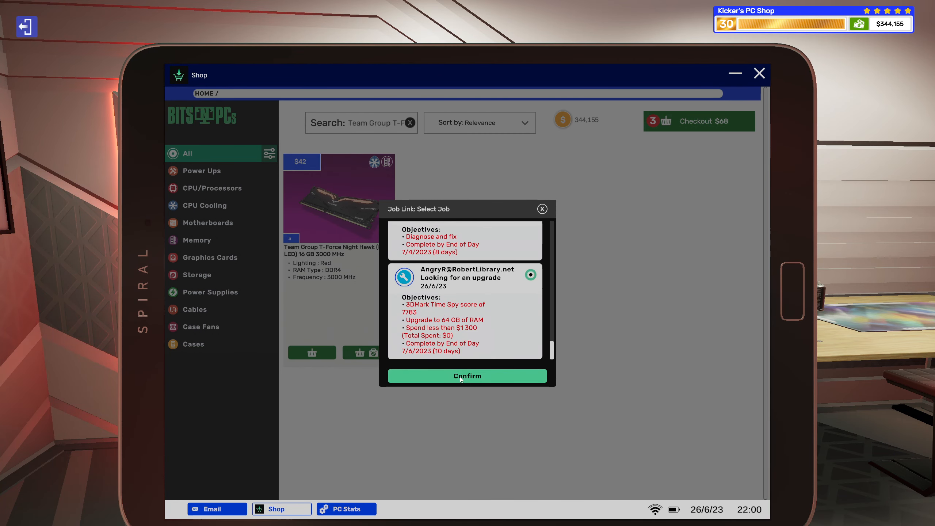
click(467, 376)
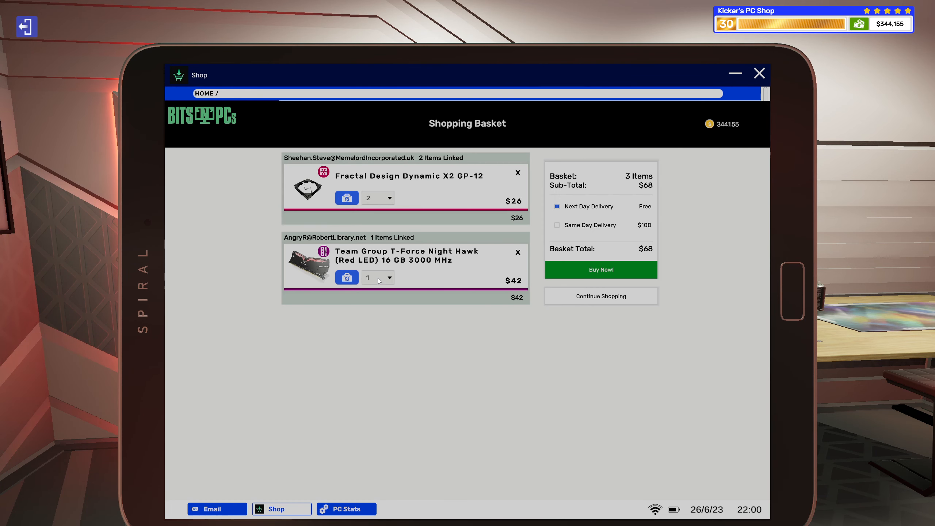
click(391, 277)
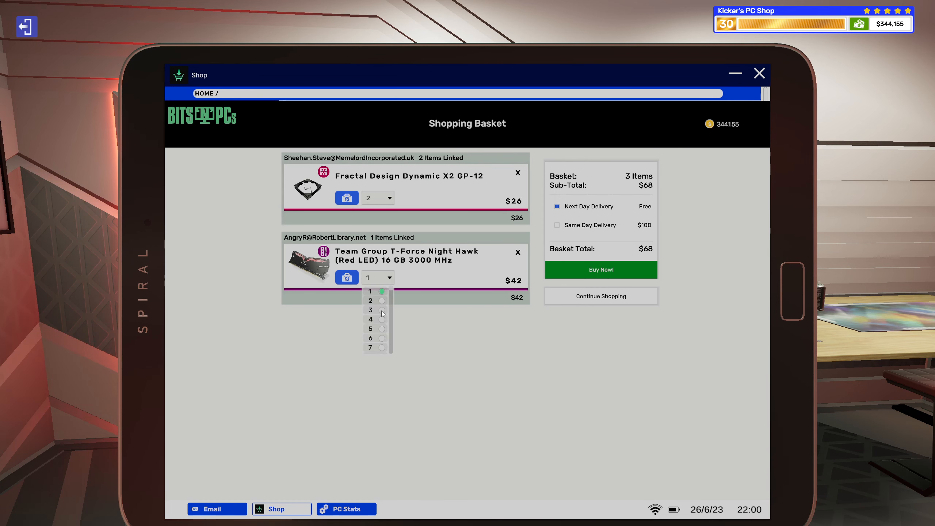
click(370, 310)
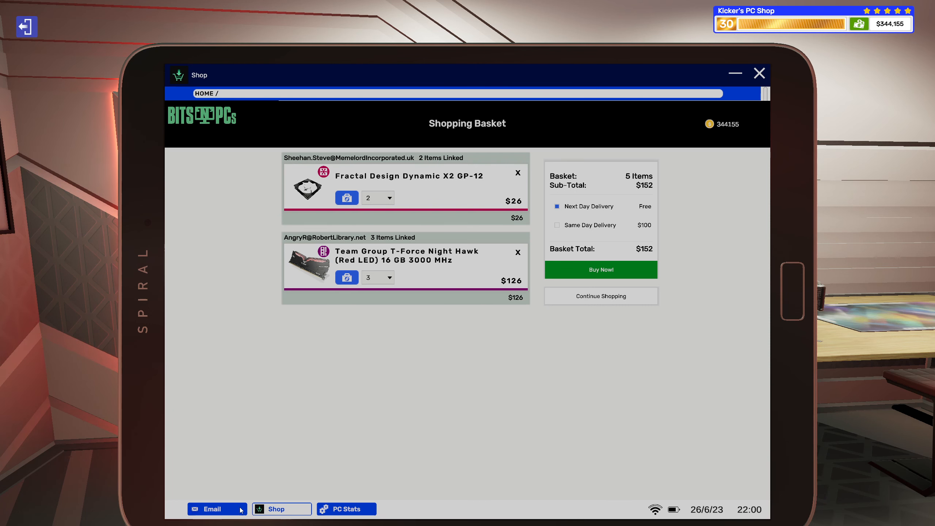
Check the upgrade job's email twice against the basket, then resume browsing the shop
click(212, 509)
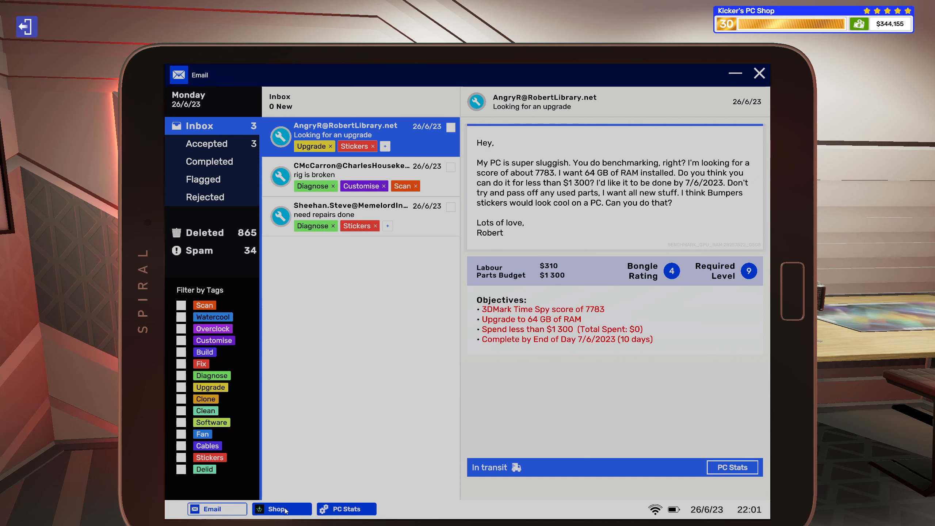
click(280, 509)
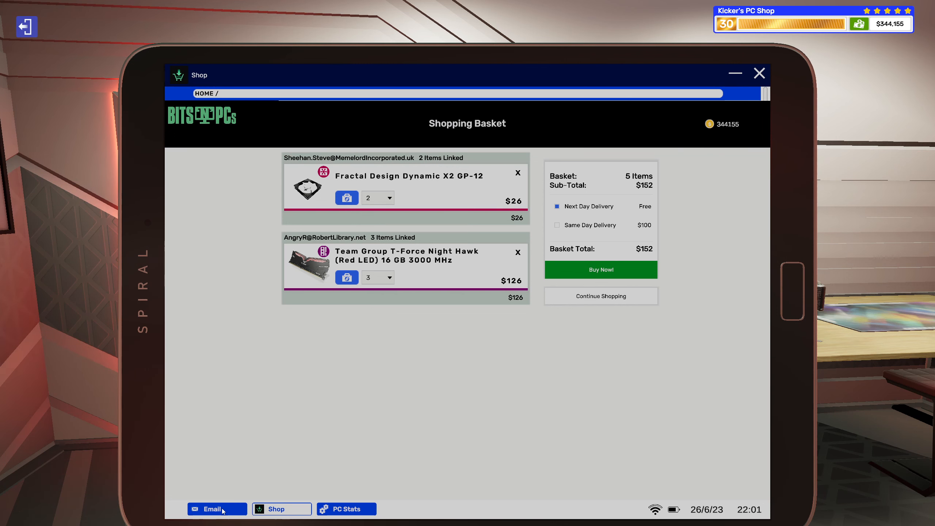
click(212, 509)
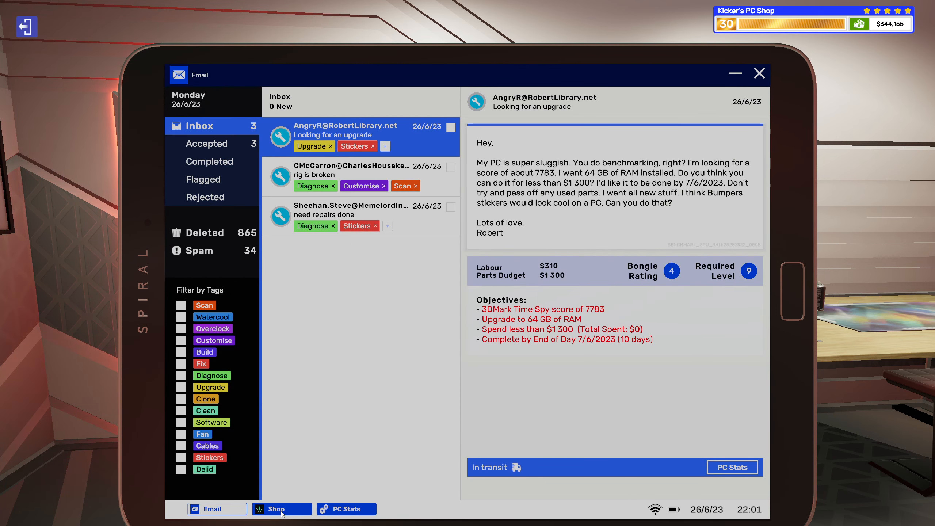
click(276, 509)
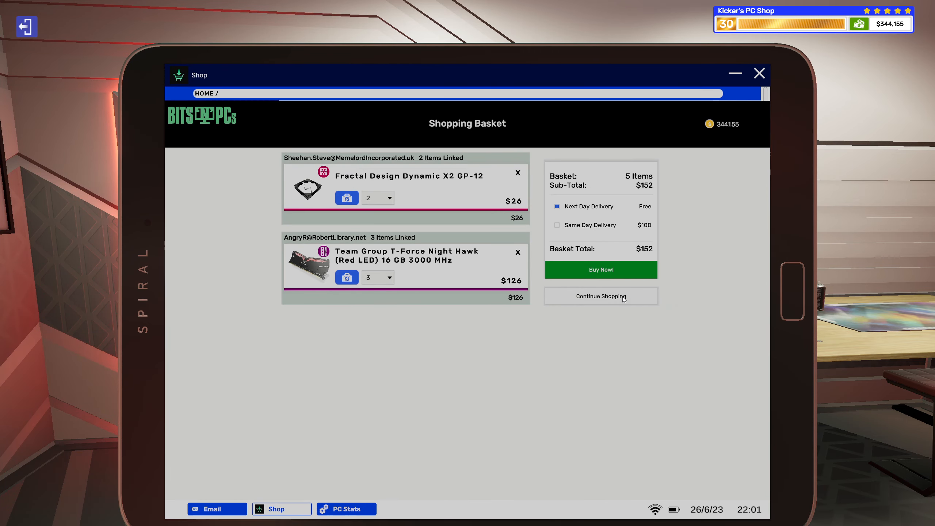
click(600, 296)
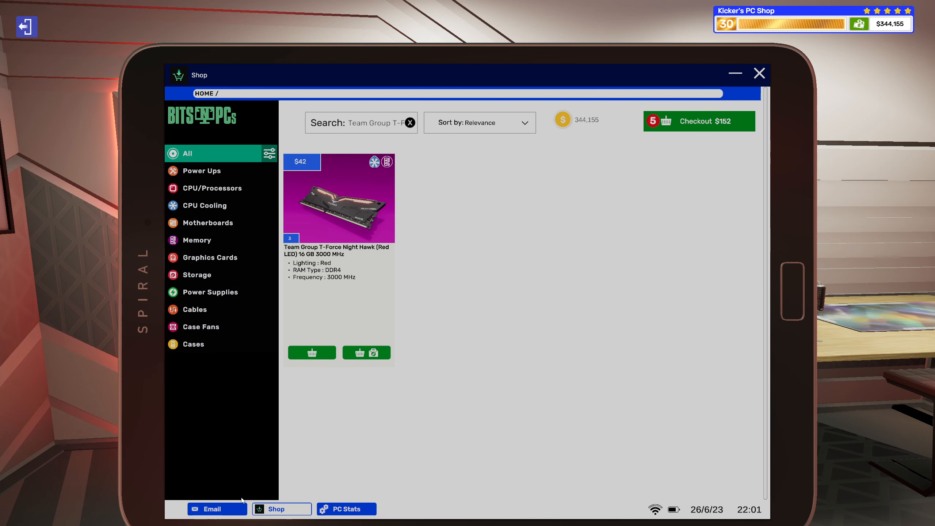
Scroll the upgrade PC's PC Stats components, which include one Night Hawk 16 GB stick
click(346, 509)
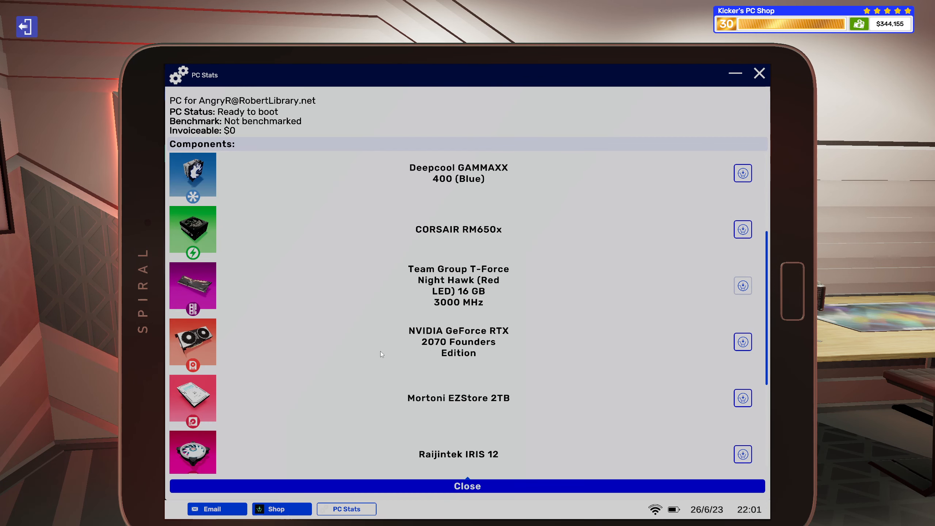
mouse_move(395, 353)
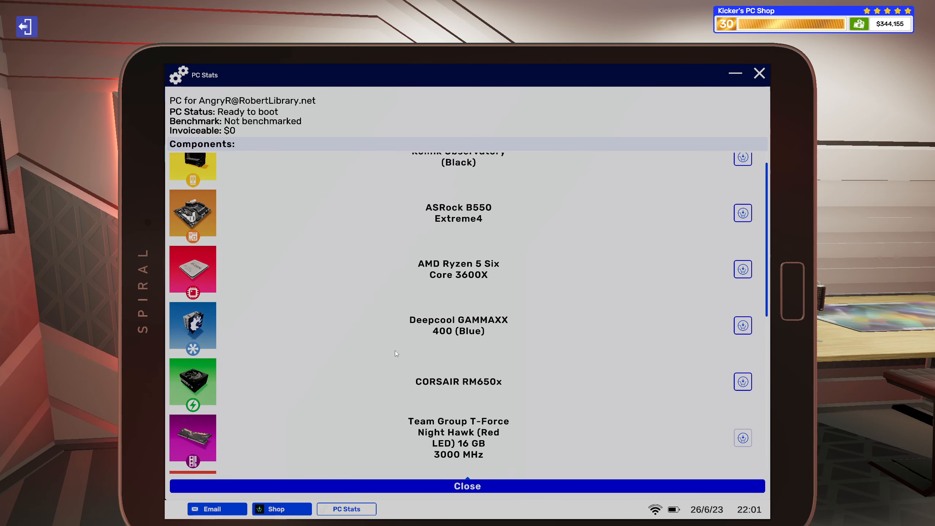
scroll(down, 3)
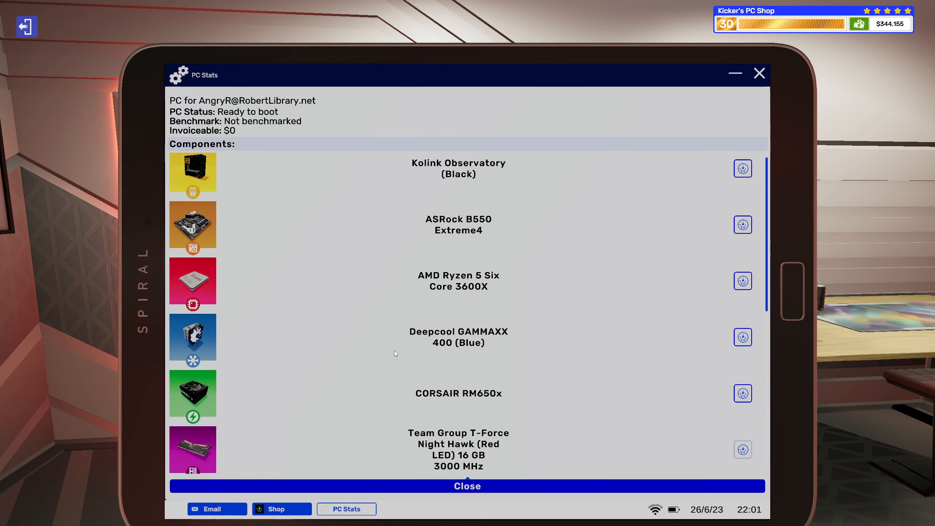
scroll(down, 3)
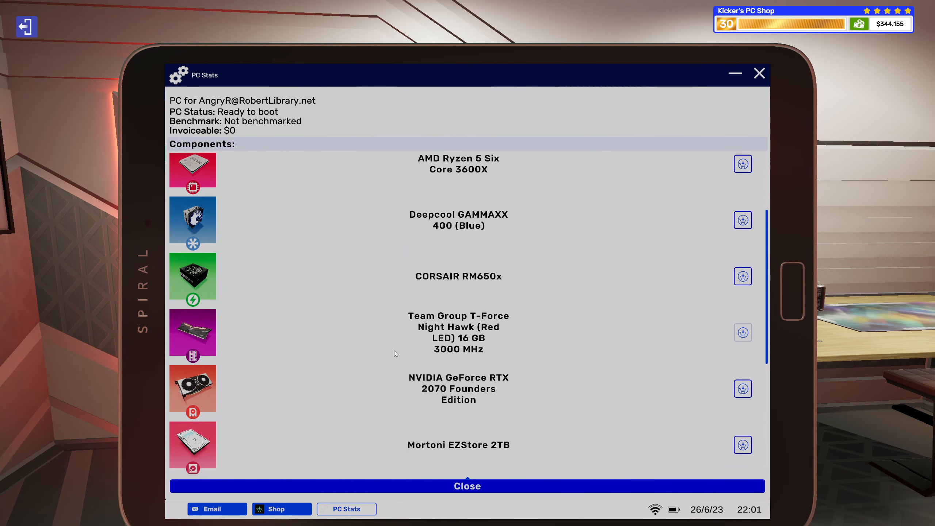
scroll(down, 3)
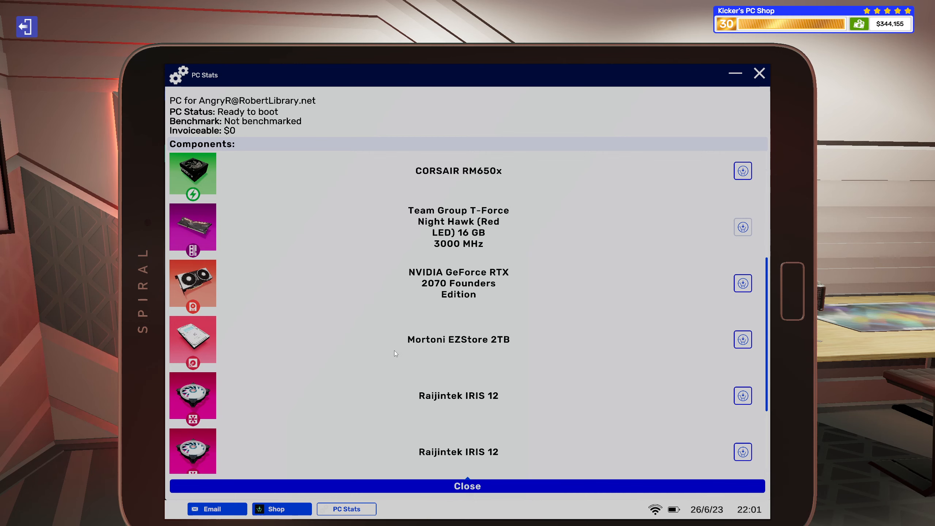
mouse_move(400, 321)
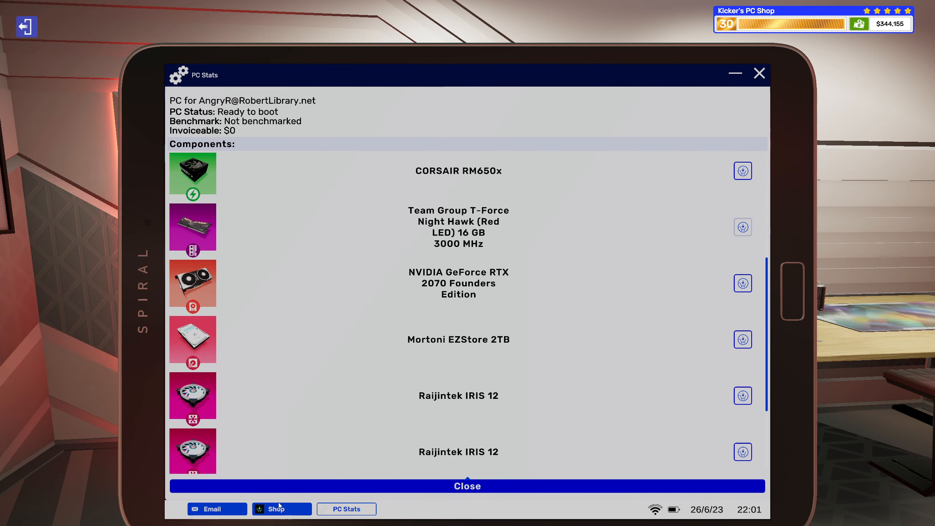
Filter the shop to Graphics Cards, sort by price descending, and scroll the results
click(281, 509)
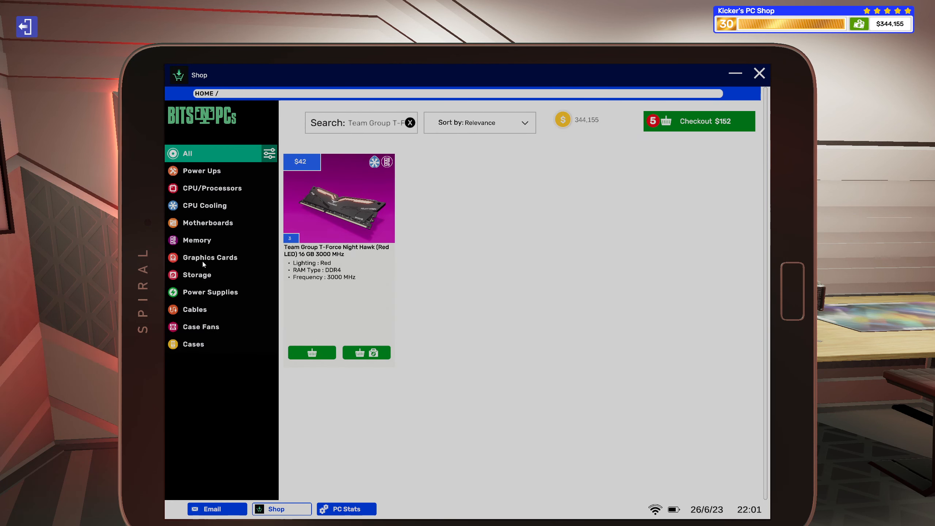
click(209, 257)
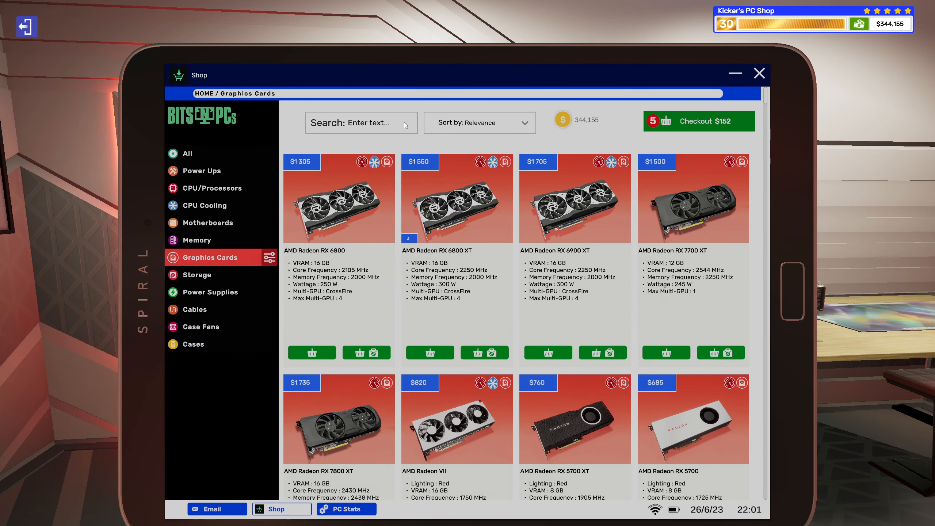
click(479, 122)
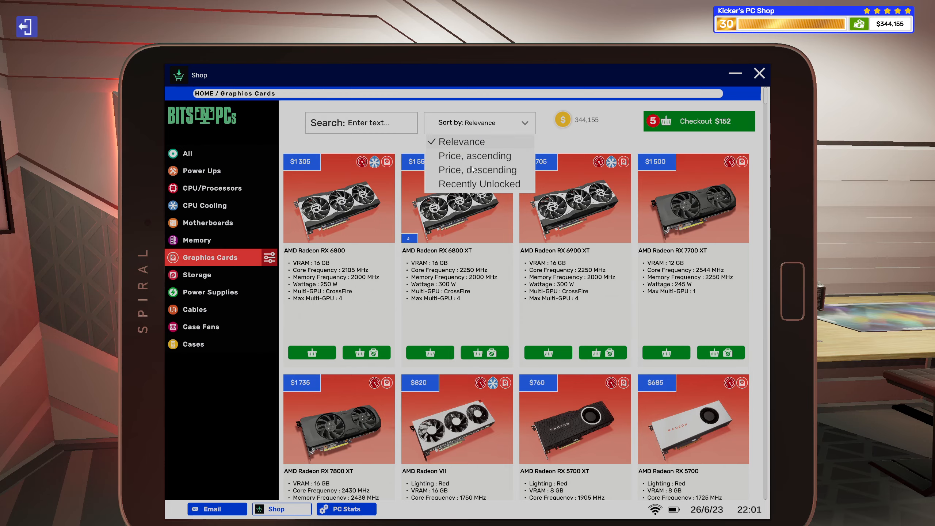
click(476, 169)
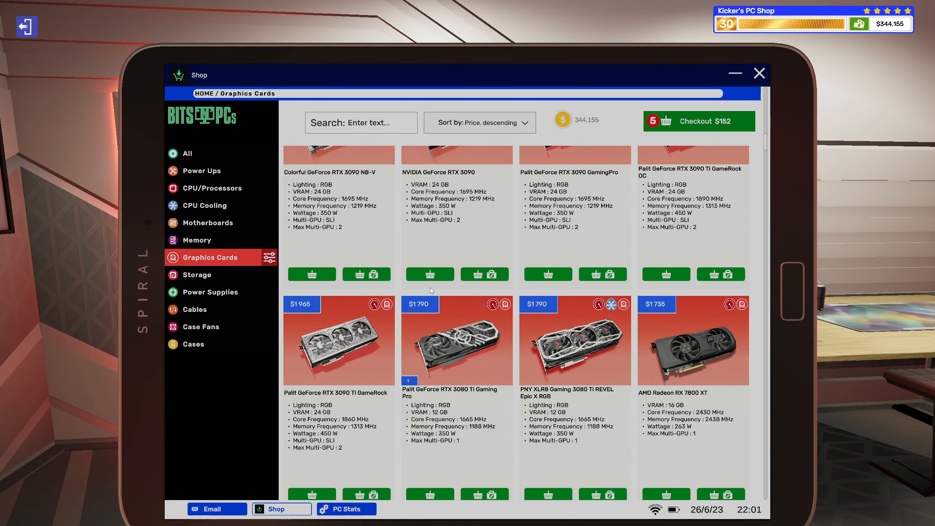
scroll(down, 3)
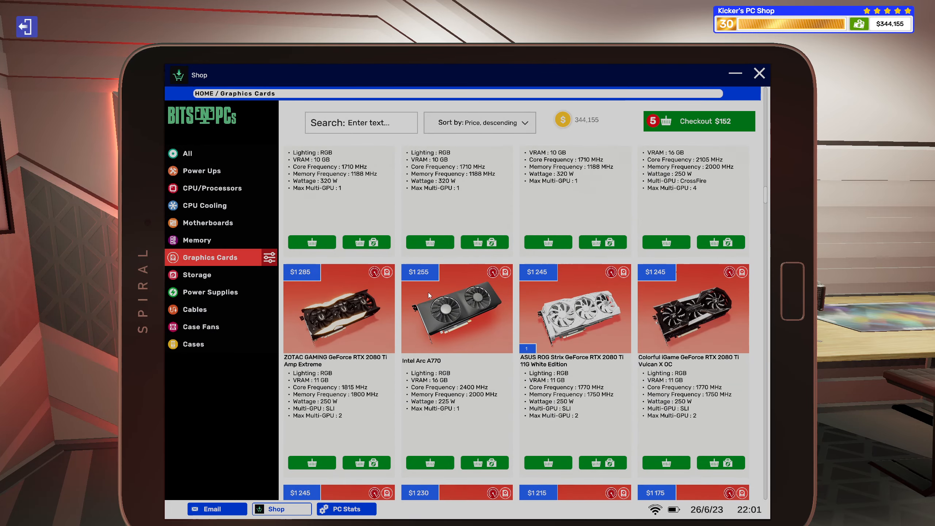
scroll(down, 3)
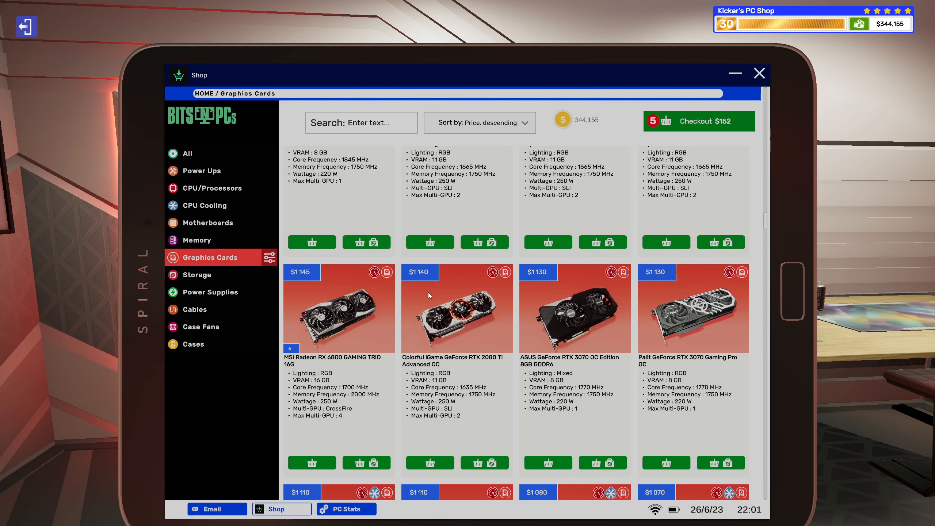
mouse_move(723, 348)
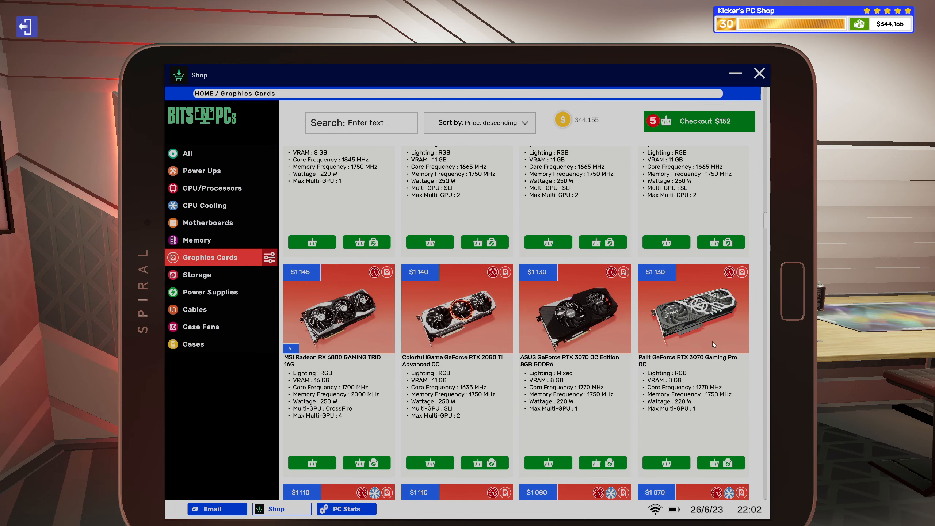
mouse_move(707, 339)
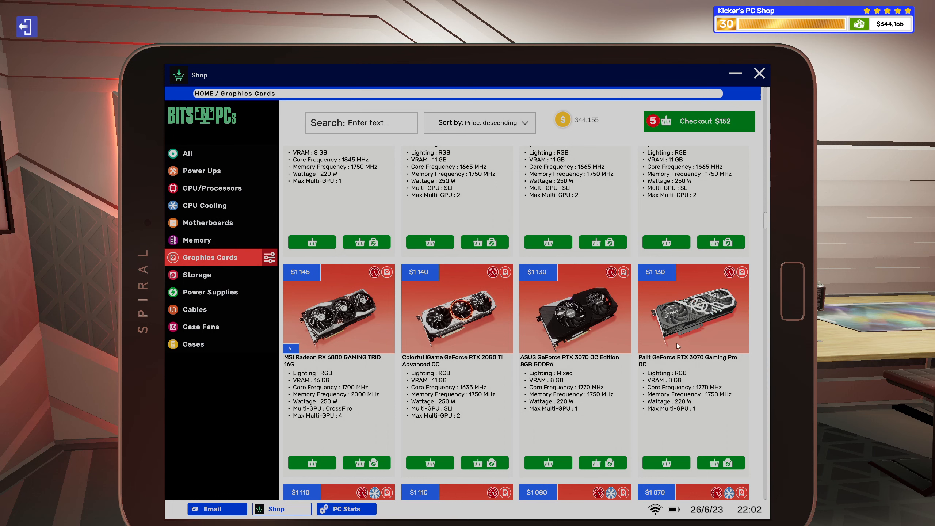
mouse_move(617, 266)
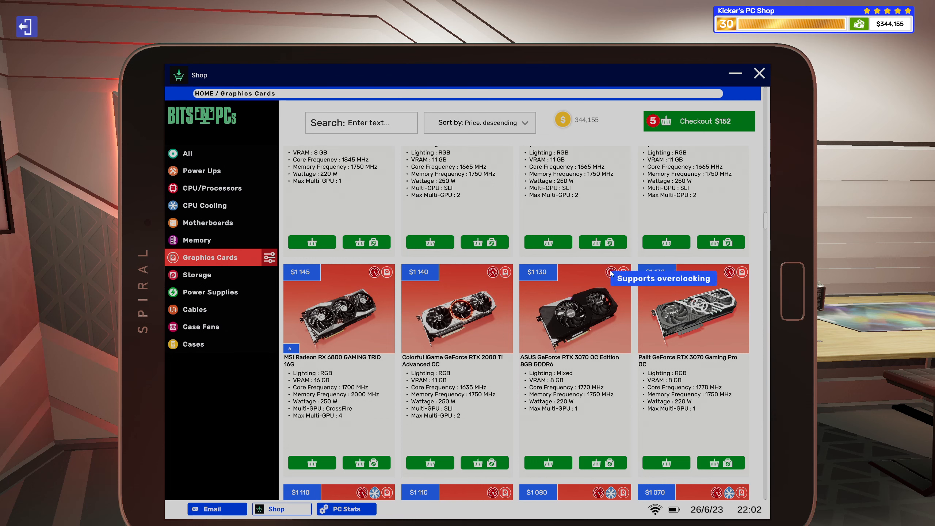
mouse_move(602, 299)
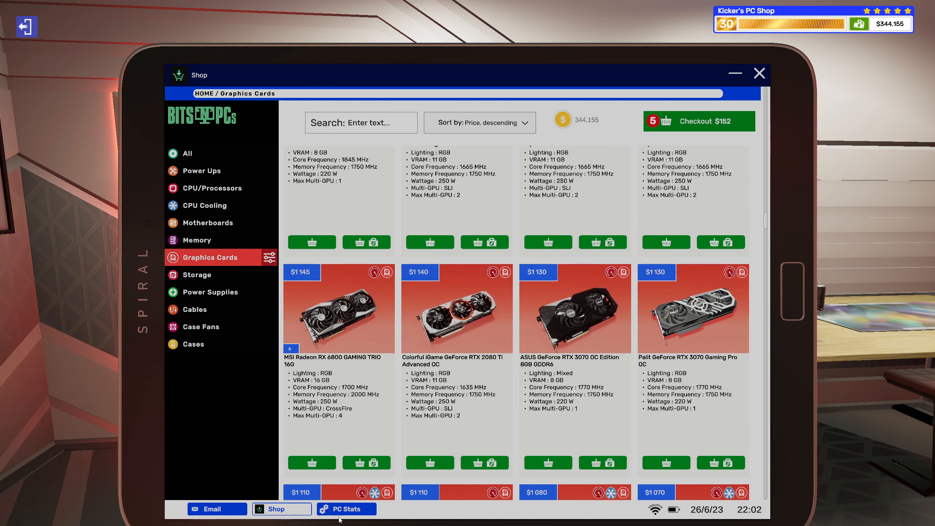
Scroll the upgrade PC's PC Stats component list from motherboard down to cooler
click(346, 509)
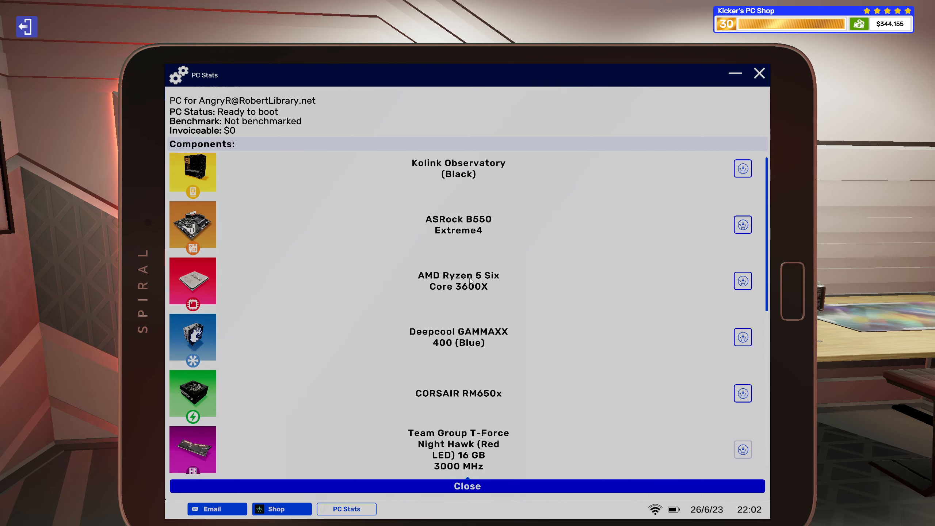
scroll(down, 3)
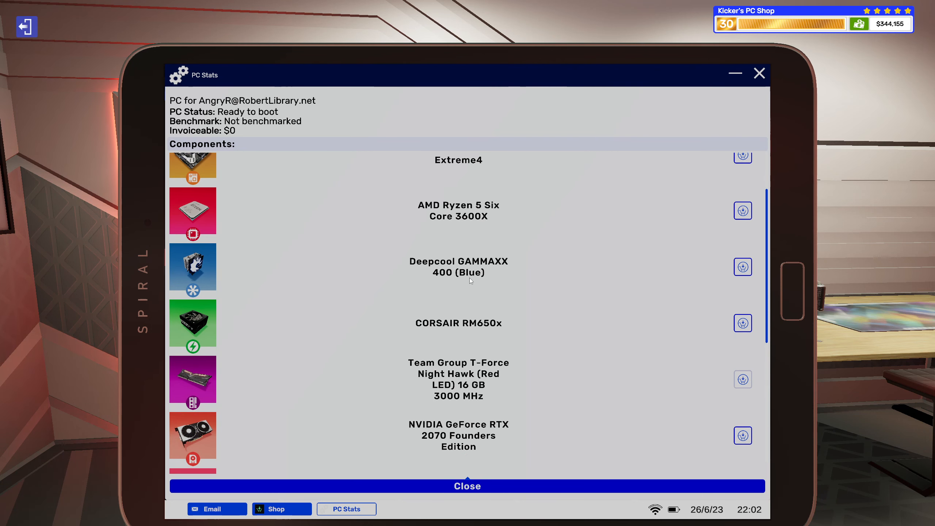
scroll(down, 3)
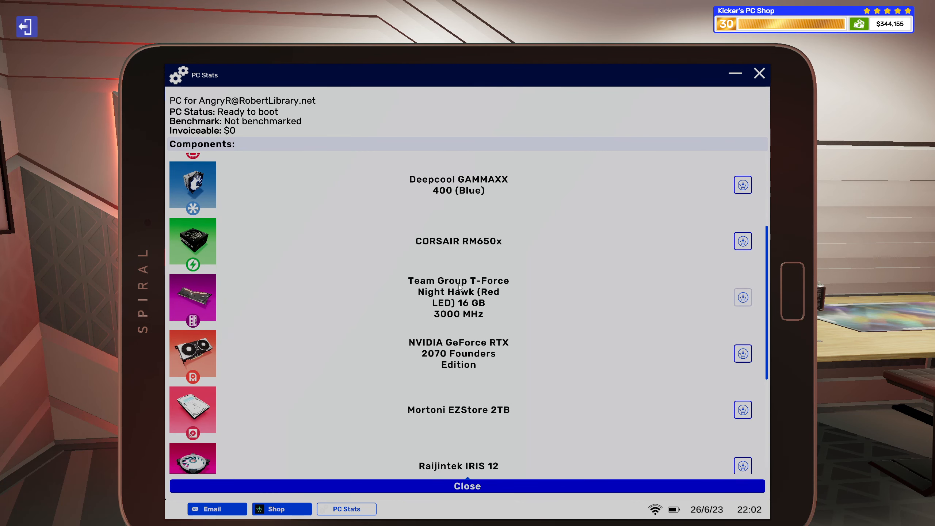
scroll(down, 3)
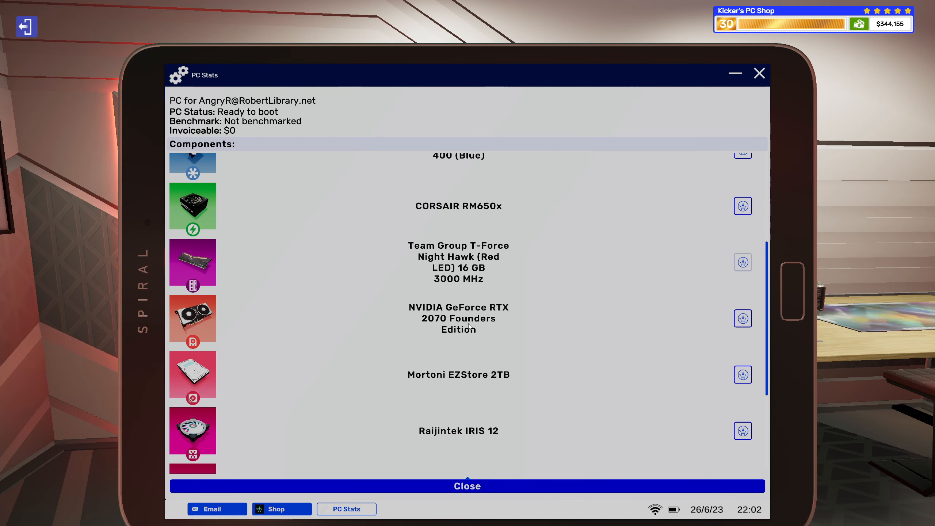
mouse_move(470, 327)
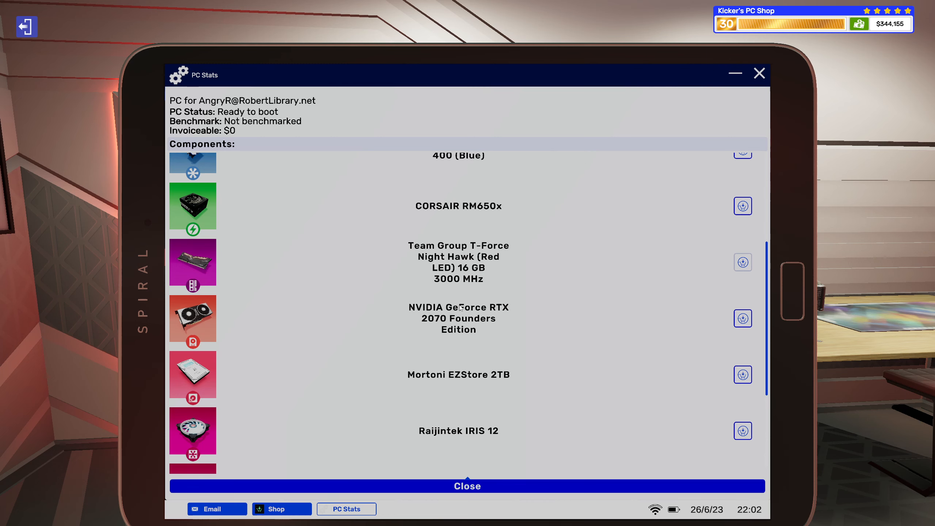
scroll(down, 3)
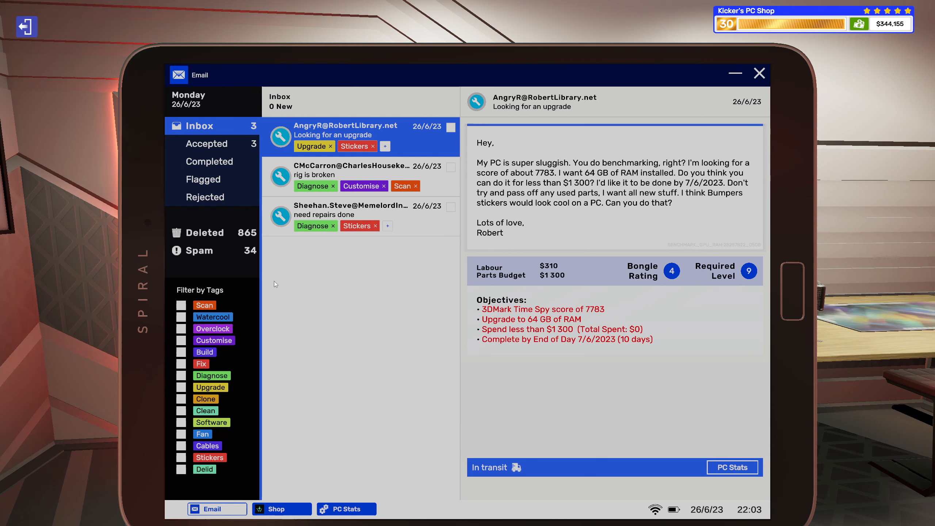
mouse_move(674, 220)
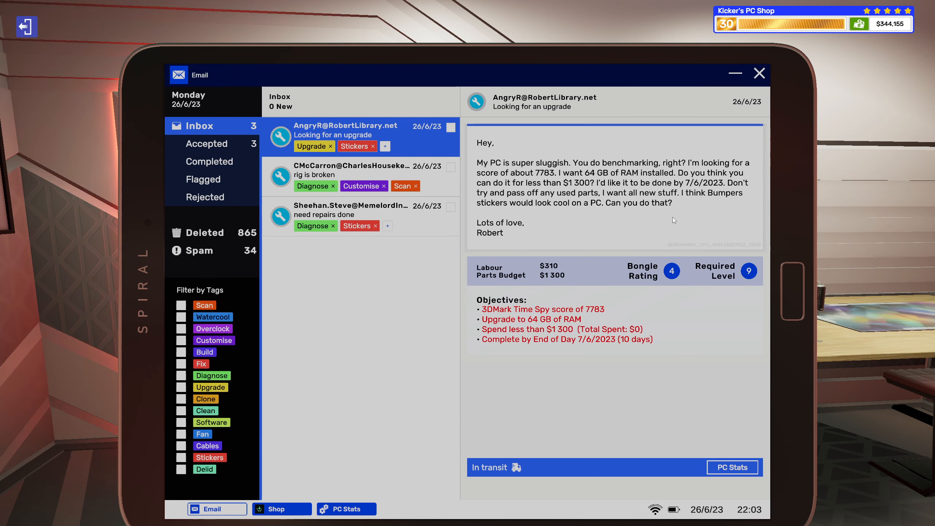
mouse_move(728, 78)
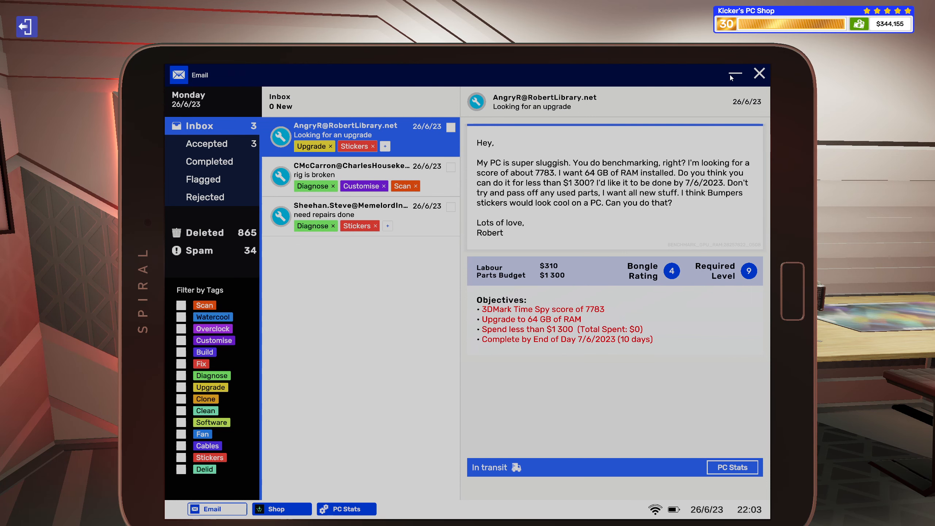
Reread the 'rig is broken' repair email, then return to the price-sorted graphics card shop
click(733, 467)
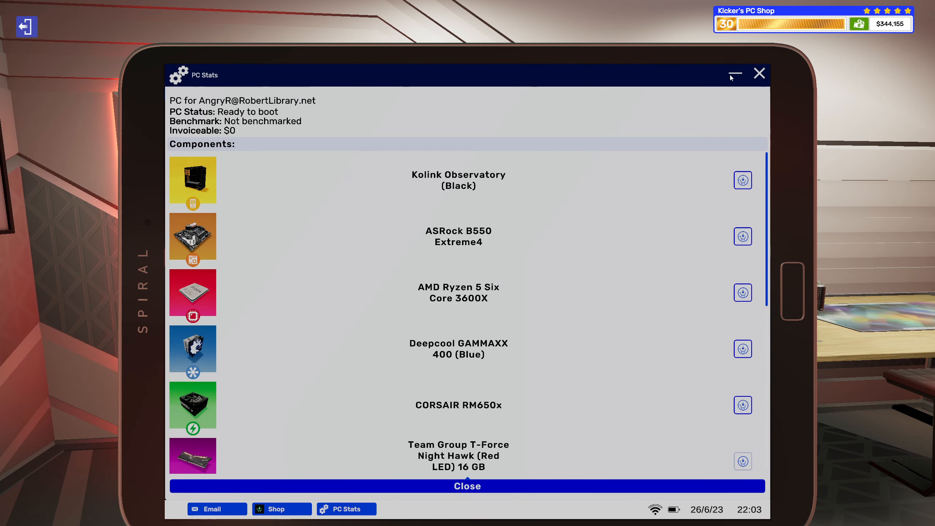
click(280, 509)
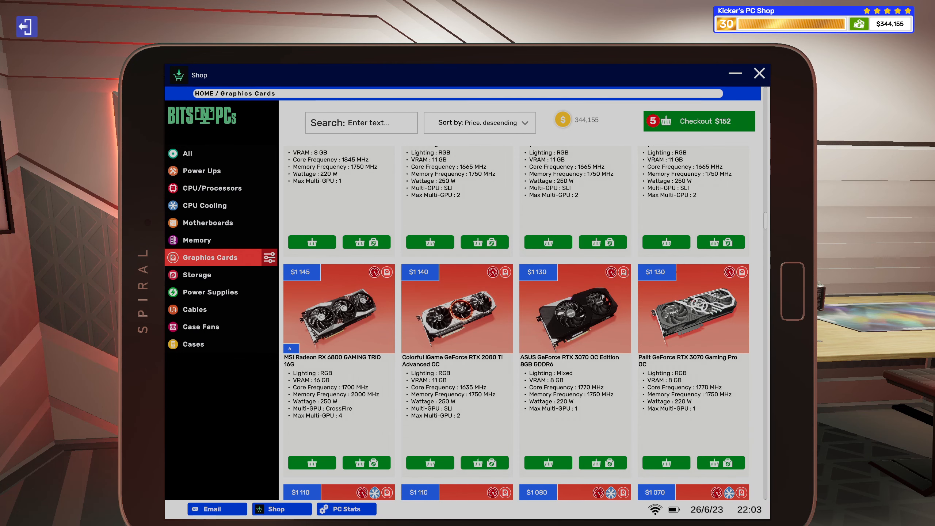
click(217, 509)
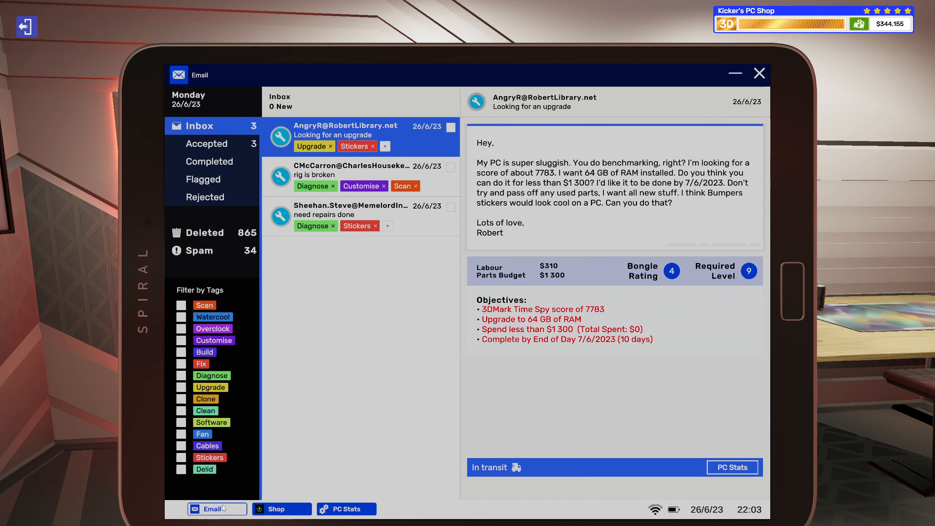
mouse_move(439, 202)
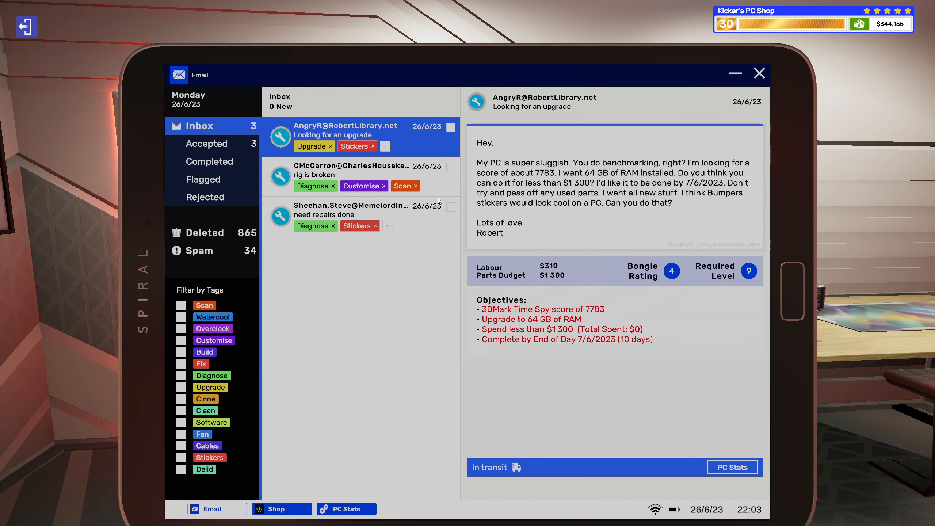
click(361, 175)
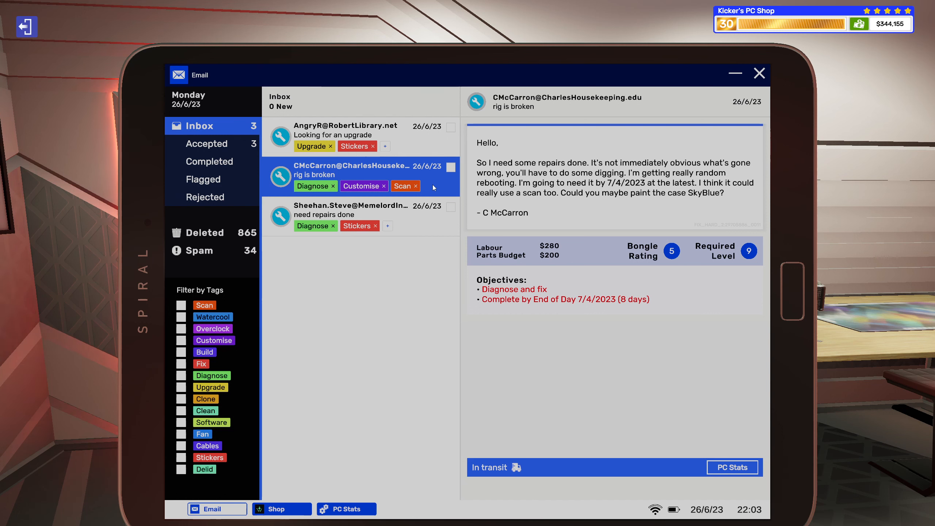
mouse_move(434, 197)
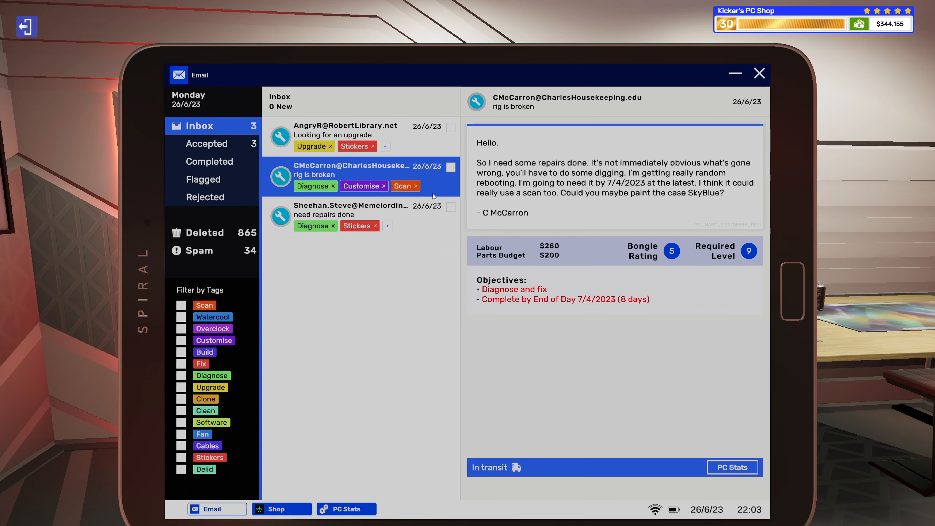
mouse_move(434, 180)
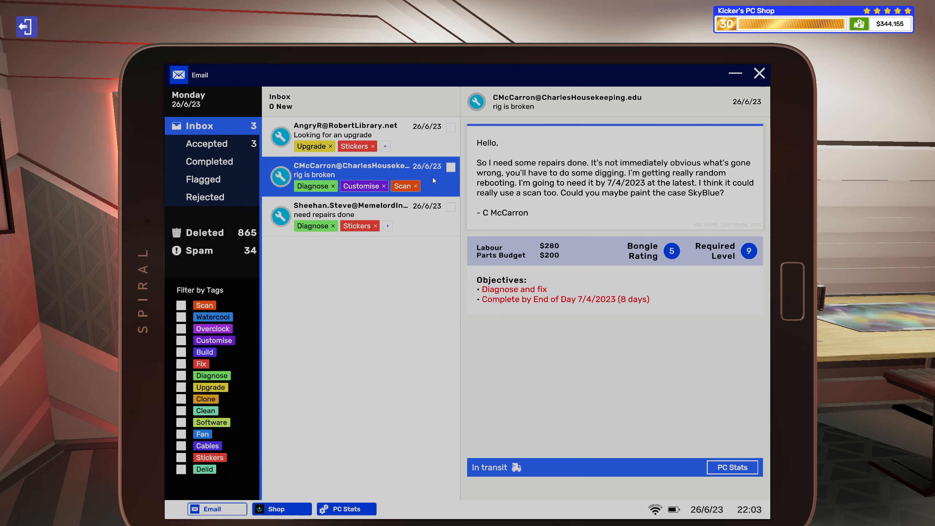
mouse_move(623, 409)
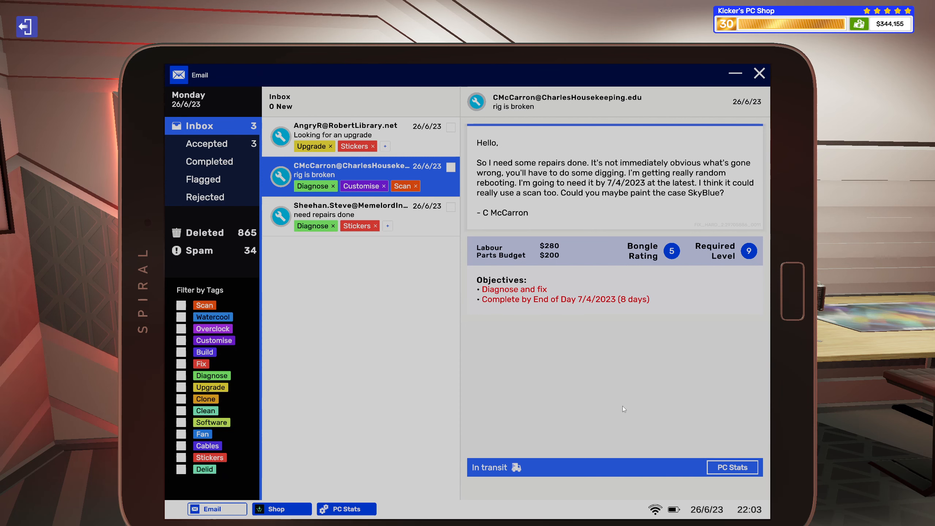
click(280, 509)
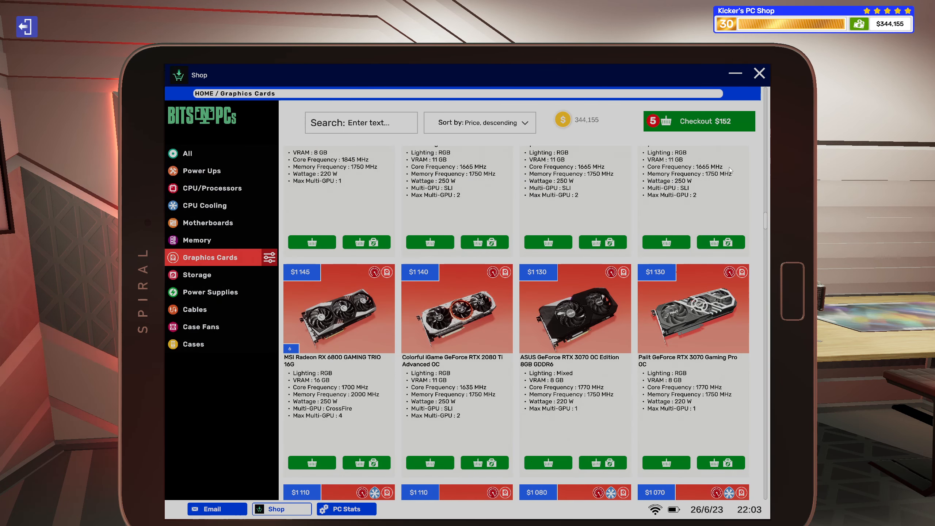
Check out and buy the $152 basket of two Fractal fans and three RAM kits
click(698, 121)
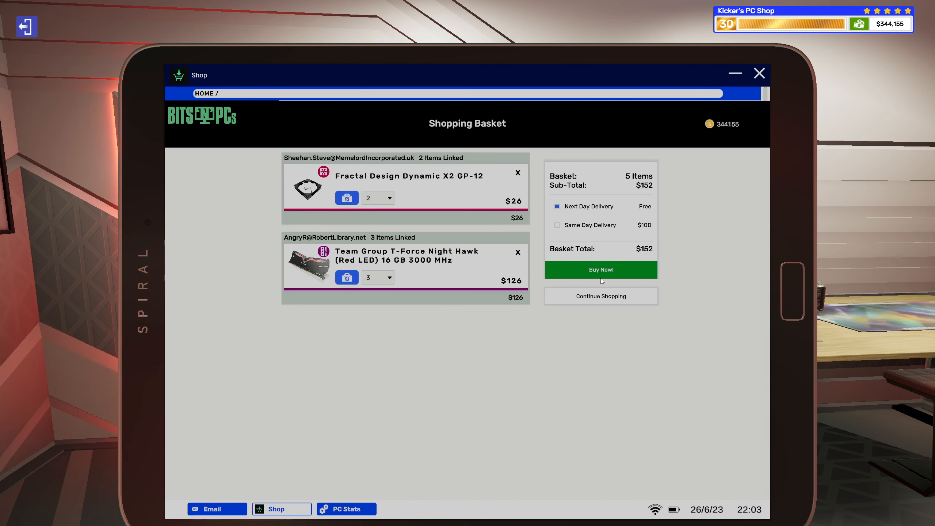
click(217, 509)
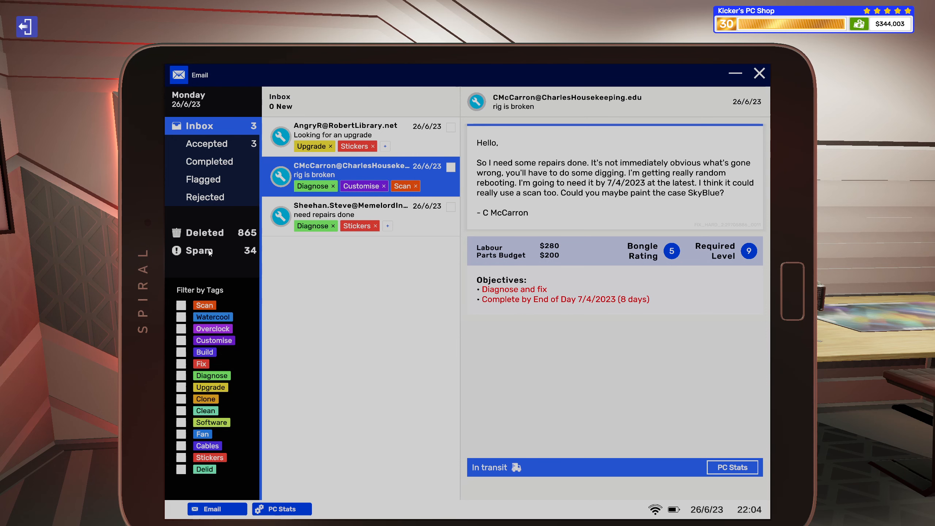
Open the Spam folder to read King Todd's 'An urgent message to all upstanding countrymen'
click(198, 251)
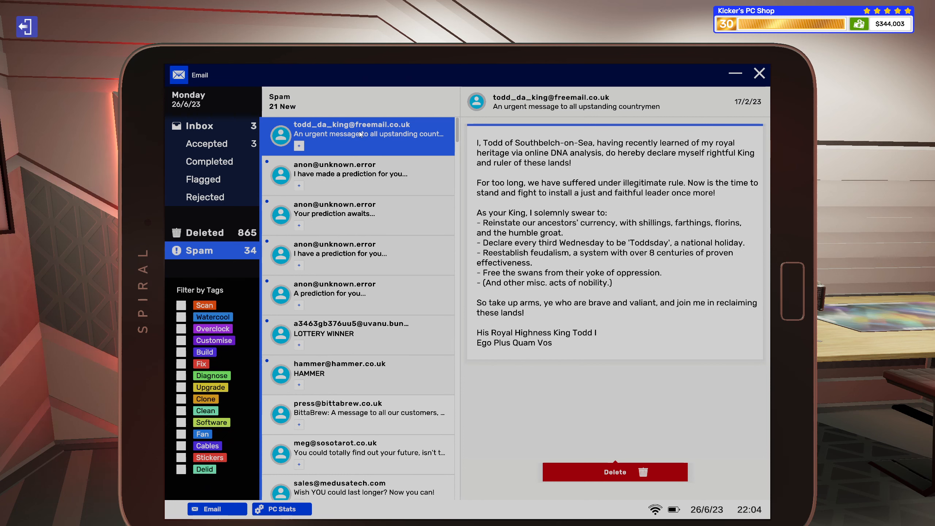
mouse_move(477, 79)
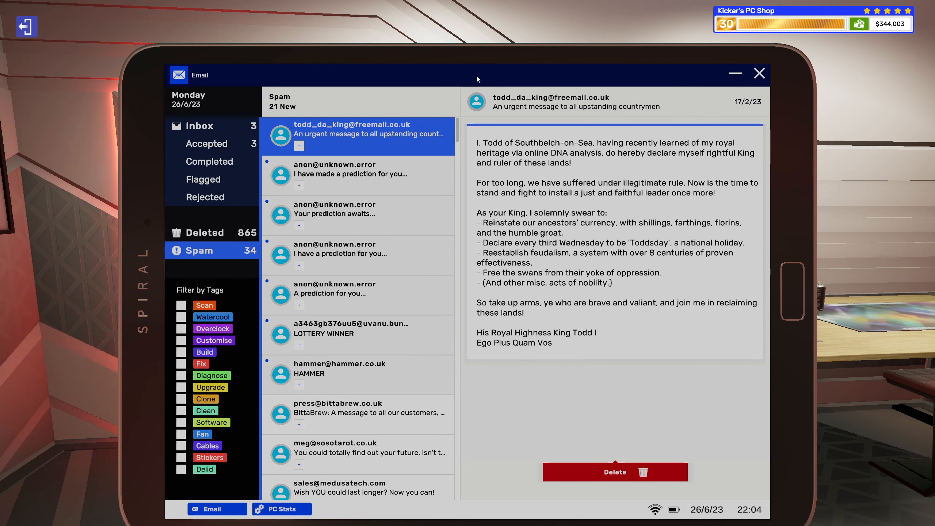
mouse_move(549, 147)
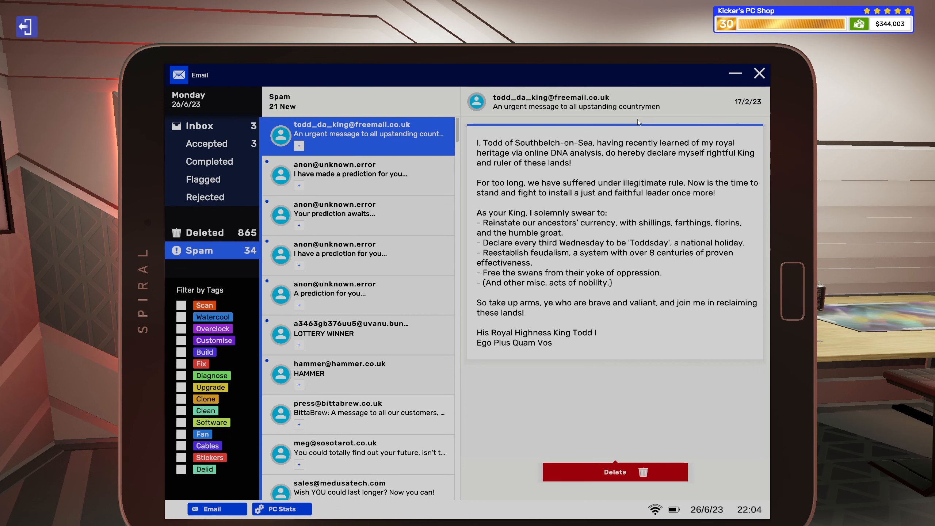
mouse_move(673, 159)
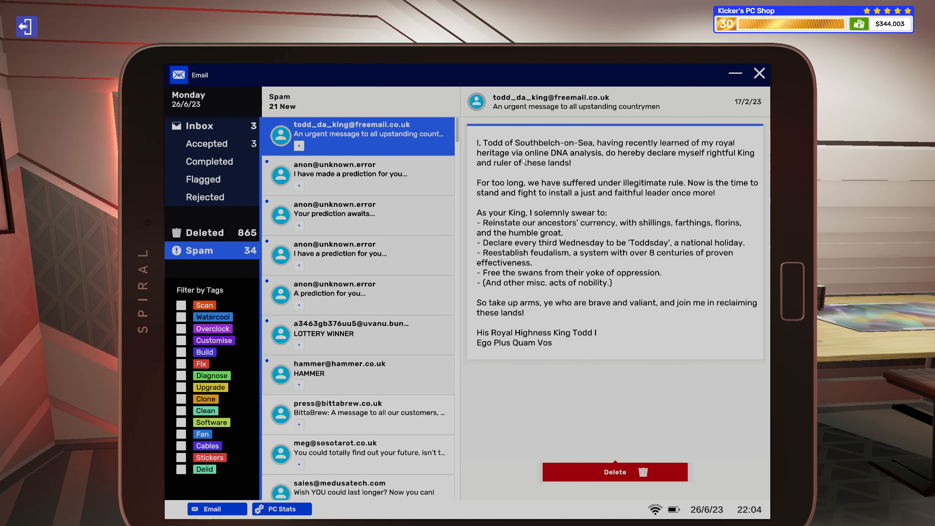
mouse_move(589, 162)
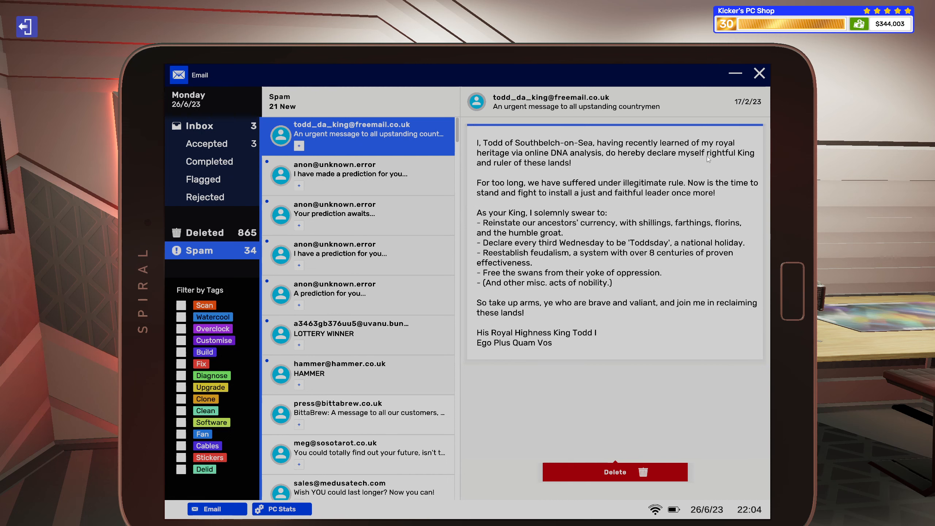
mouse_move(563, 171)
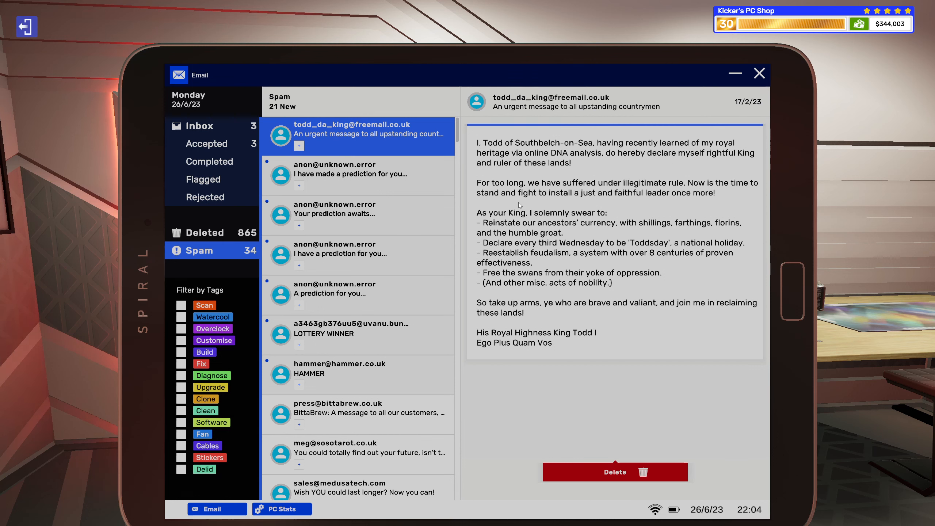
mouse_move(490, 194)
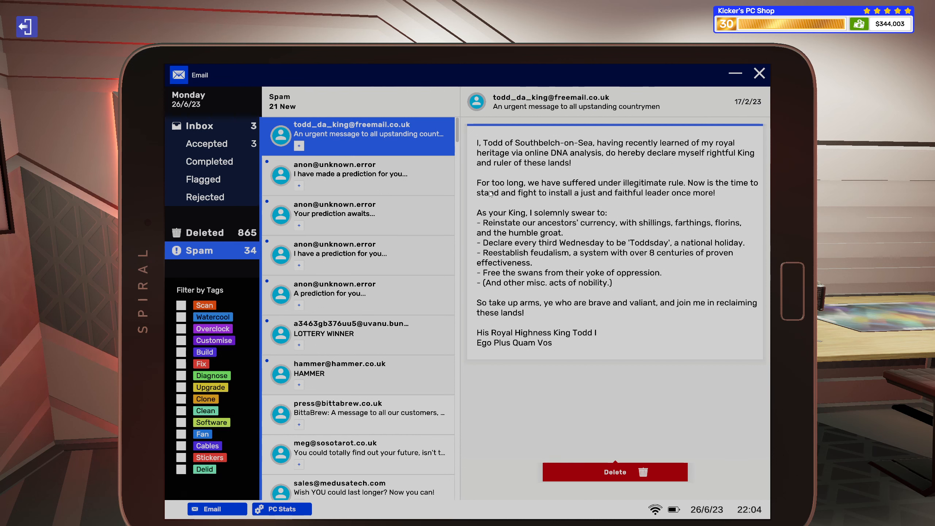
mouse_move(611, 199)
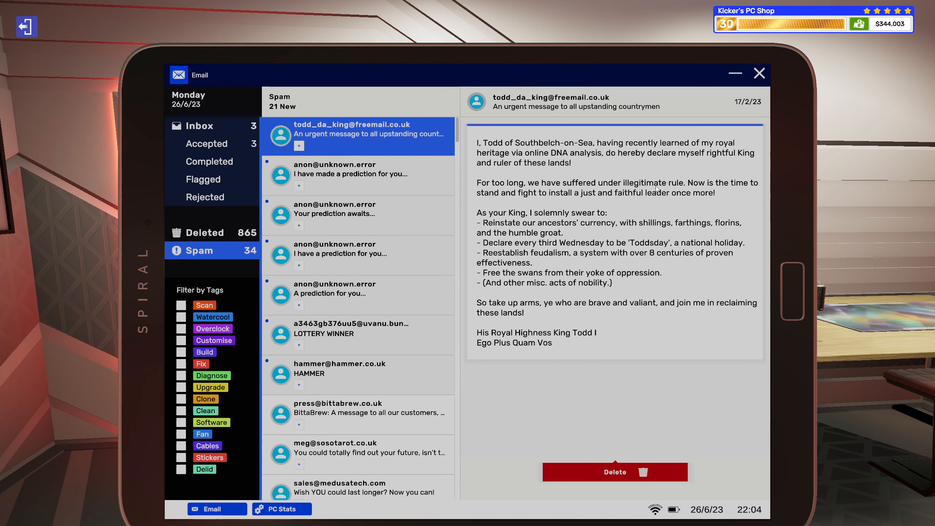
mouse_move(697, 189)
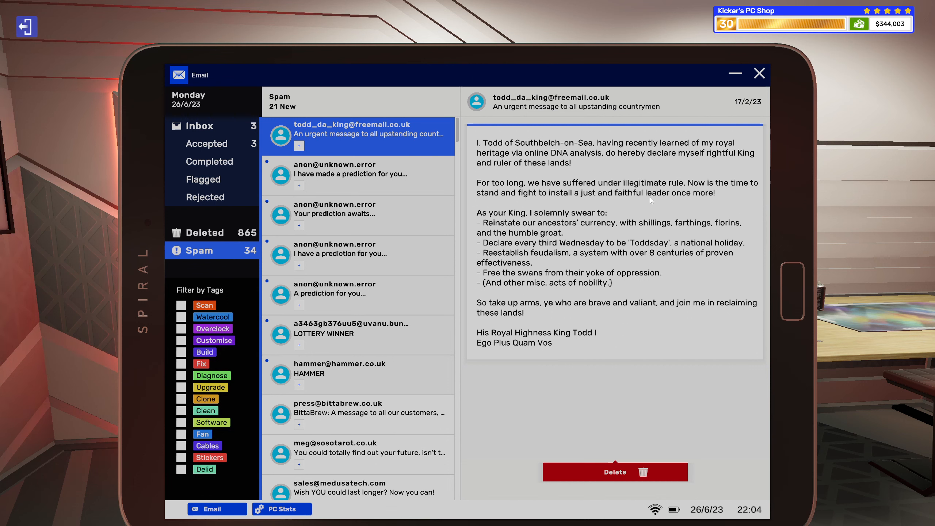
mouse_move(621, 211)
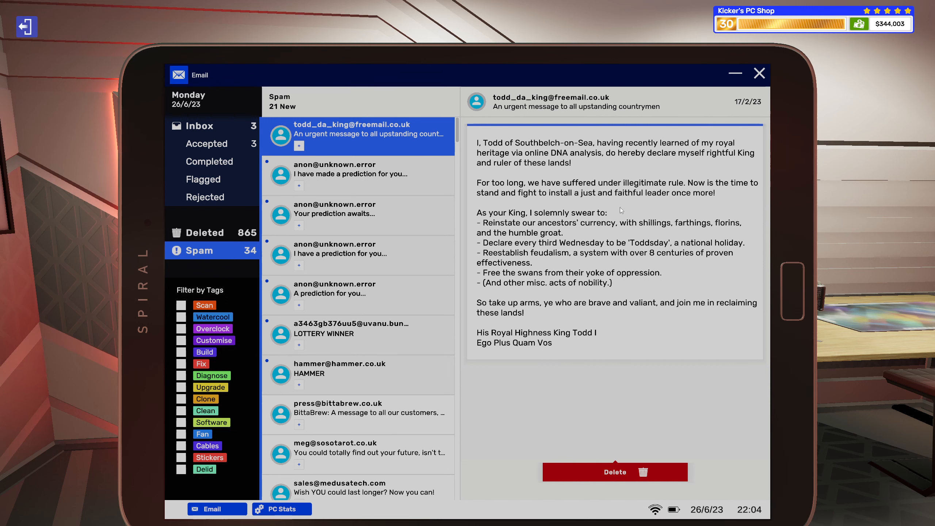
mouse_move(537, 219)
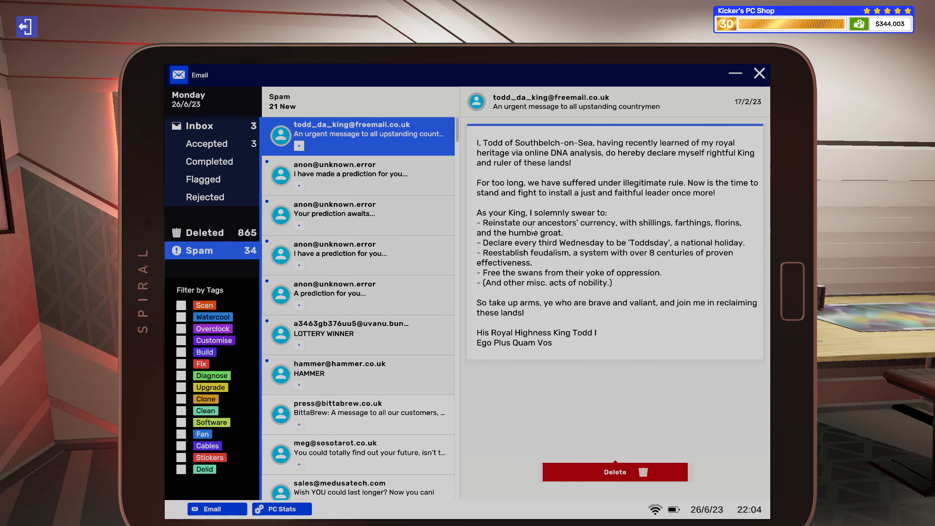
mouse_move(548, 230)
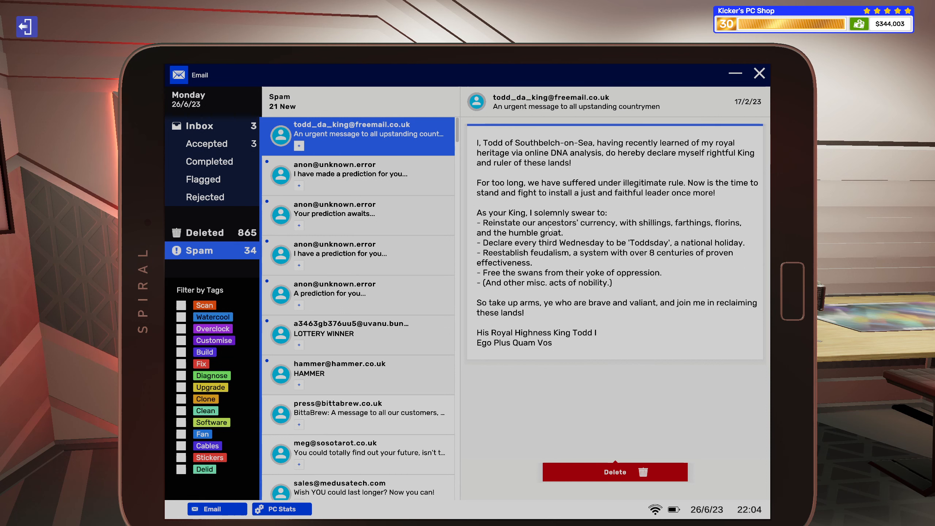
mouse_move(578, 228)
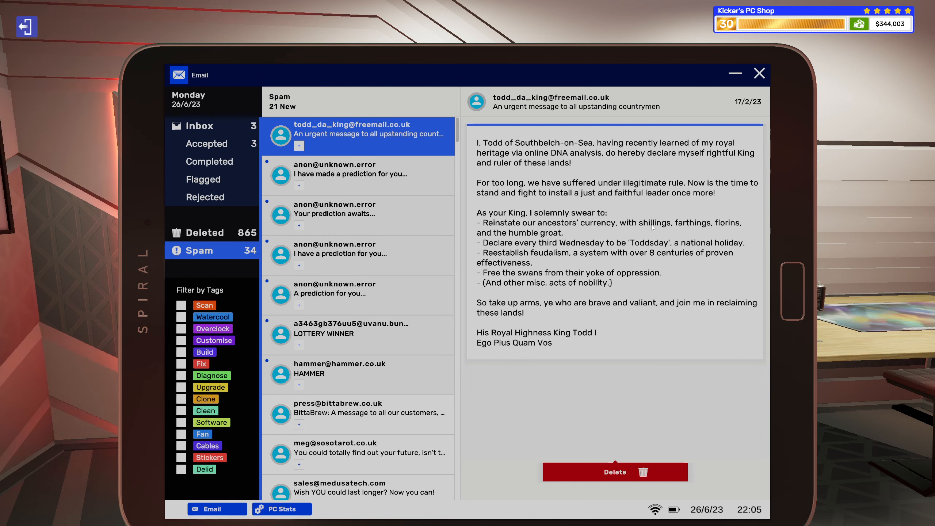
mouse_move(687, 226)
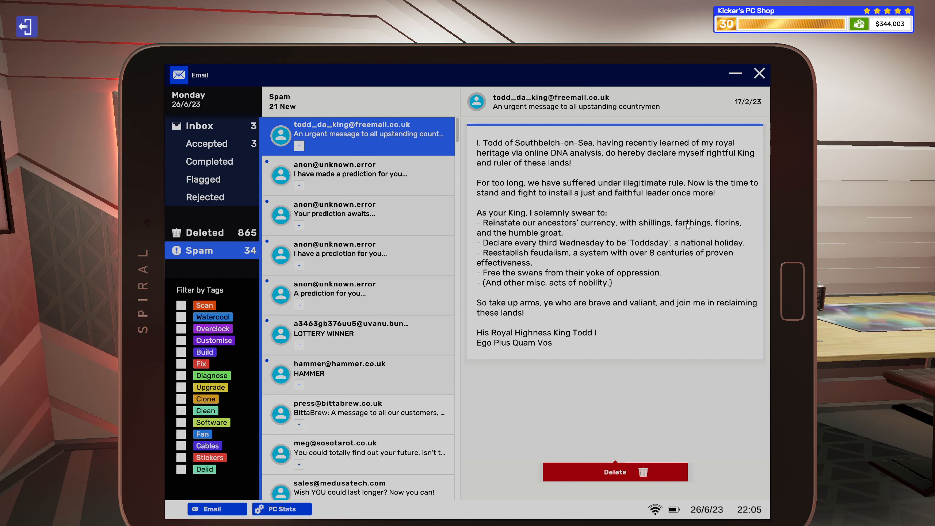
mouse_move(722, 232)
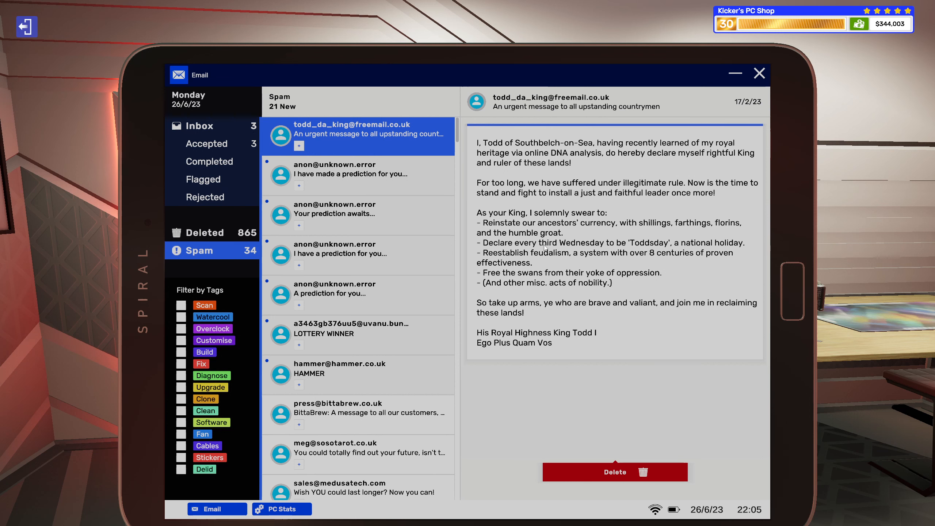
mouse_move(583, 249)
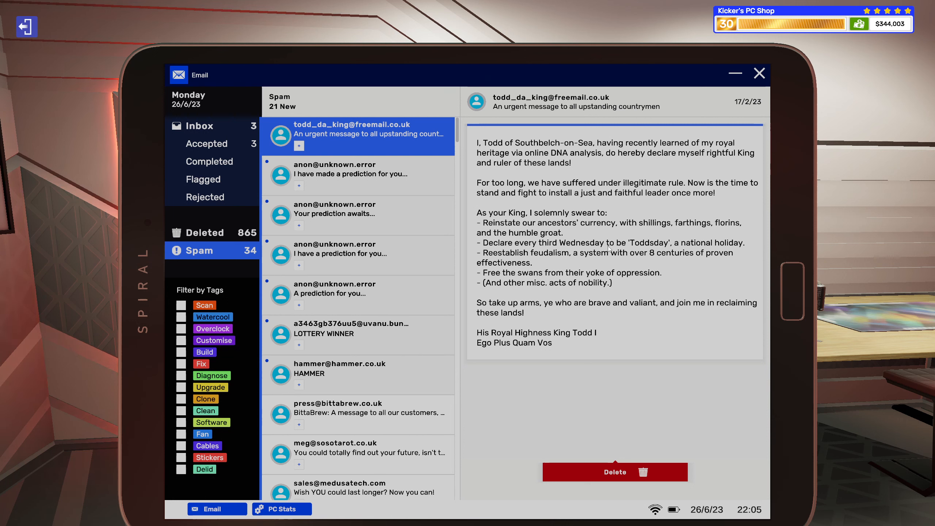
mouse_move(631, 250)
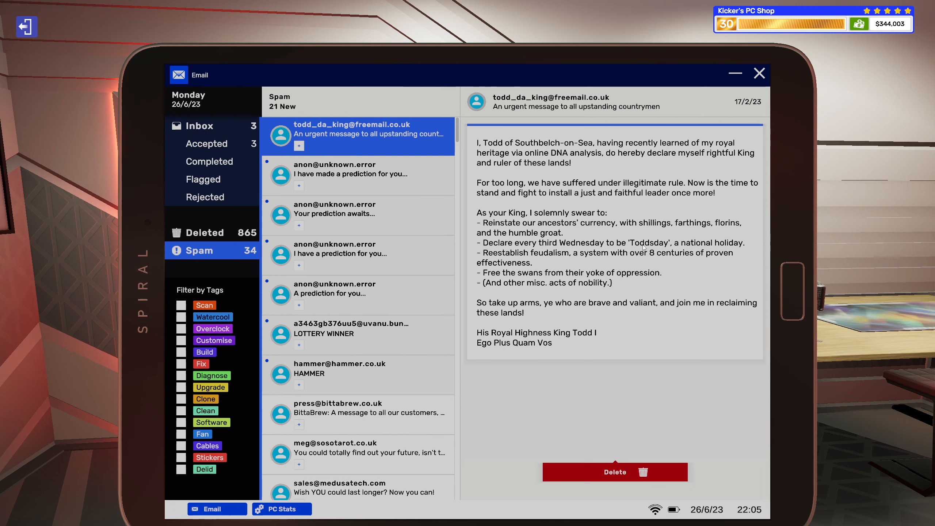
mouse_move(645, 248)
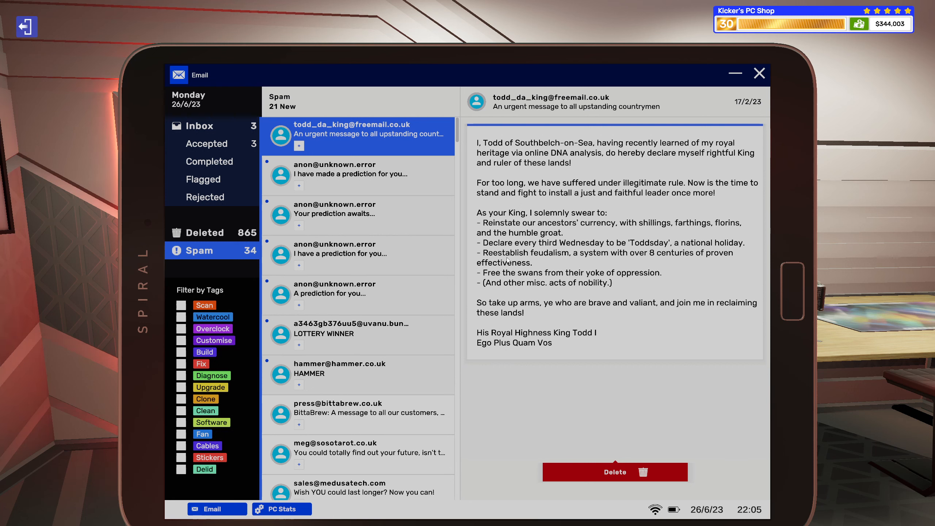
mouse_move(535, 259)
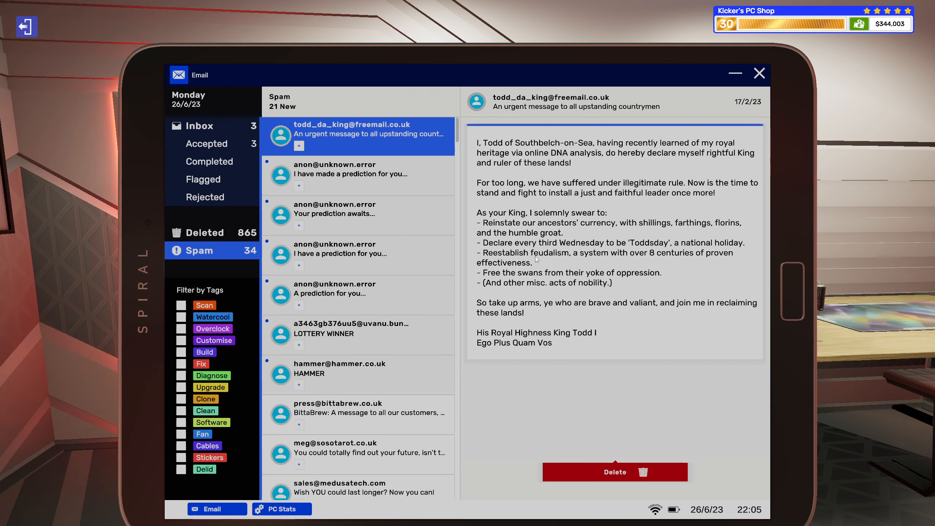
mouse_move(559, 258)
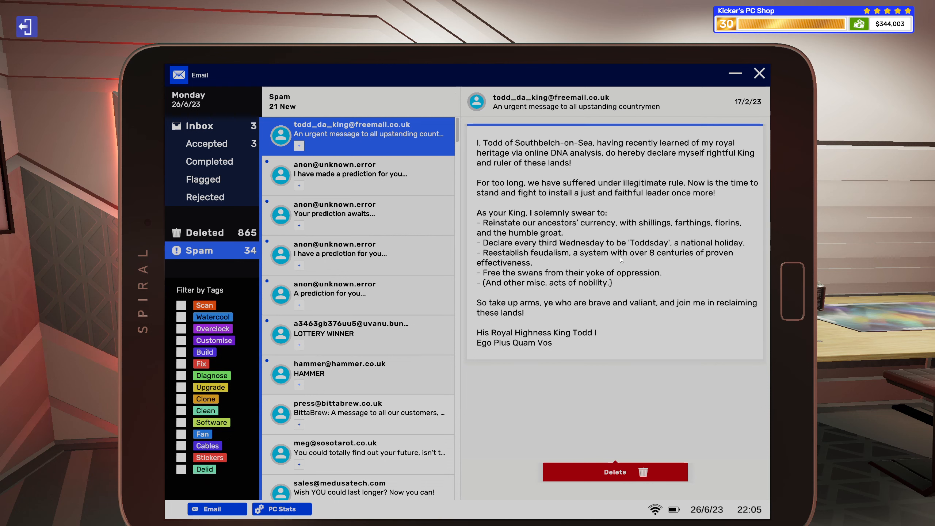
mouse_move(676, 256)
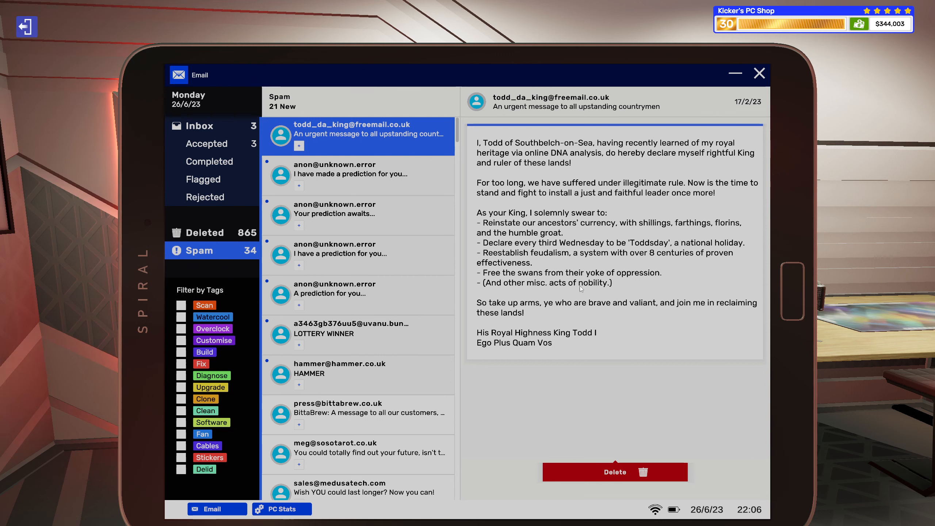
mouse_move(594, 300)
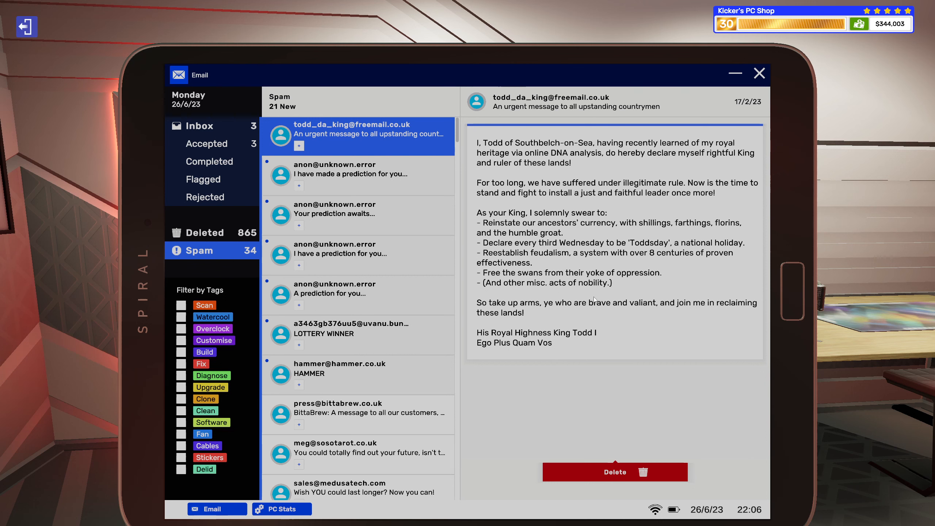
mouse_move(520, 318)
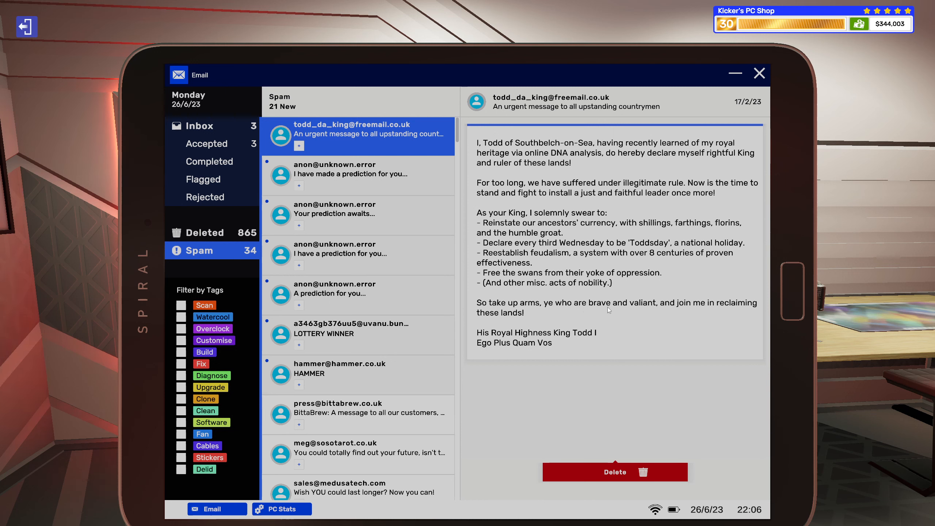
mouse_move(647, 310)
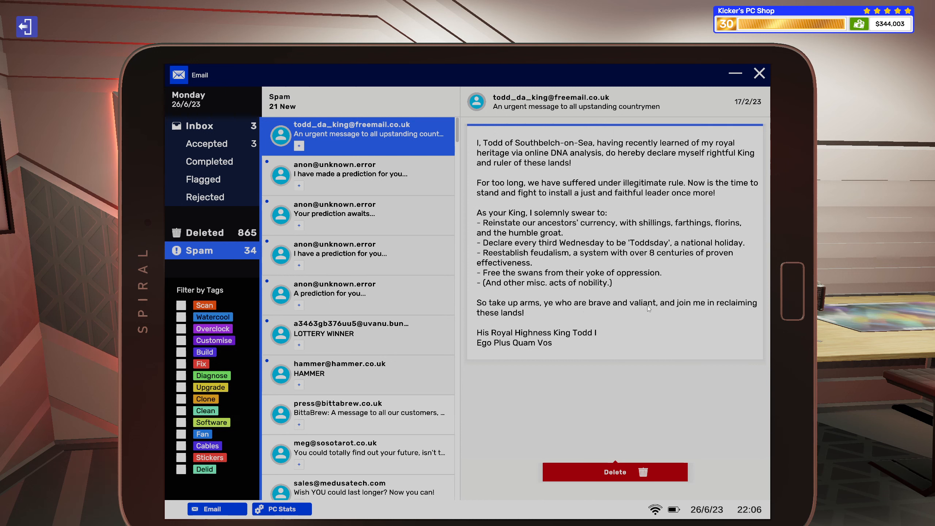
mouse_move(663, 309)
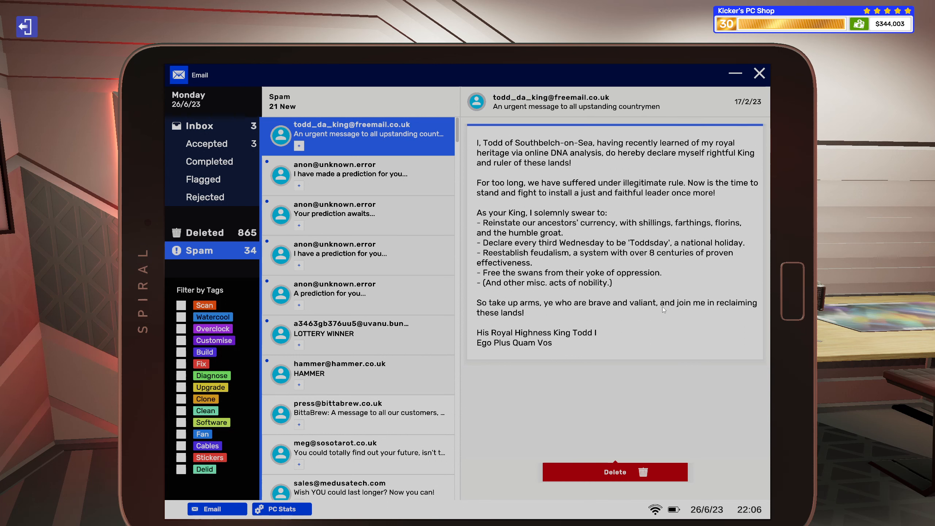
mouse_move(564, 318)
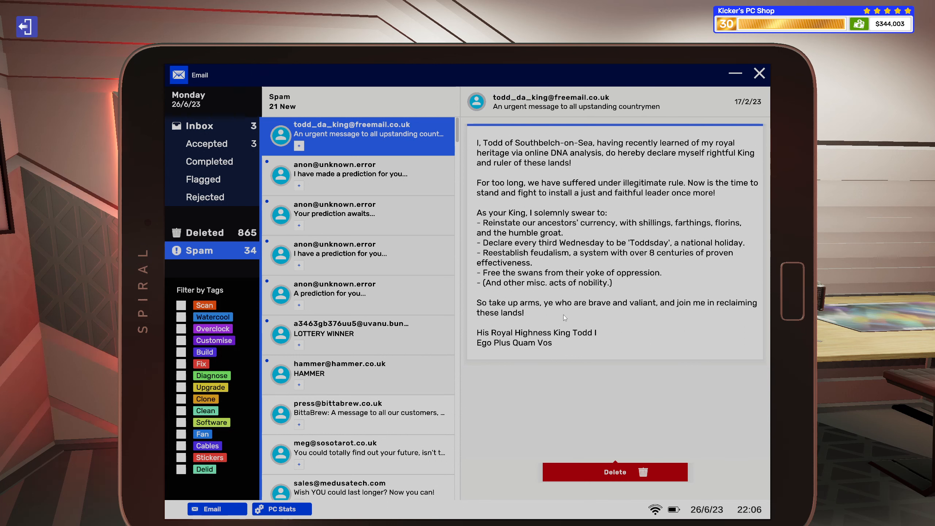
mouse_move(519, 338)
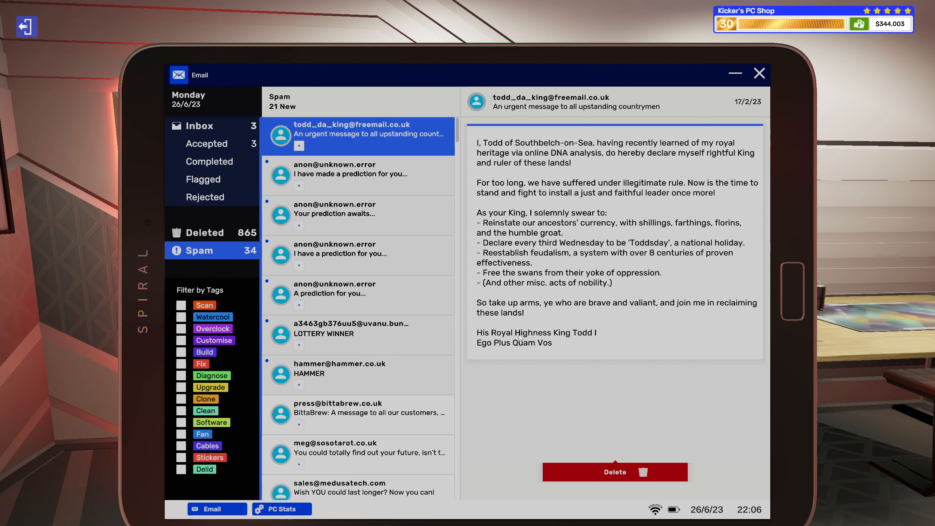
mouse_move(595, 341)
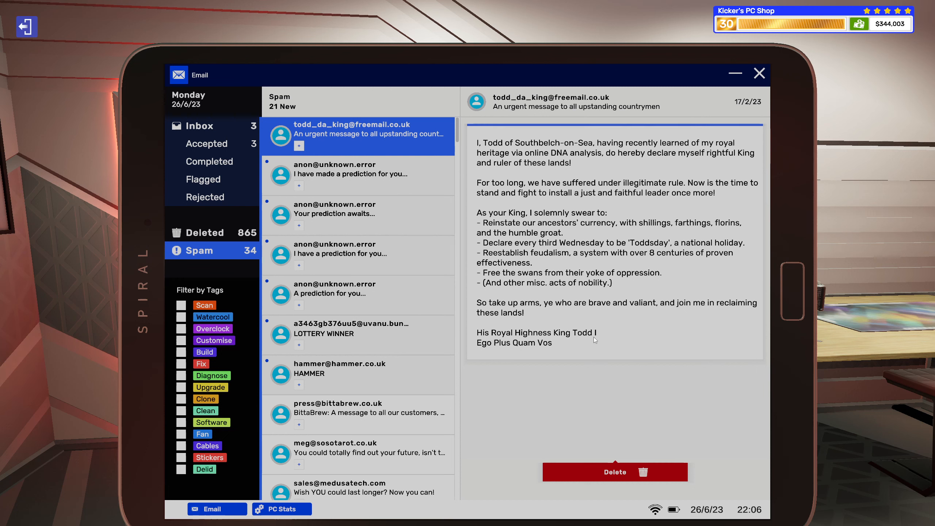
mouse_move(571, 348)
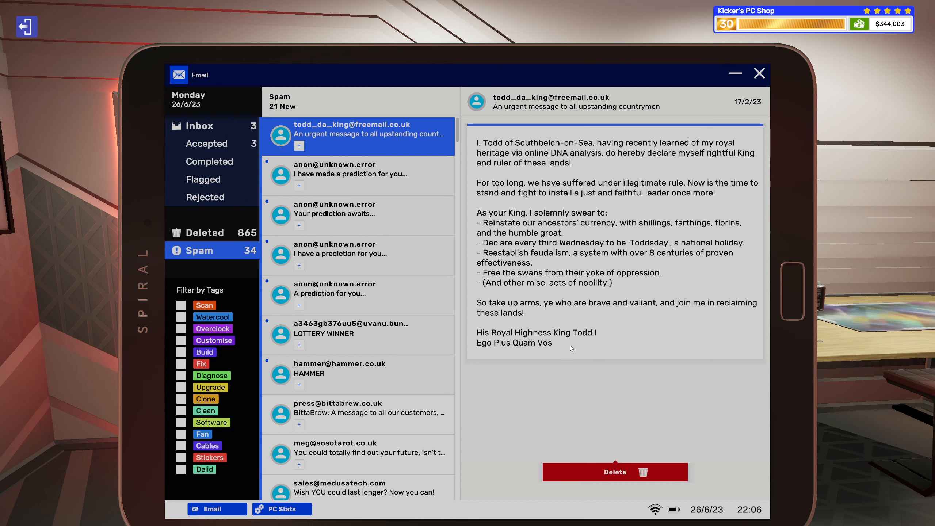
mouse_move(498, 351)
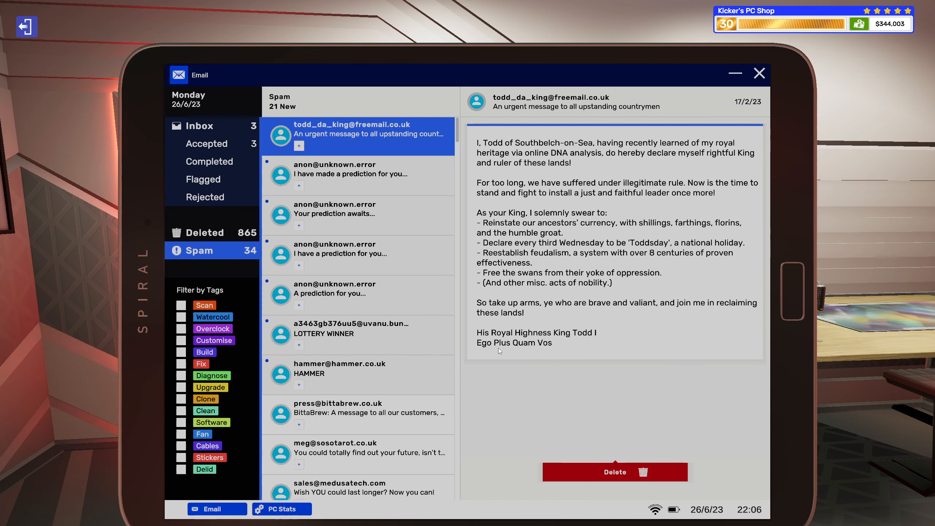
mouse_move(533, 350)
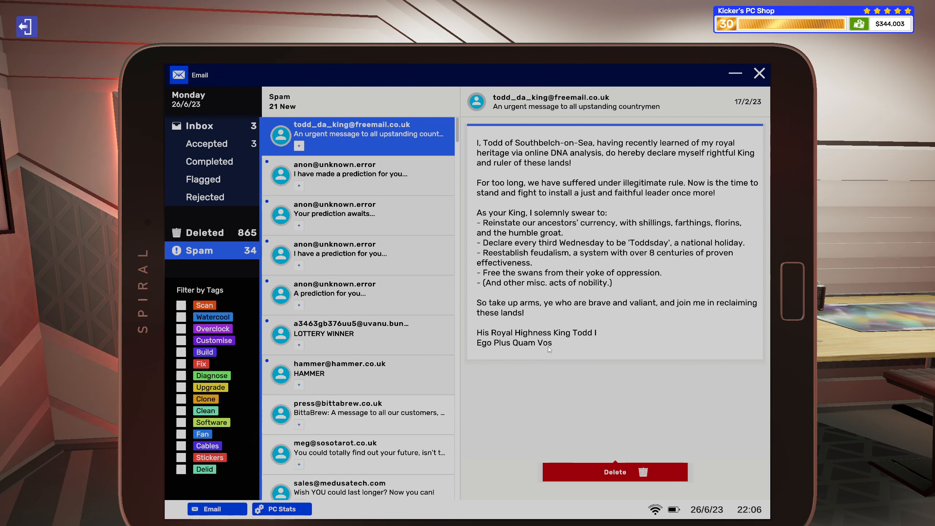
mouse_move(570, 349)
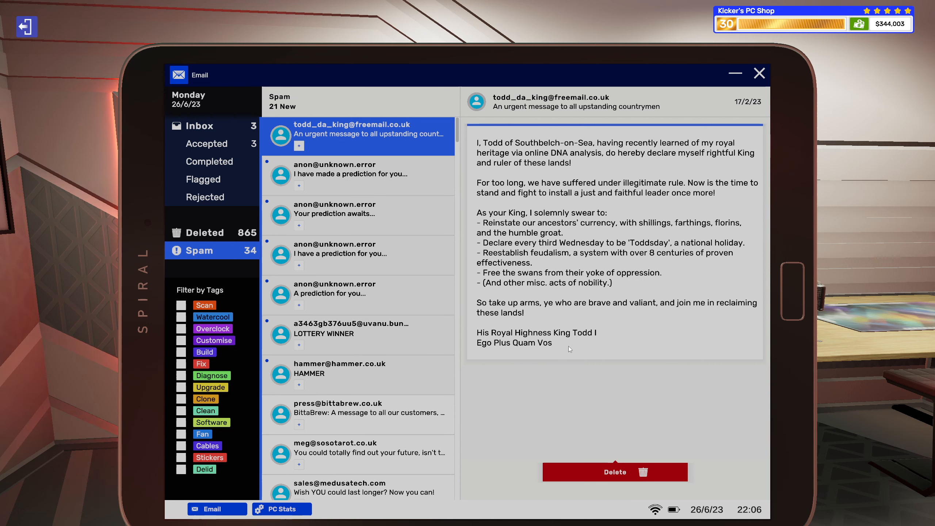
mouse_move(422, 239)
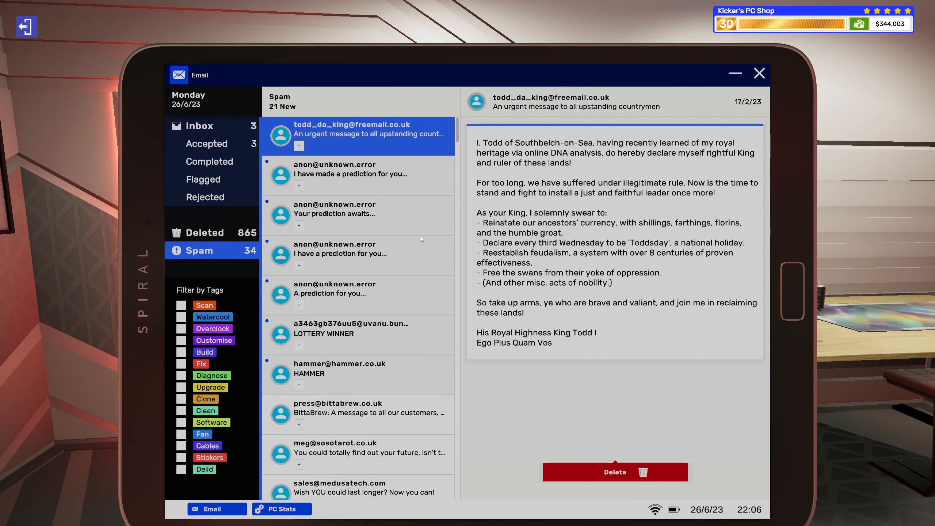
click(358, 173)
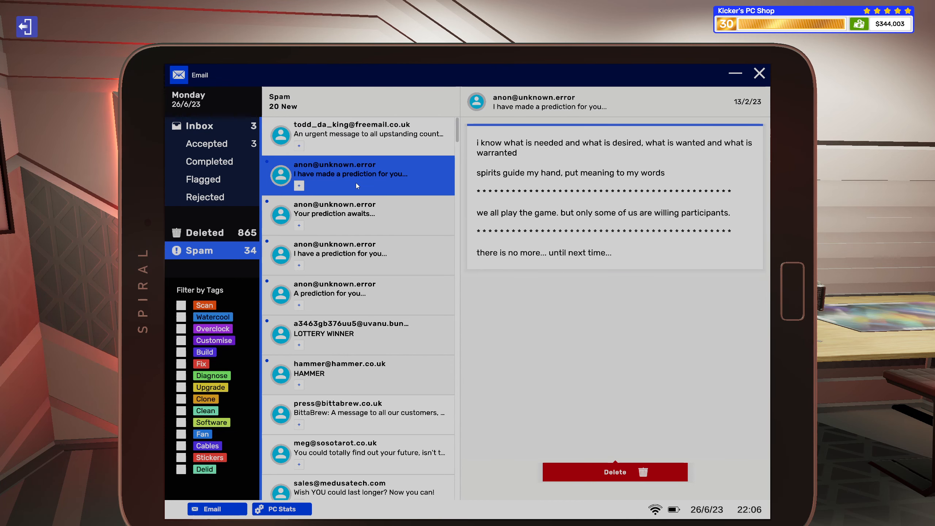
mouse_move(531, 196)
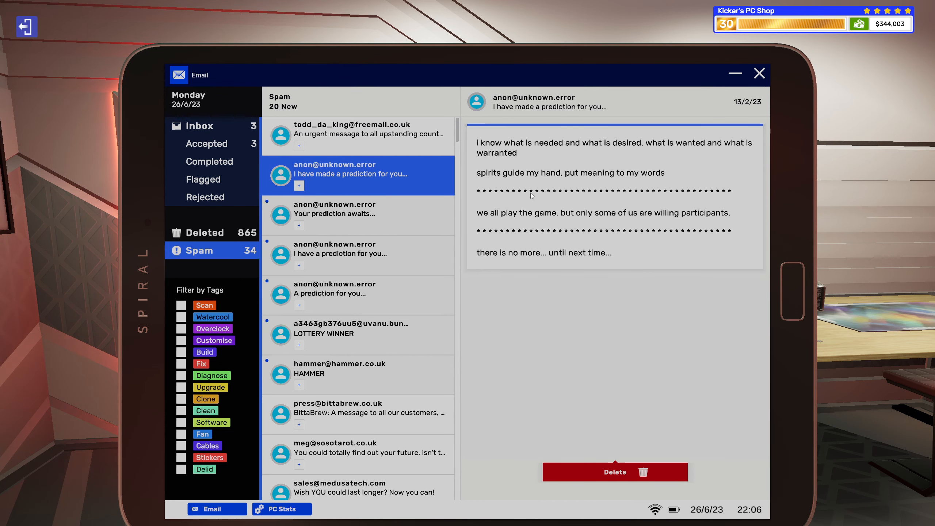
mouse_move(587, 183)
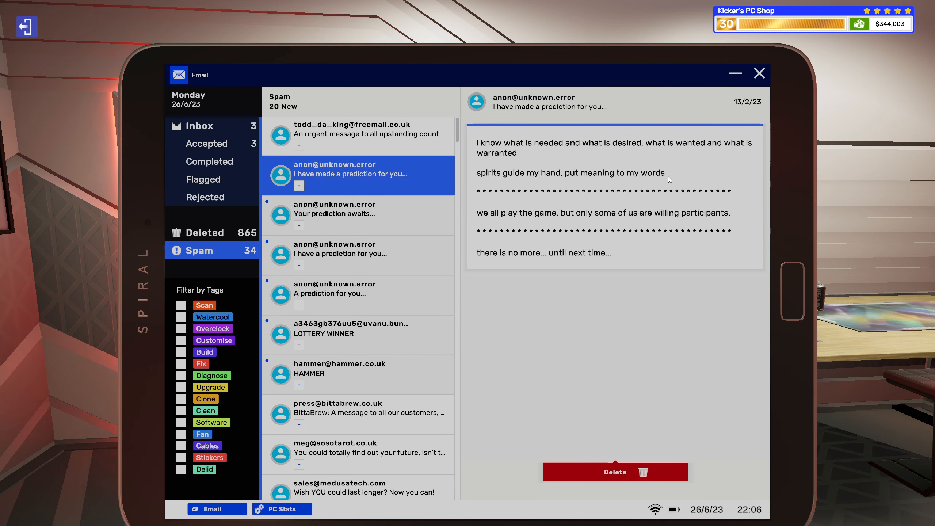
mouse_move(500, 224)
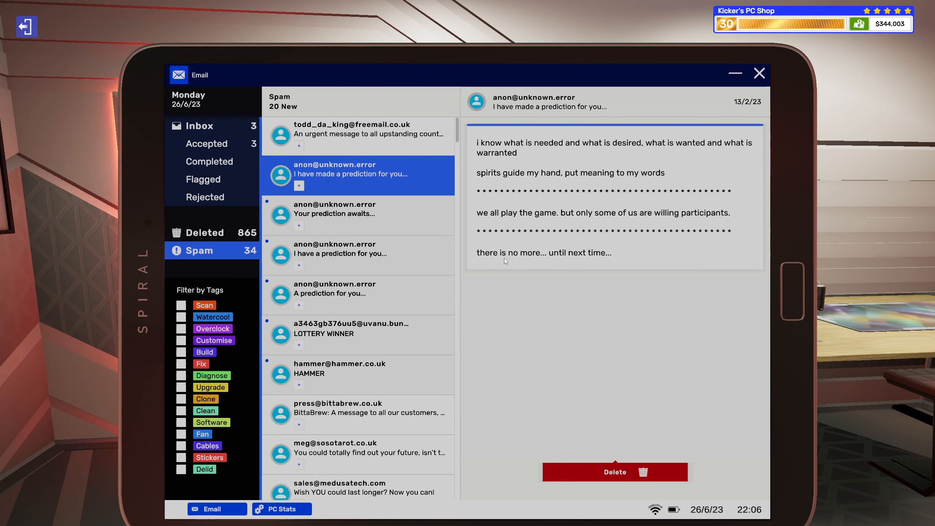
mouse_move(526, 264)
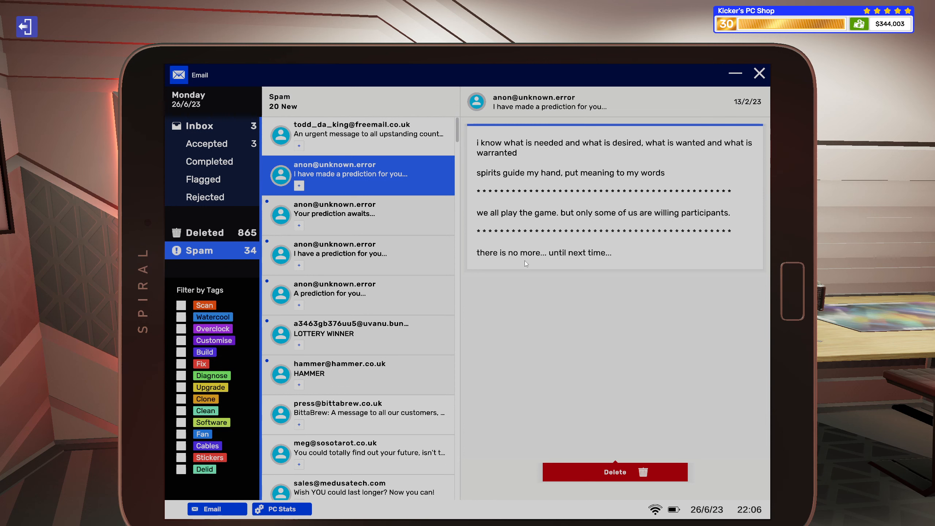
mouse_move(555, 261)
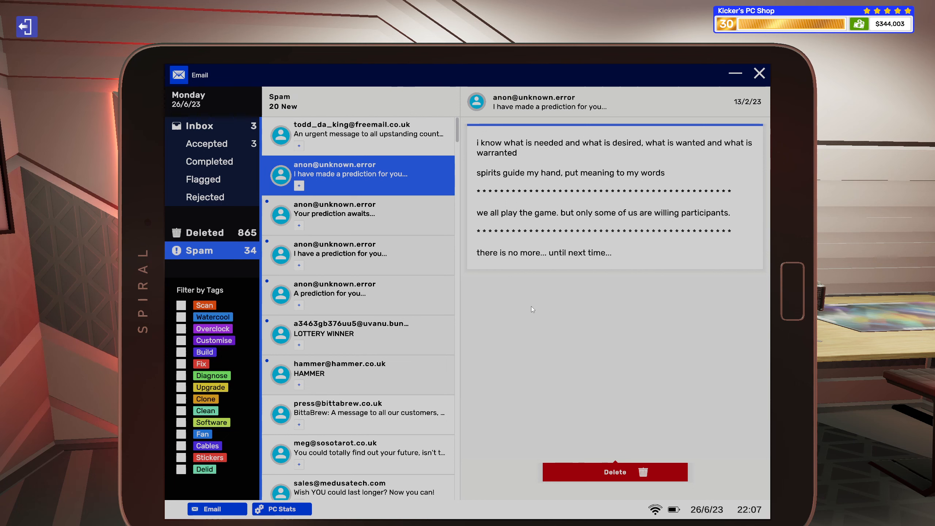
click(359, 208)
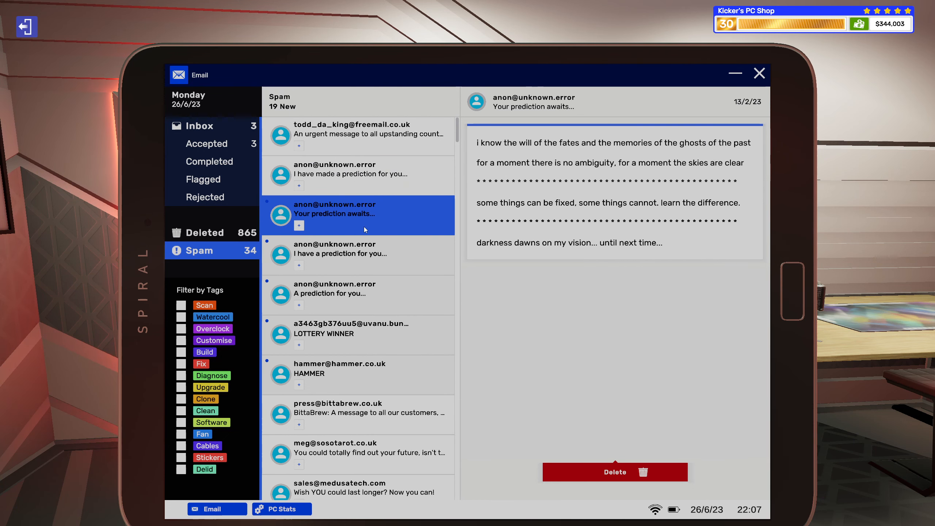
click(358, 253)
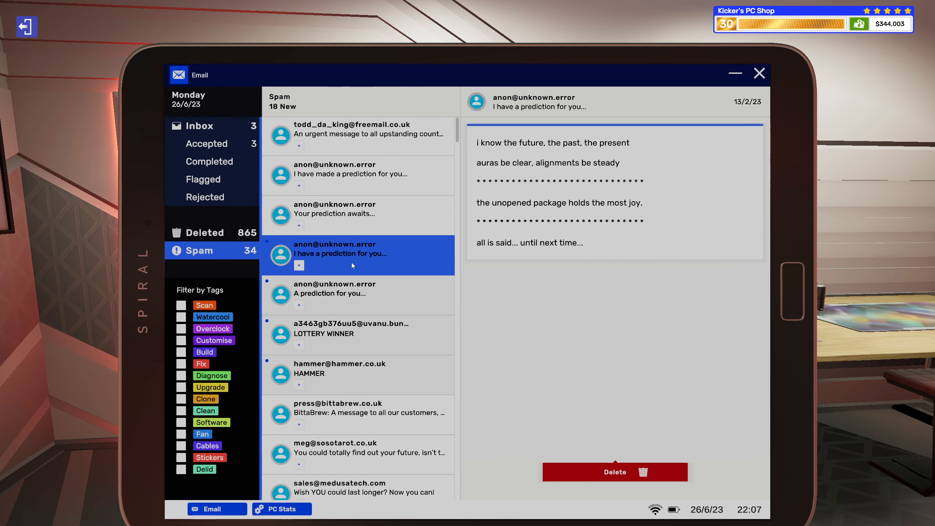
click(358, 294)
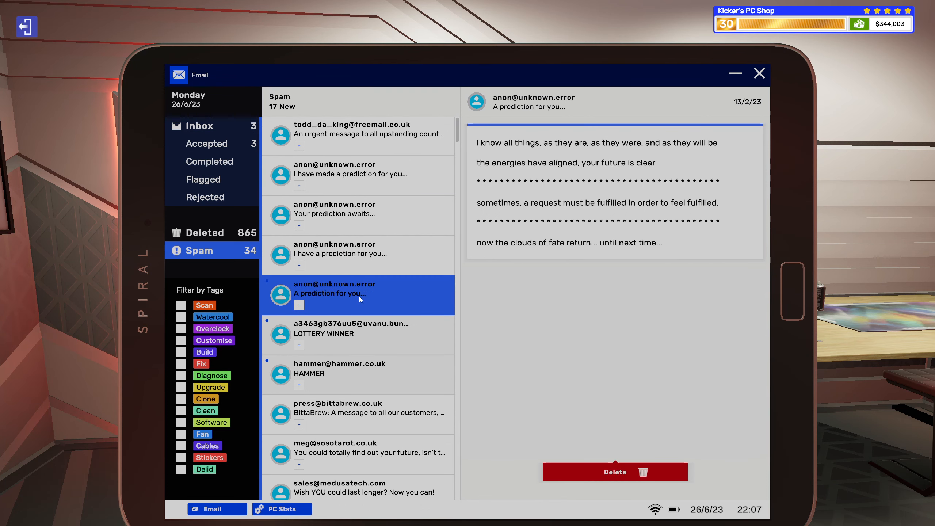
click(358, 333)
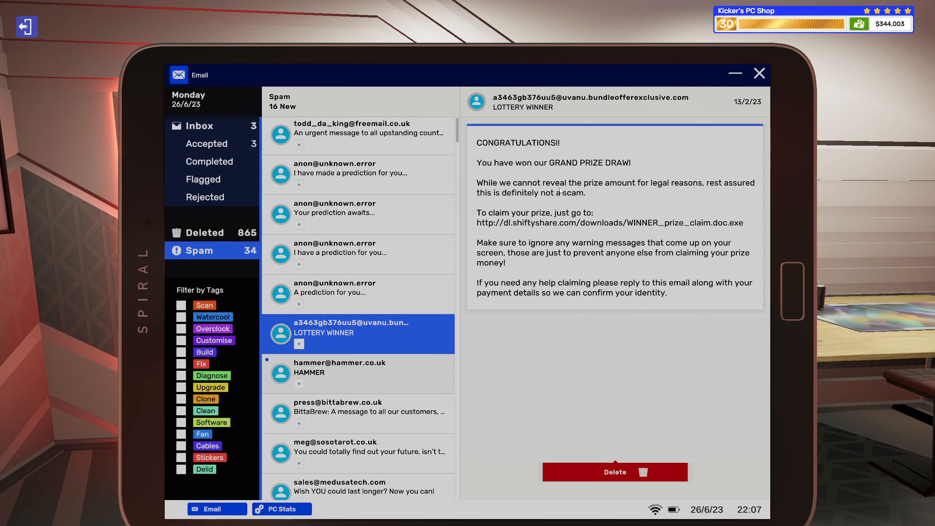
mouse_move(649, 190)
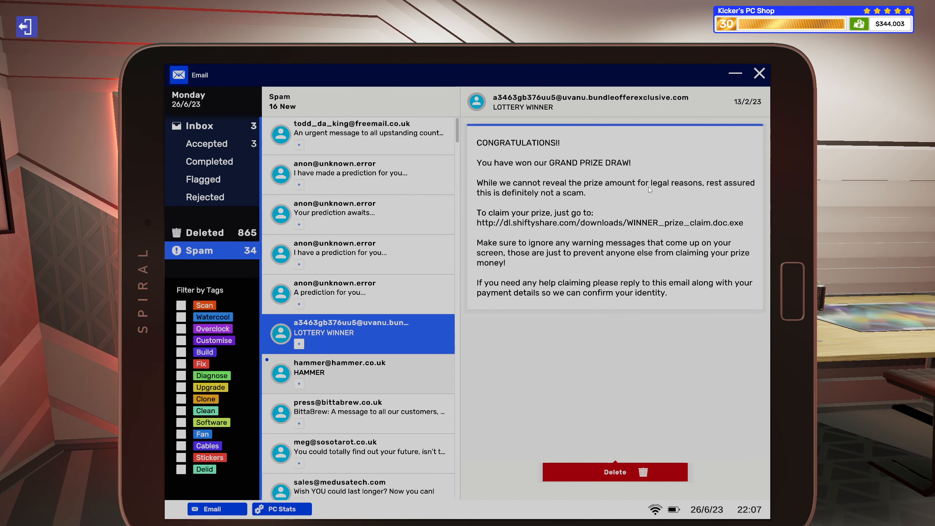
mouse_move(704, 187)
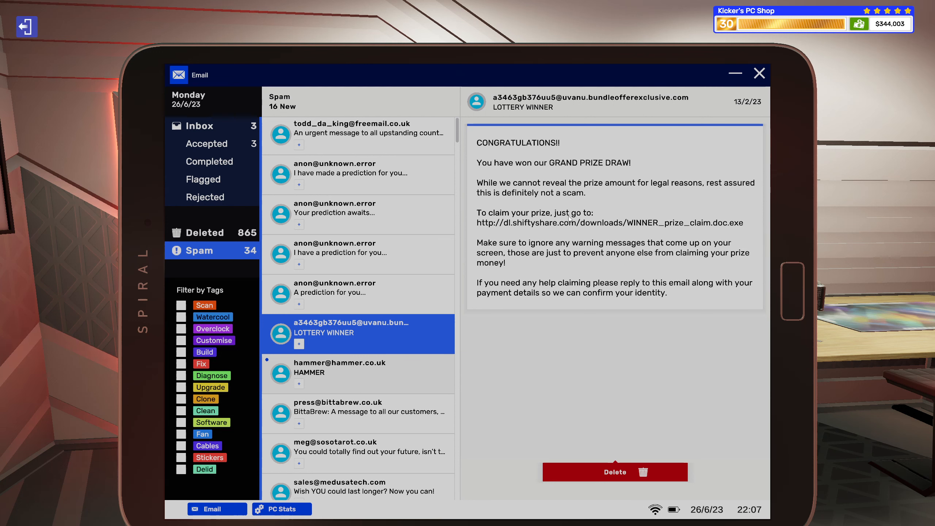
mouse_move(489, 229)
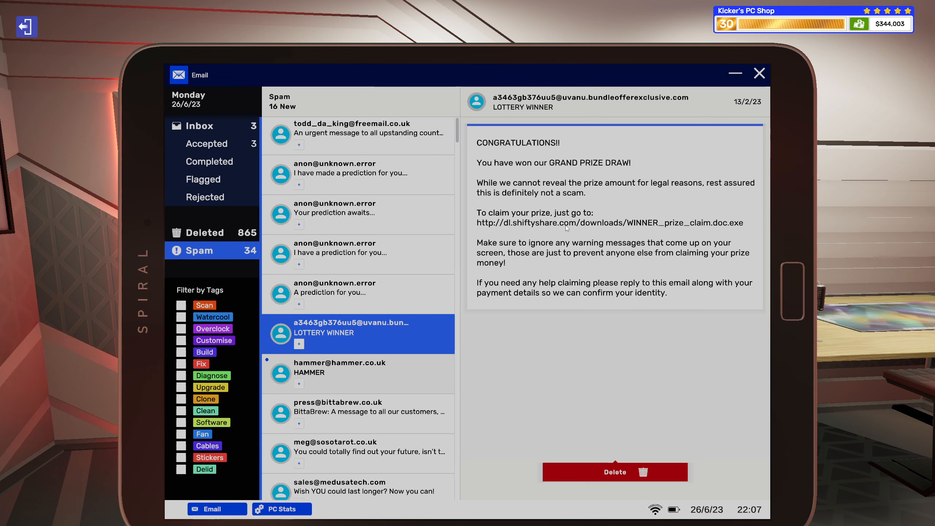
mouse_move(627, 238)
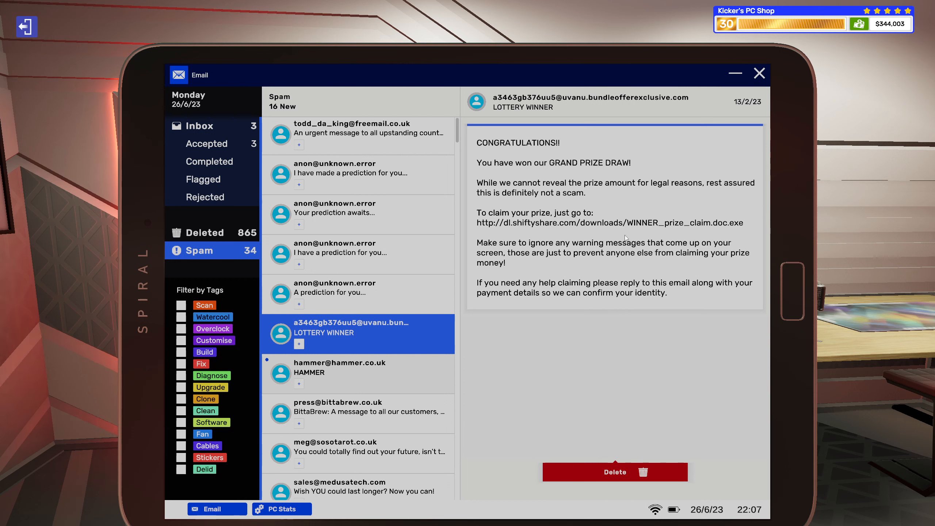
mouse_move(661, 231)
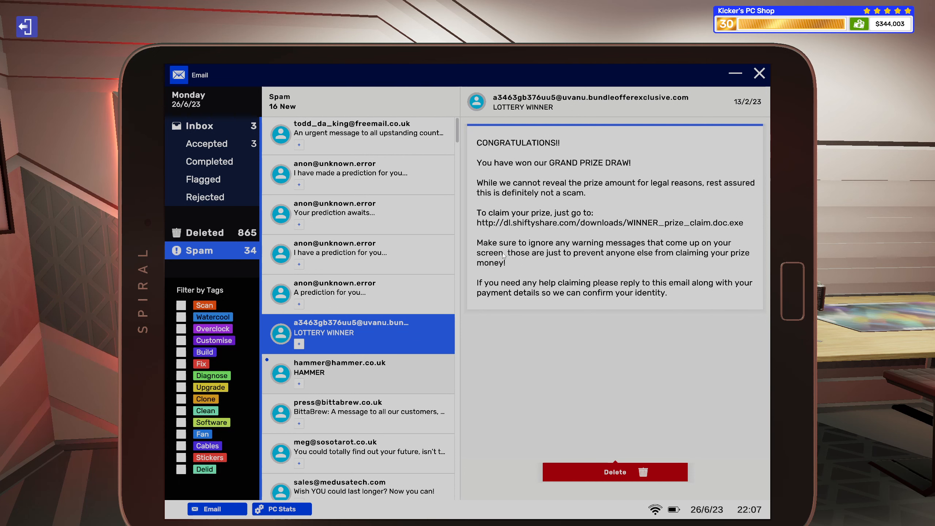
mouse_move(593, 245)
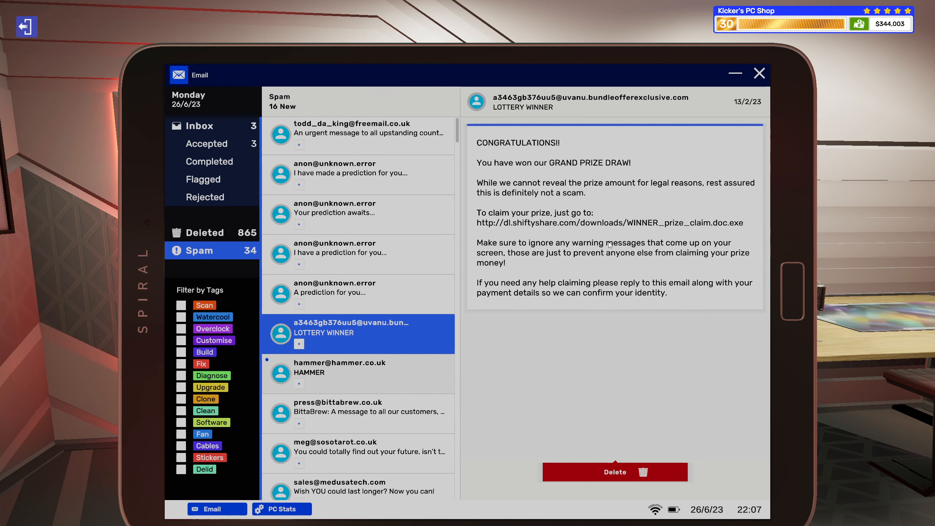
mouse_move(559, 263)
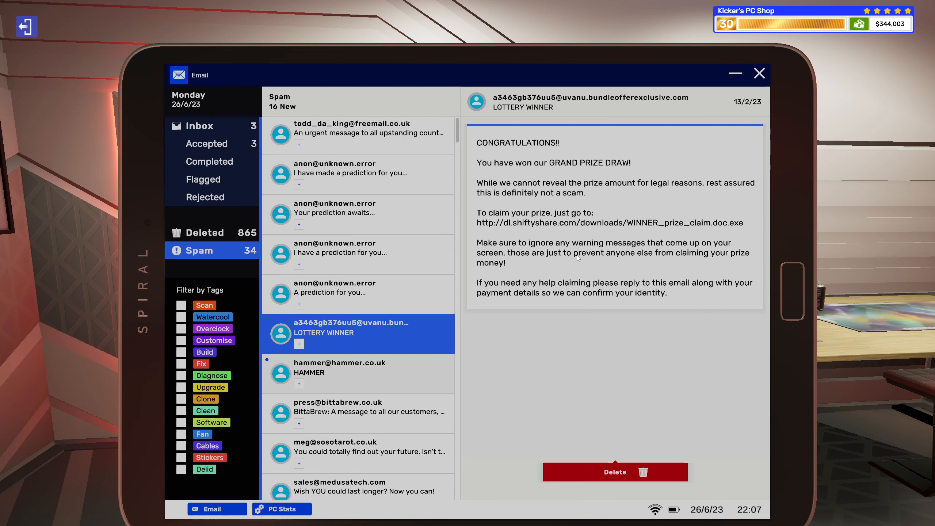
mouse_move(647, 261)
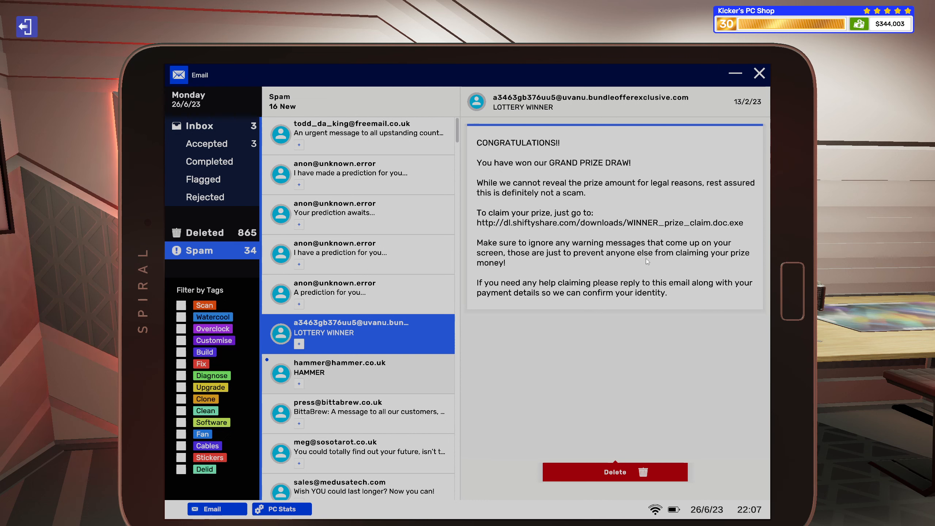
mouse_move(603, 270)
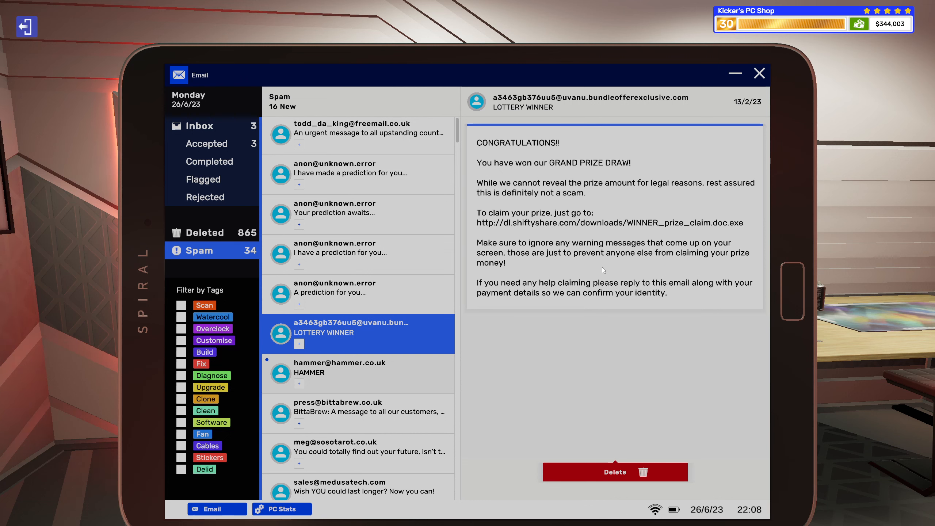
mouse_move(529, 295)
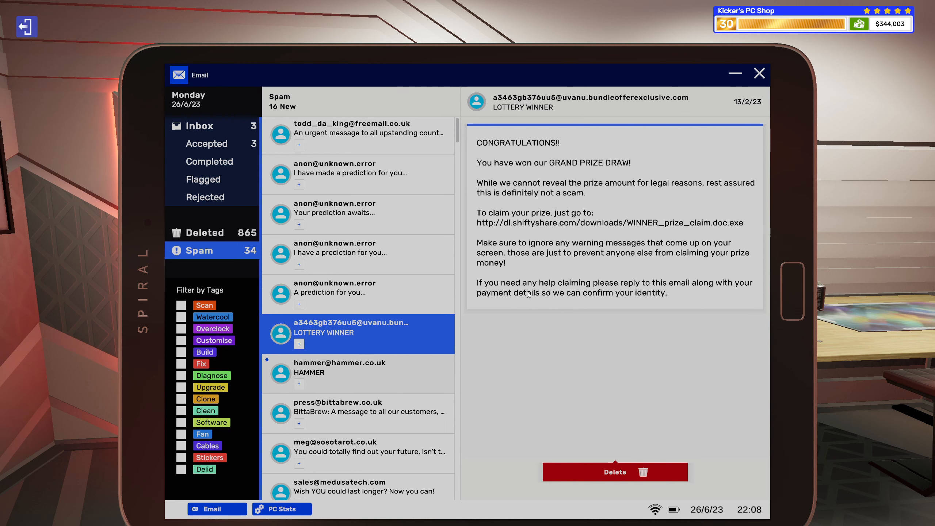
mouse_move(569, 293)
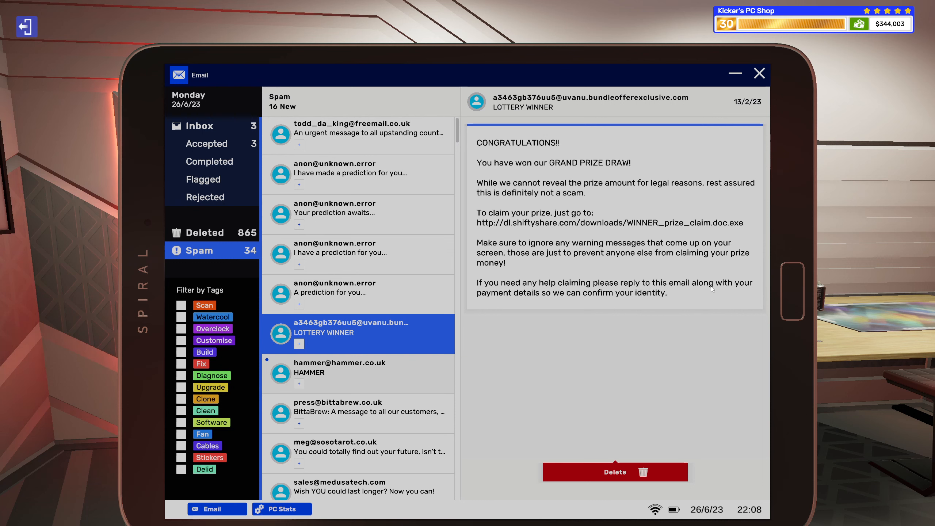
mouse_move(532, 297)
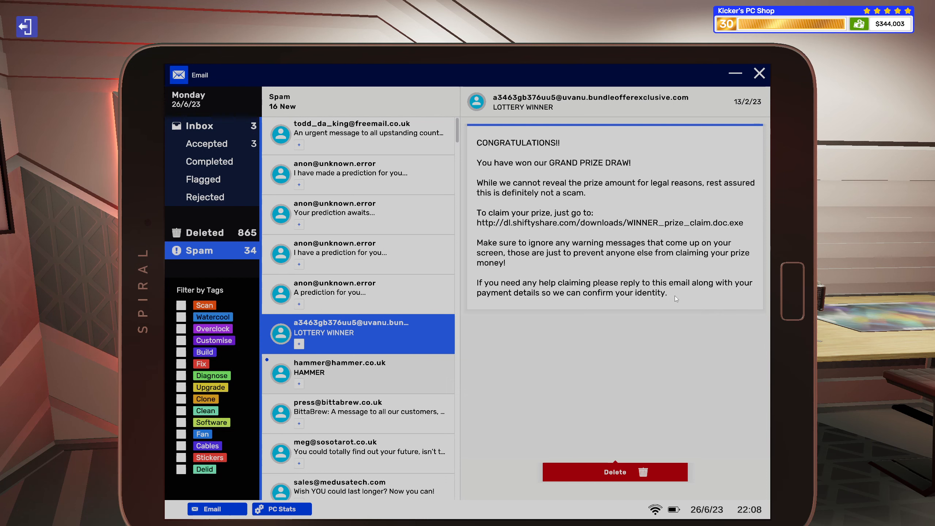
Open the HAMMER spam email, leaving 15 unread spam messages
click(358, 368)
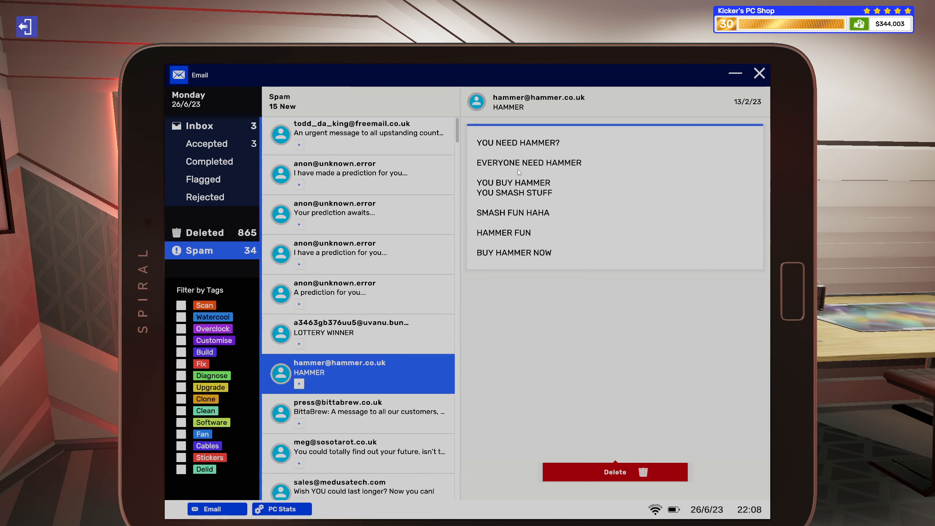
mouse_move(503, 191)
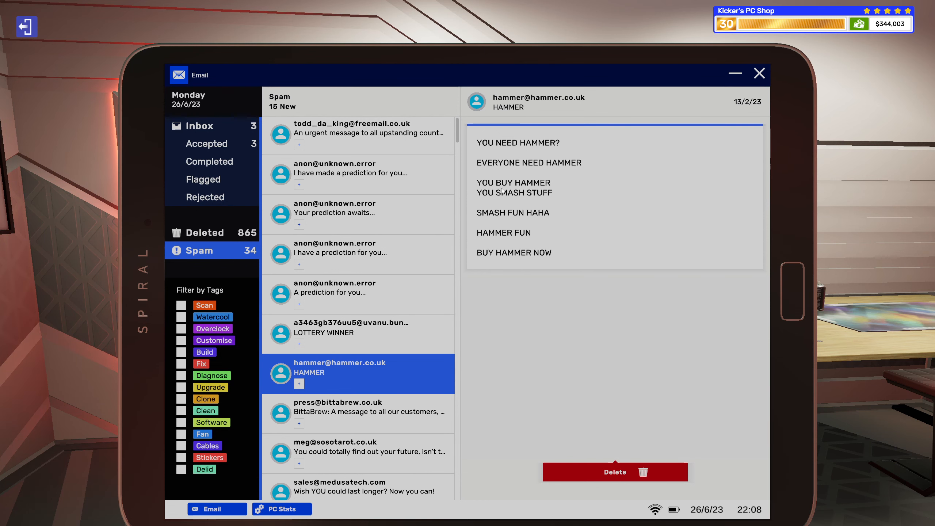
mouse_move(507, 209)
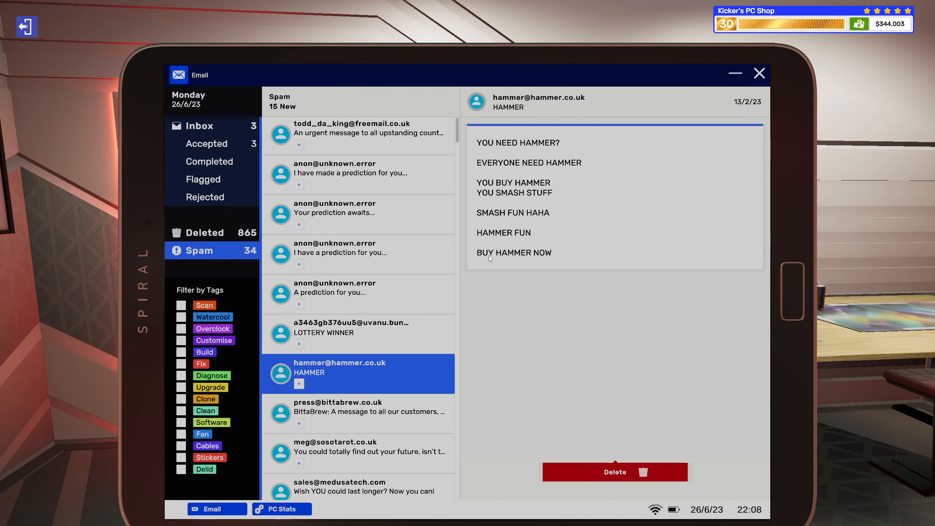
mouse_move(498, 362)
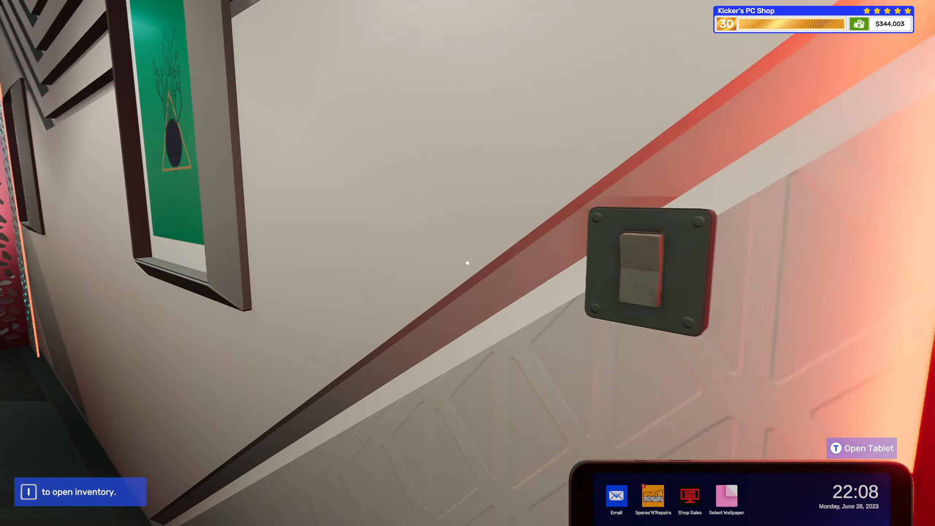
Turn off the shop lights and end Monday 26 June from the calendar
click(641, 272)
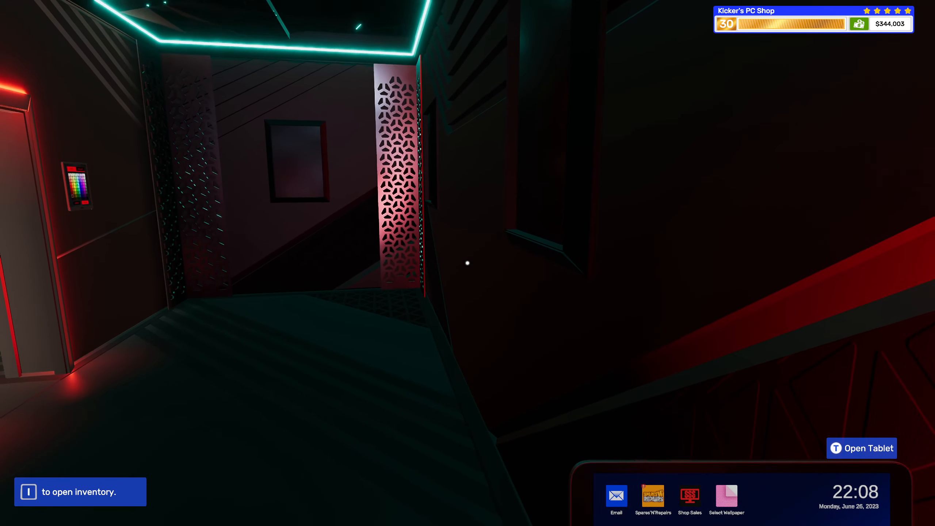
click(862, 448)
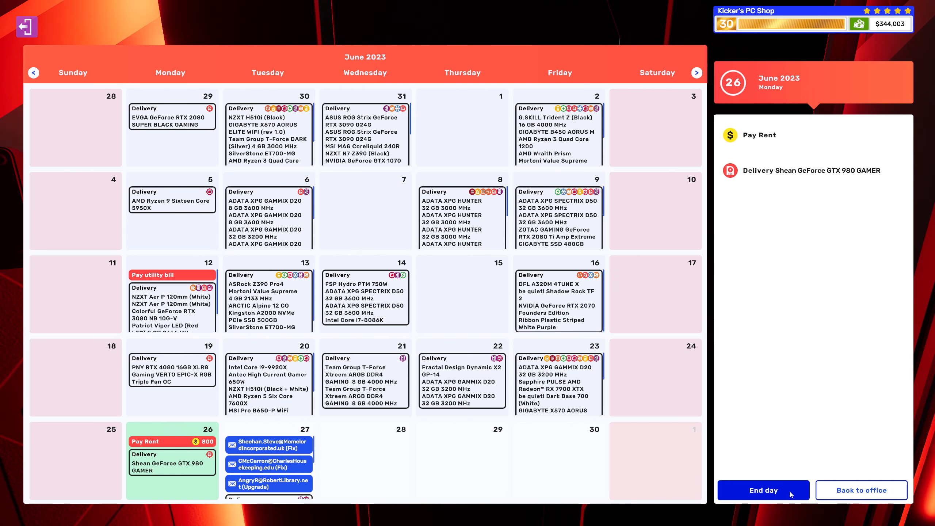
click(763, 490)
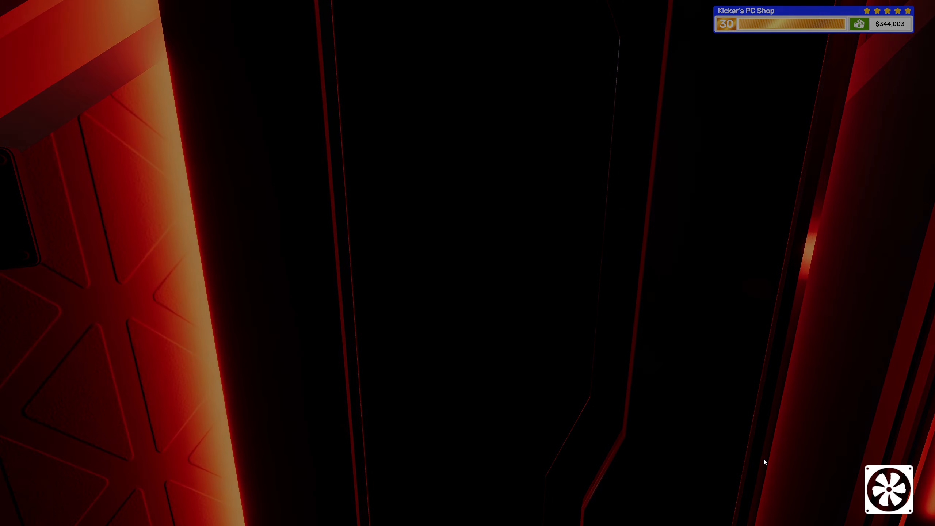